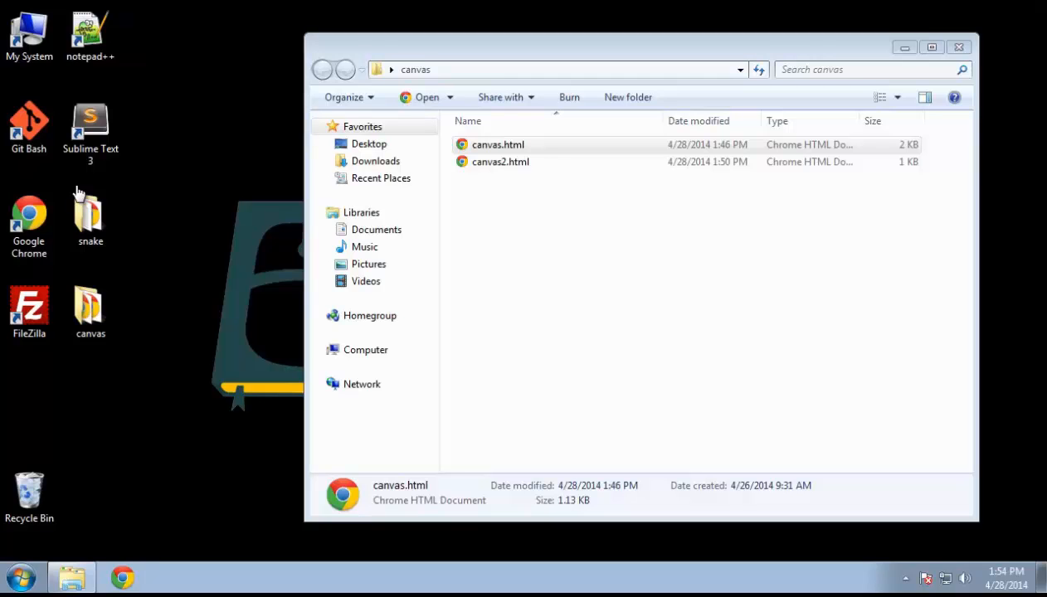
mouse_move(73, 198)
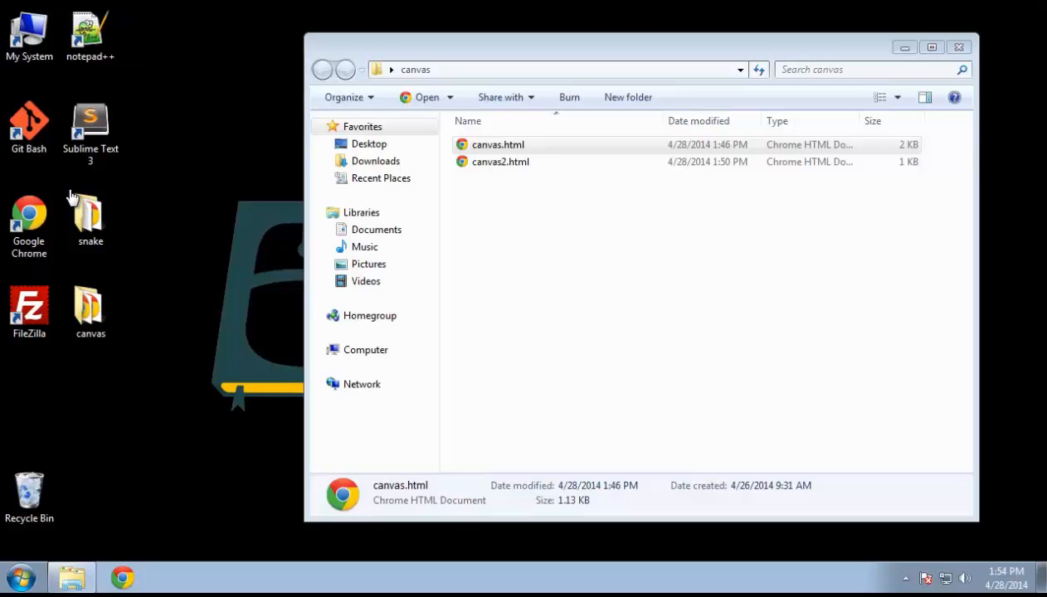
mouse_move(80, 200)
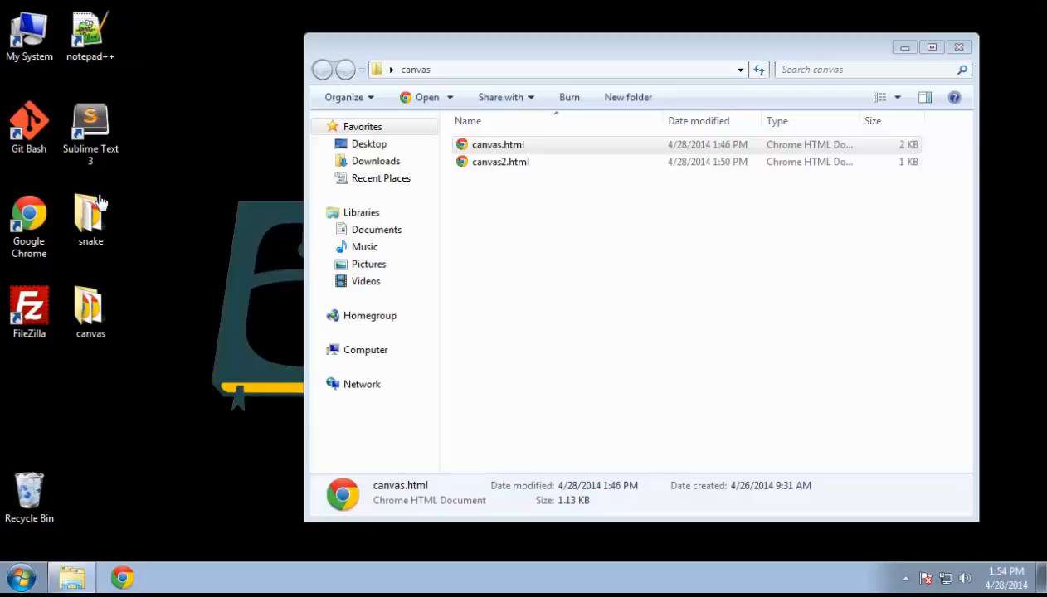
mouse_move(134, 230)
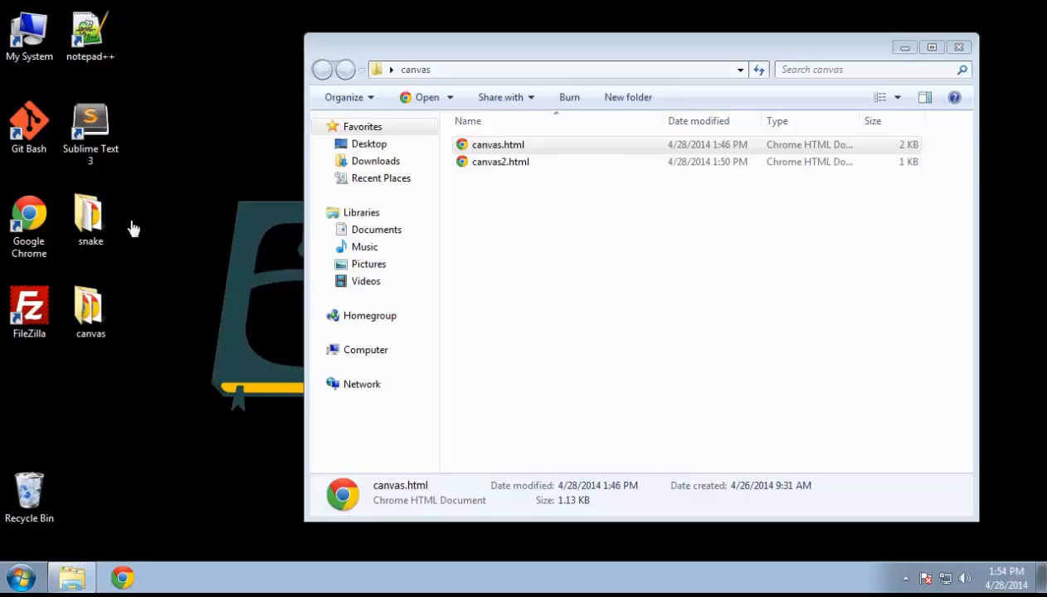
Step: Preview the finished canvas.html in the old folder and close that folder window
click(497, 145)
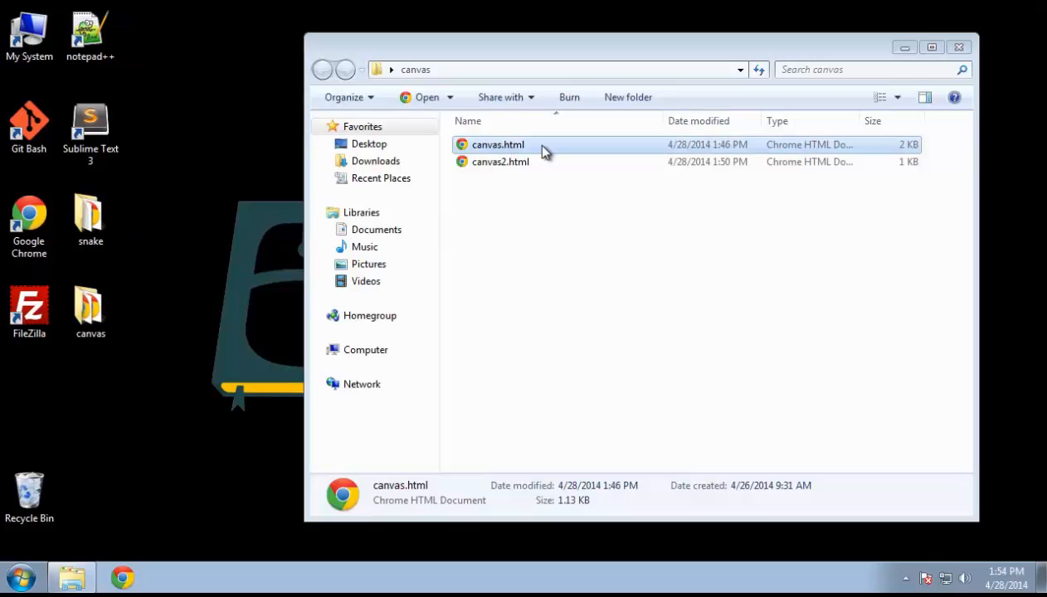
double_click(498, 145)
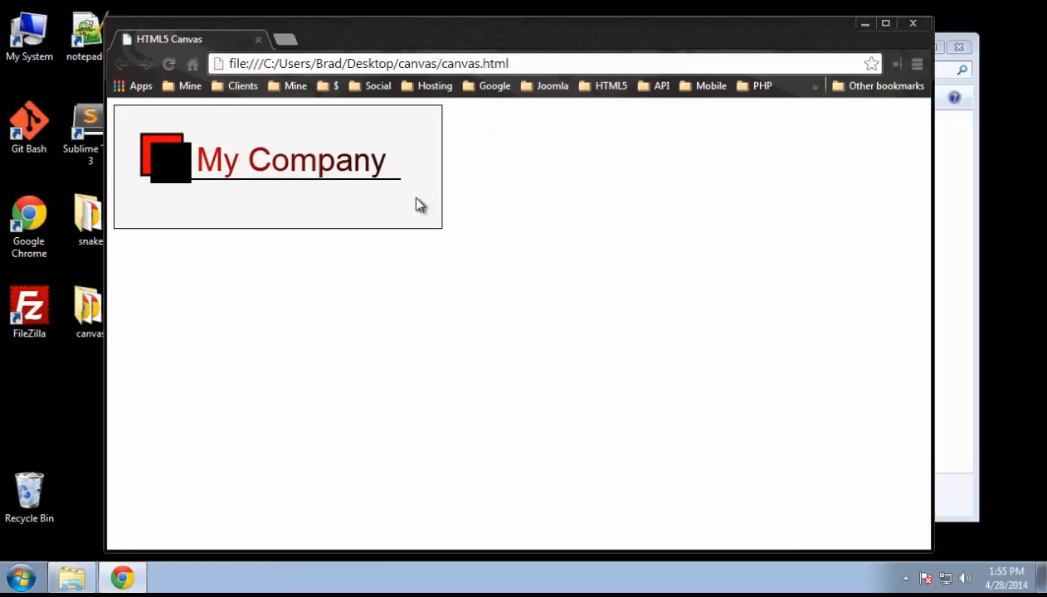
mouse_move(397, 193)
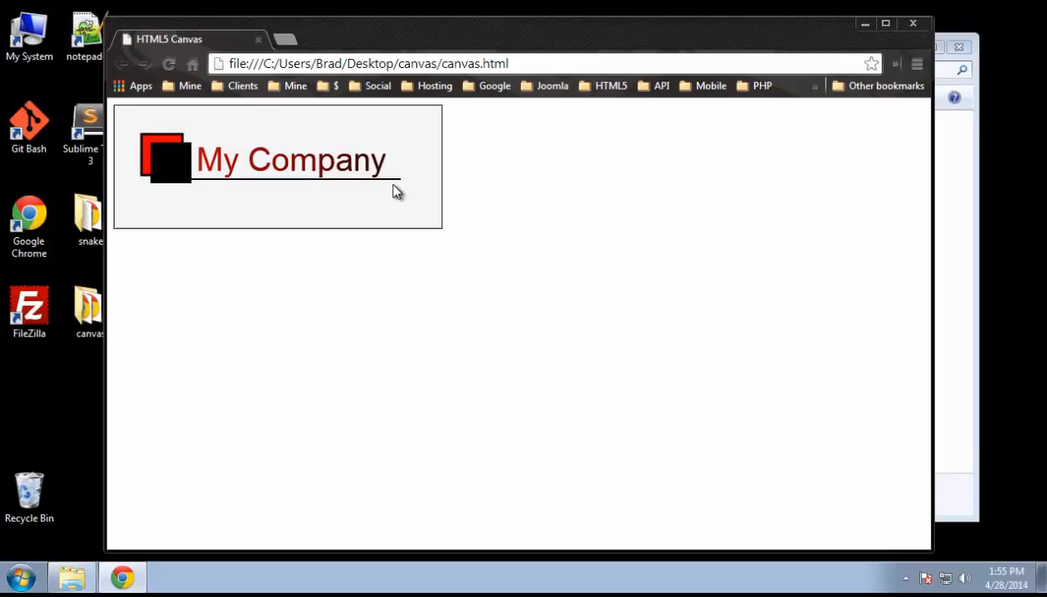
mouse_move(148, 176)
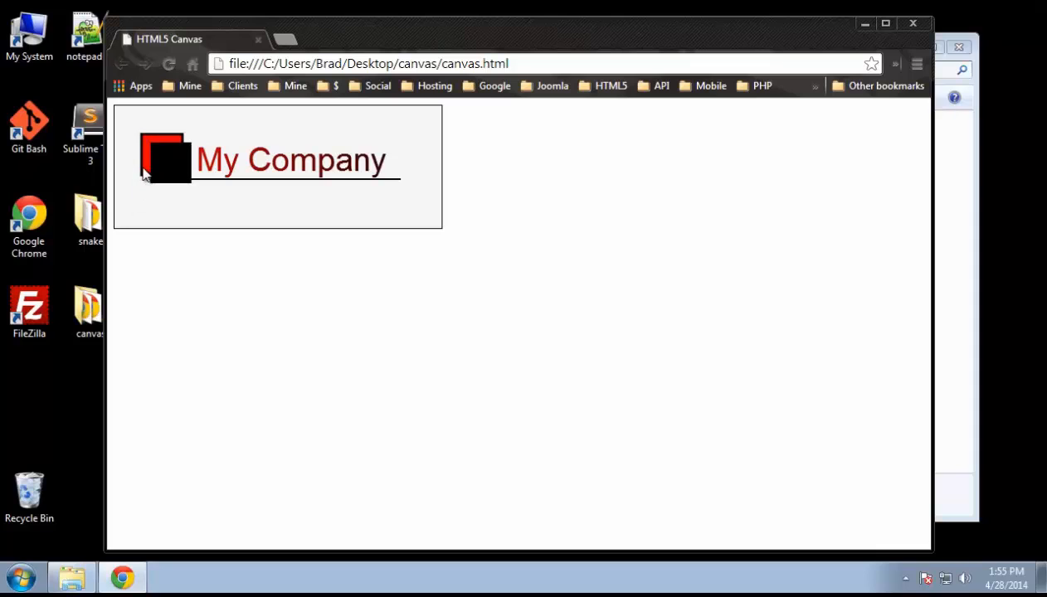
mouse_move(133, 146)
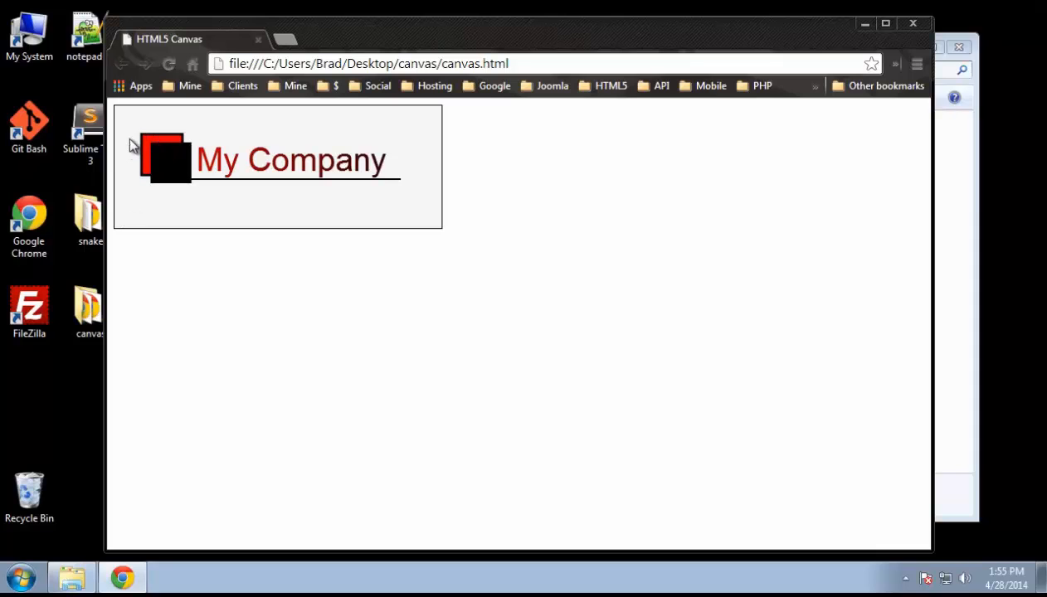
mouse_move(139, 139)
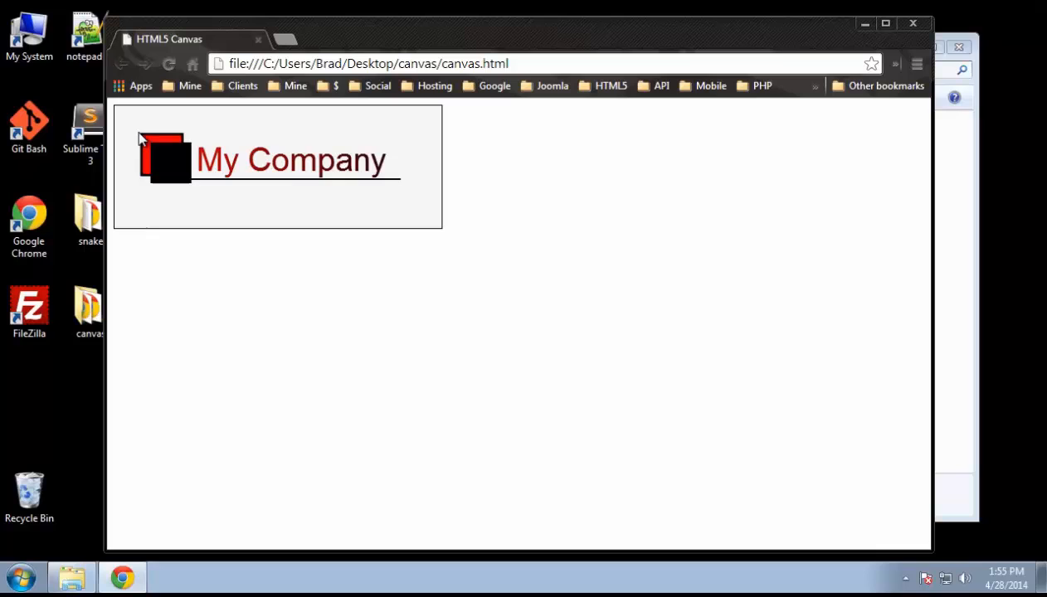
mouse_move(202, 209)
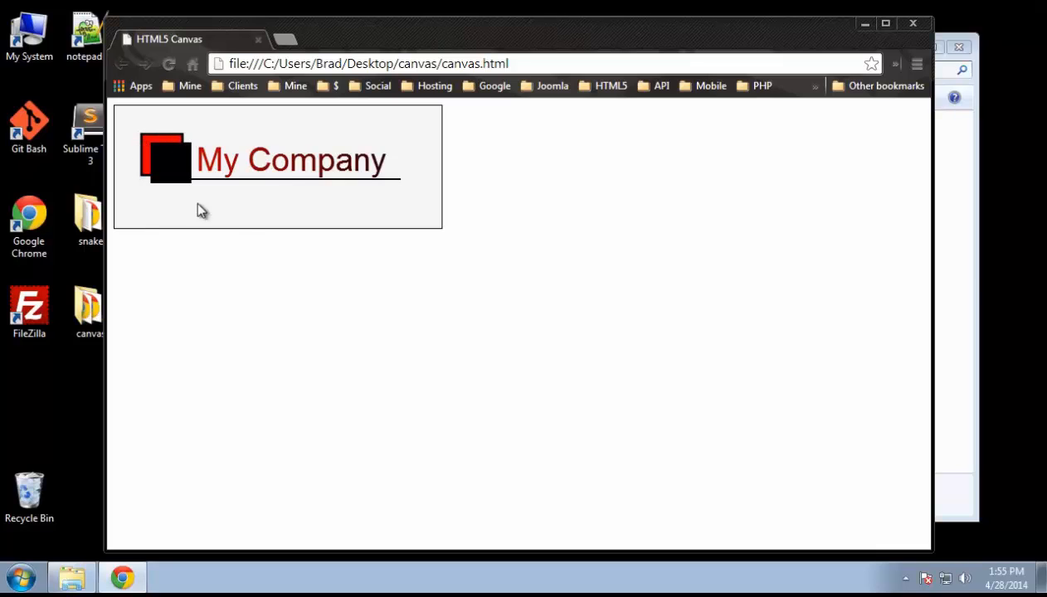
mouse_move(209, 160)
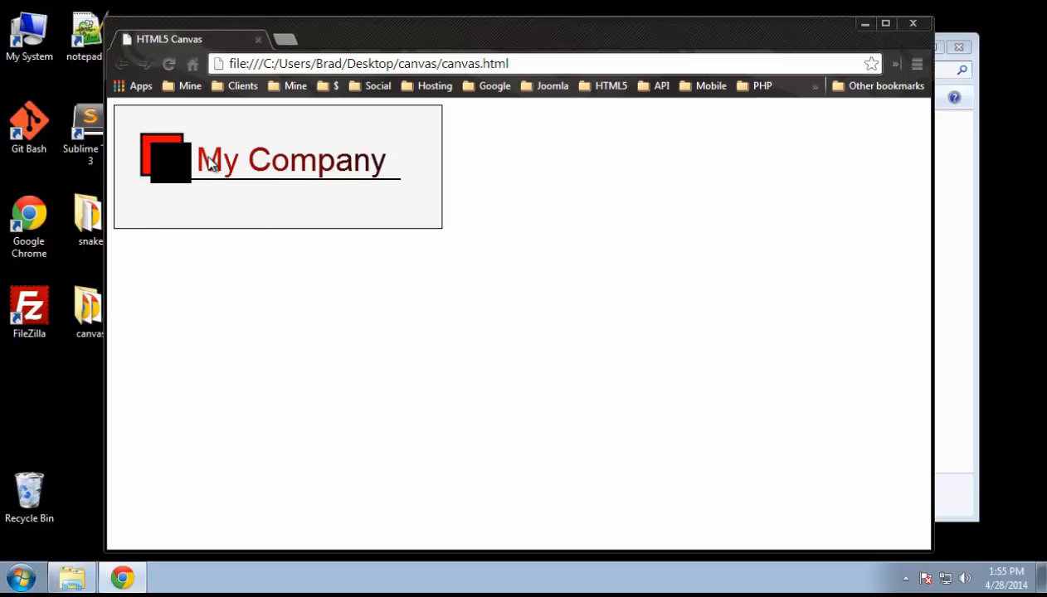
mouse_move(255, 169)
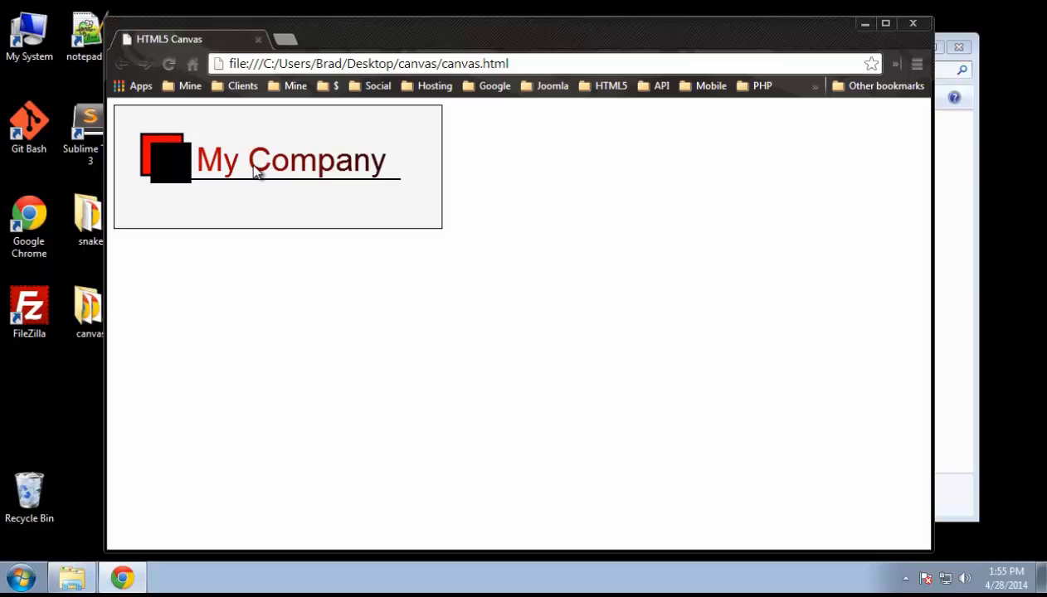
mouse_move(372, 171)
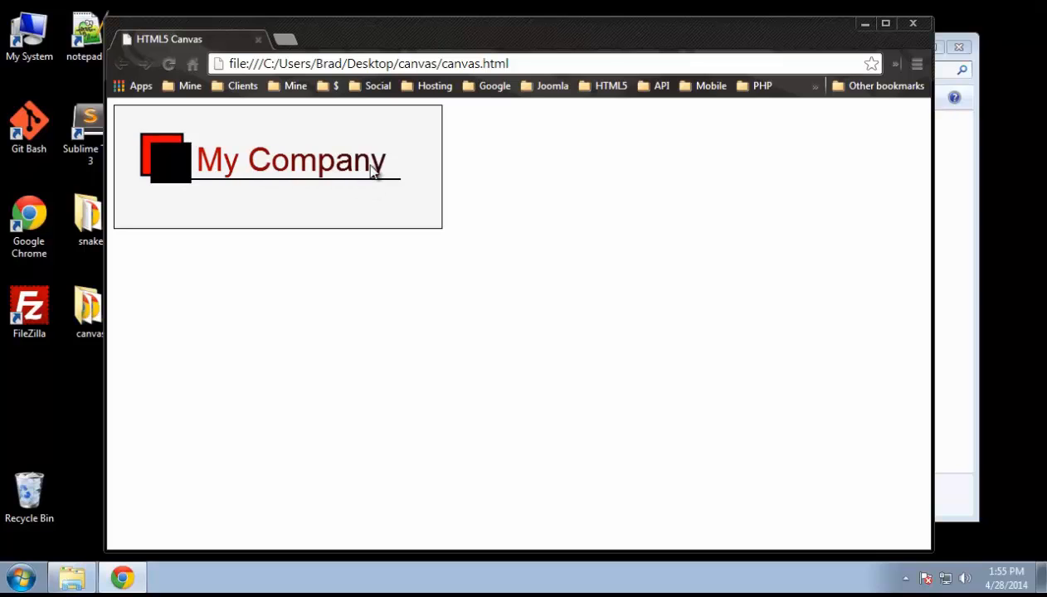
mouse_move(324, 273)
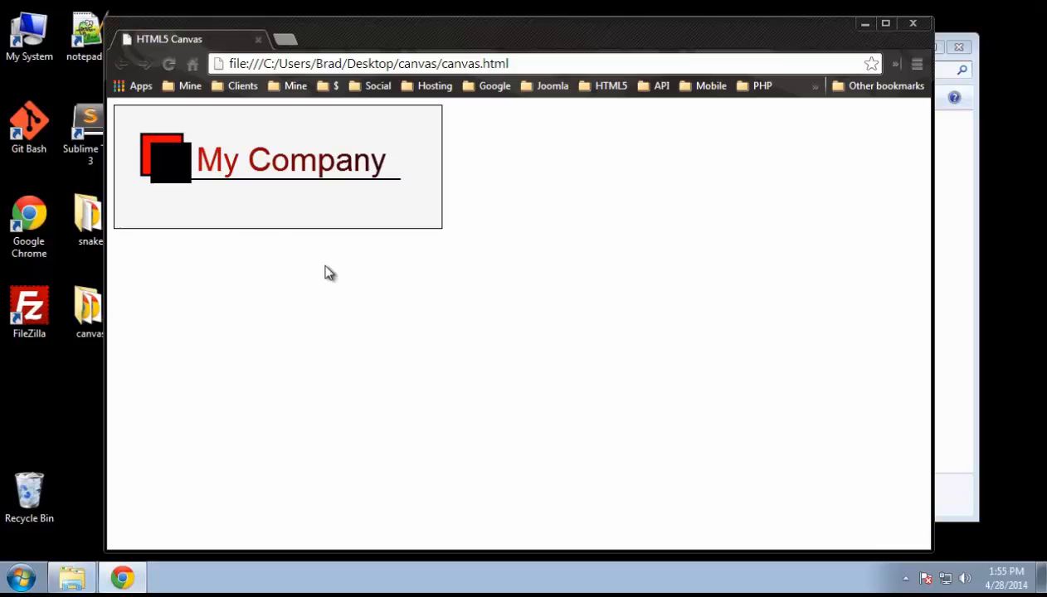
mouse_move(295, 176)
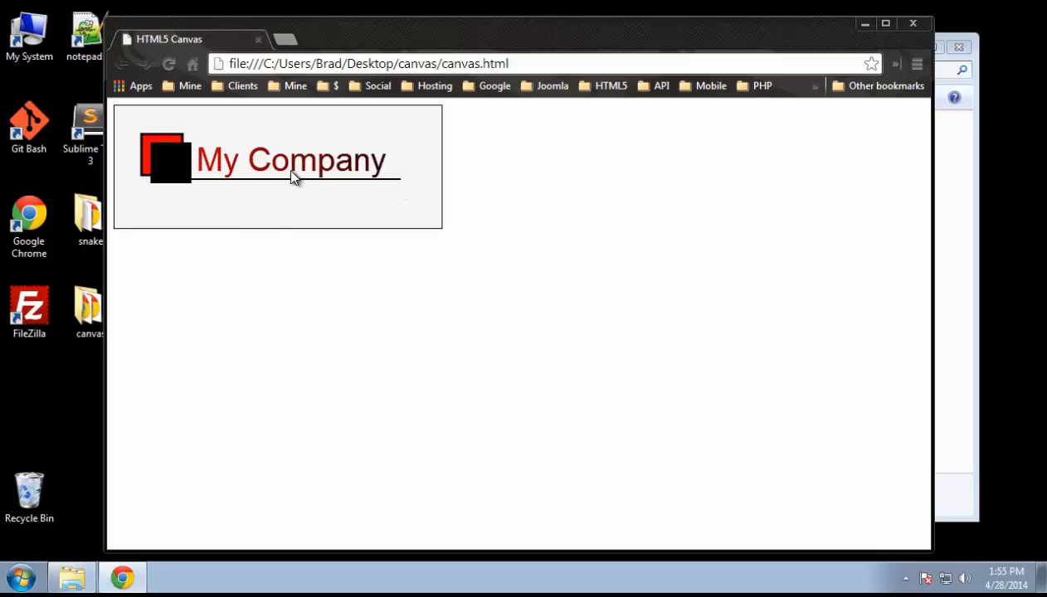
mouse_move(223, 190)
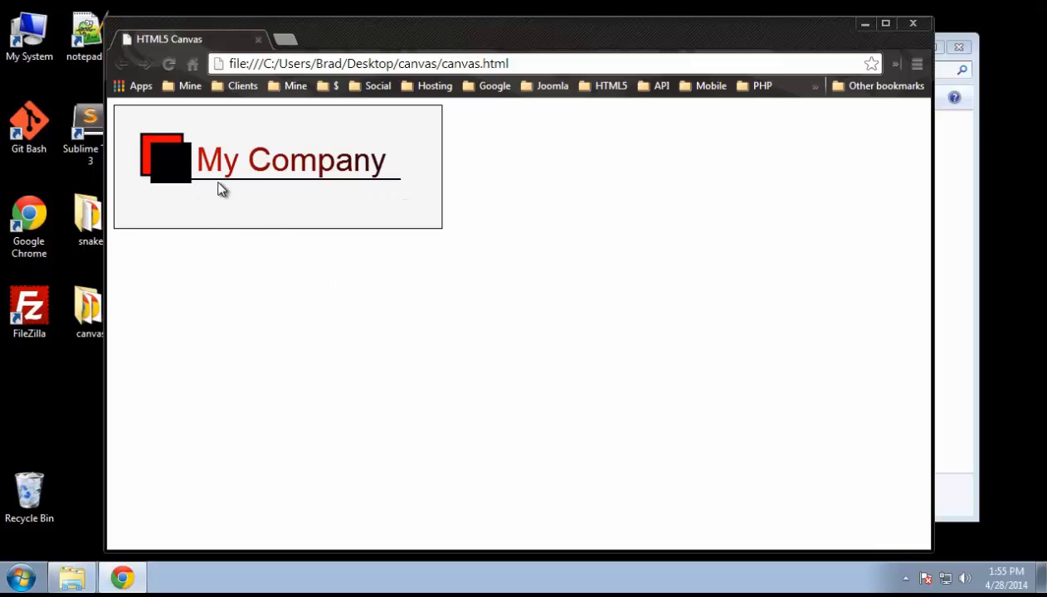
mouse_move(239, 185)
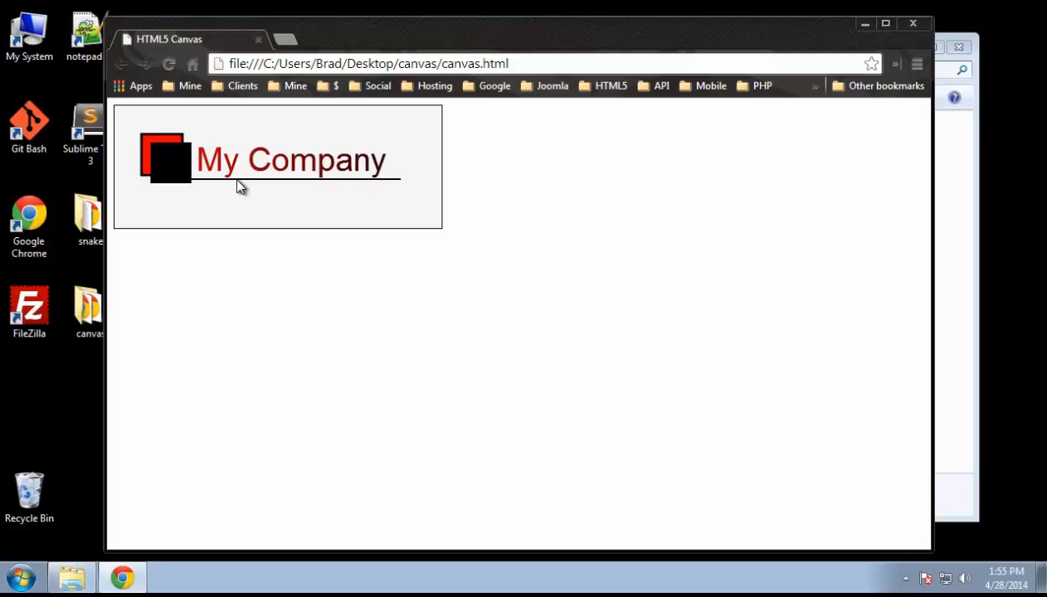
mouse_move(578, 314)
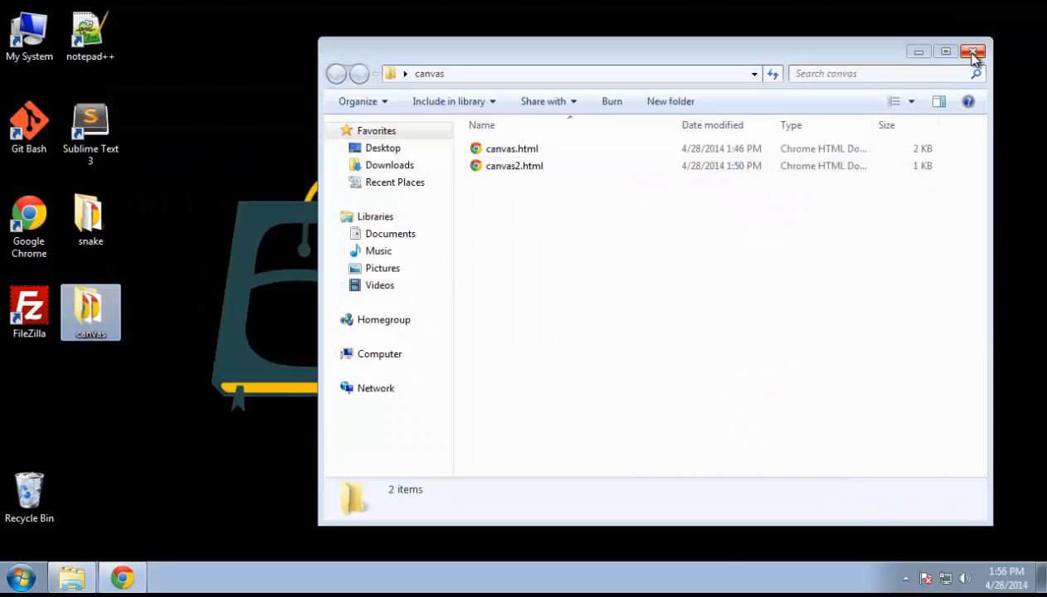
click(973, 52)
text(_finished)
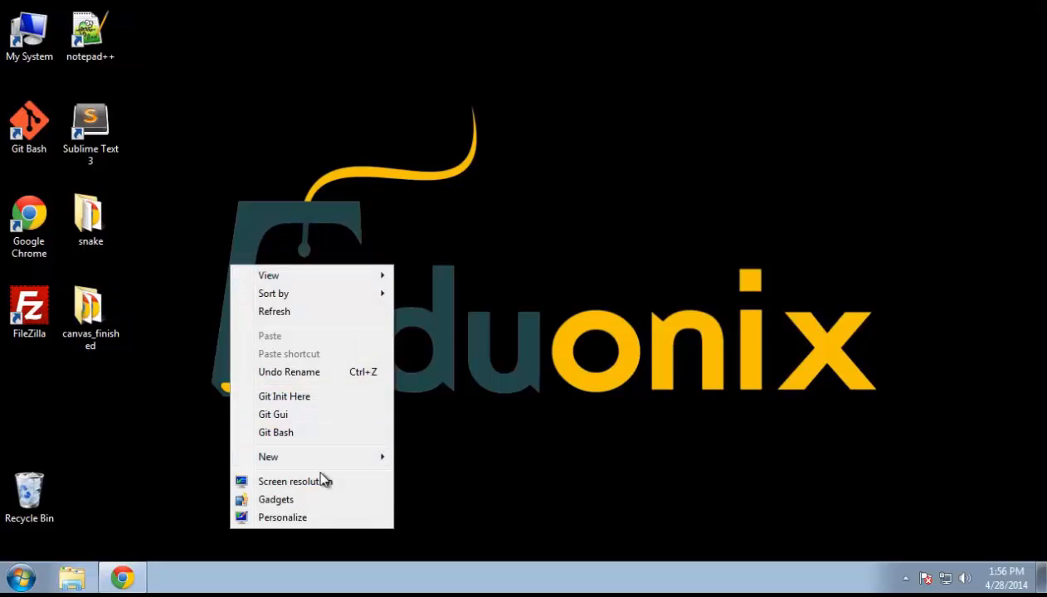
Step: Create a new desktop folder named canvas and go into it
click(269, 458)
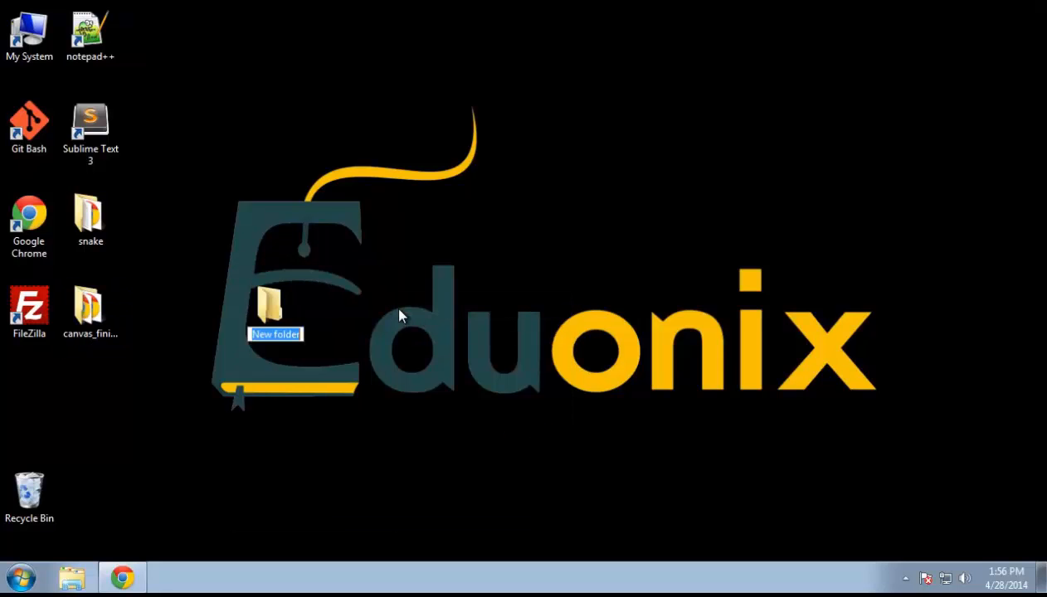
key(Return)
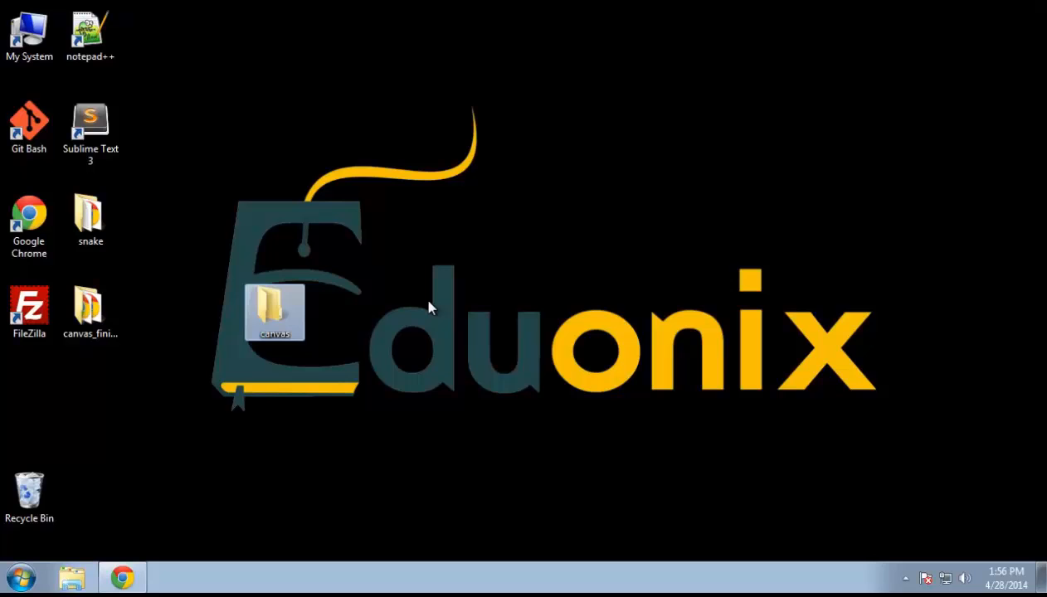
double_click(274, 312)
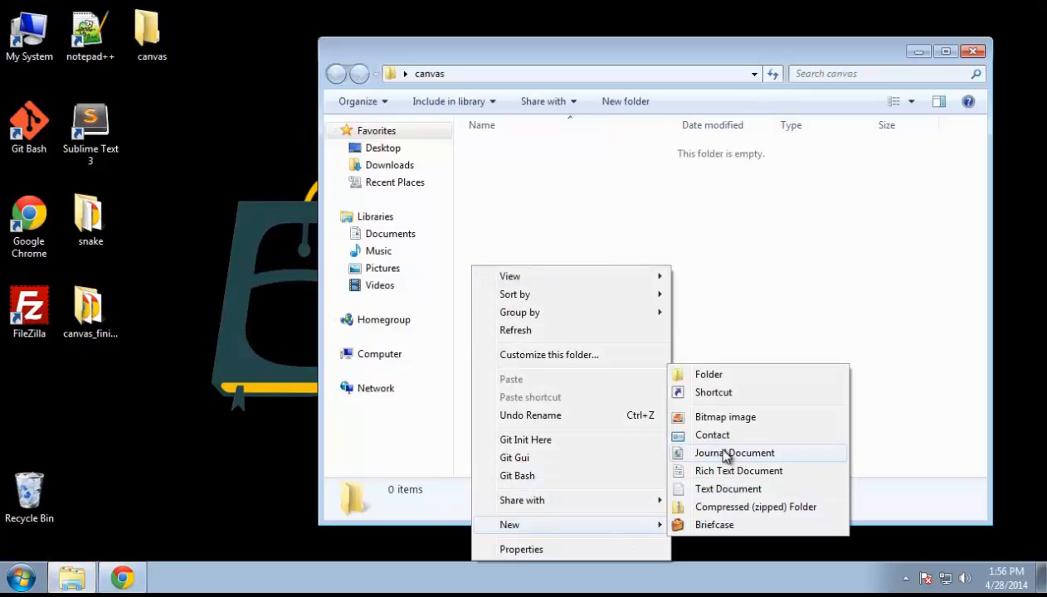
Step: Create a new text document renamed canvas.html, confirming the extension change
click(727, 488)
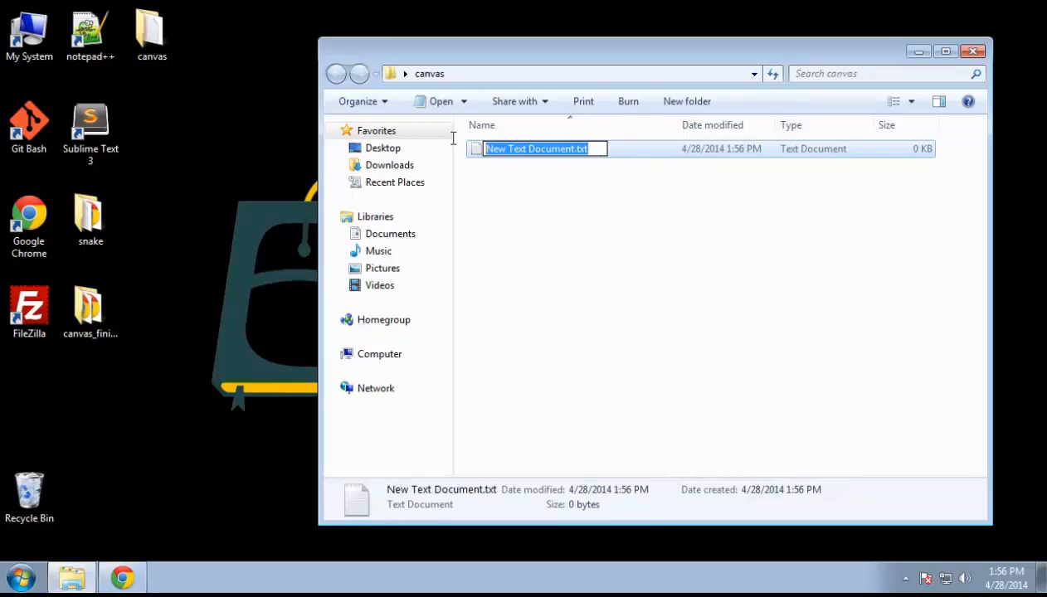
text(canvas.html)
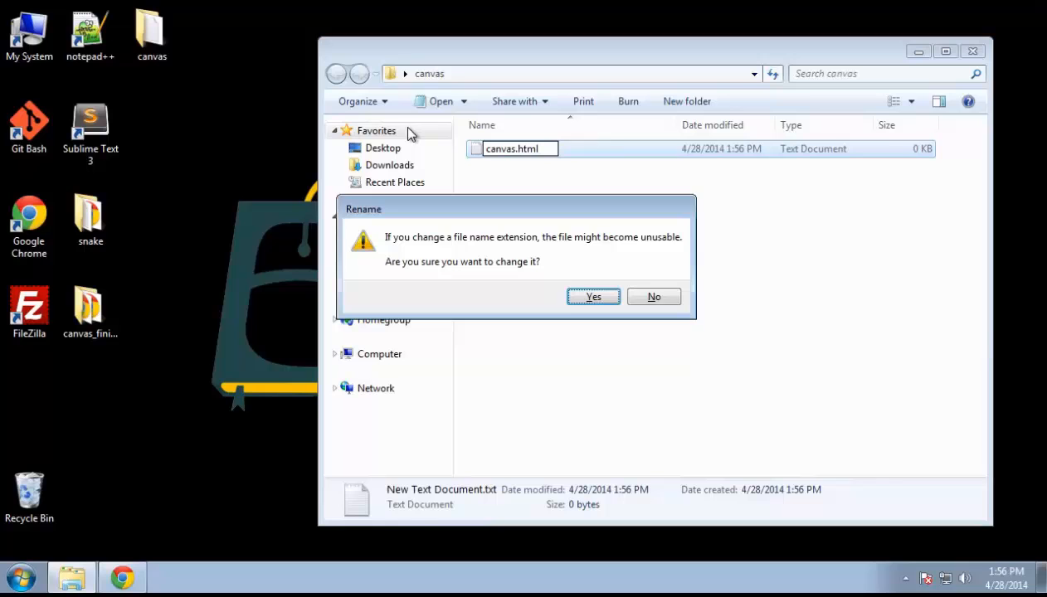
click(594, 297)
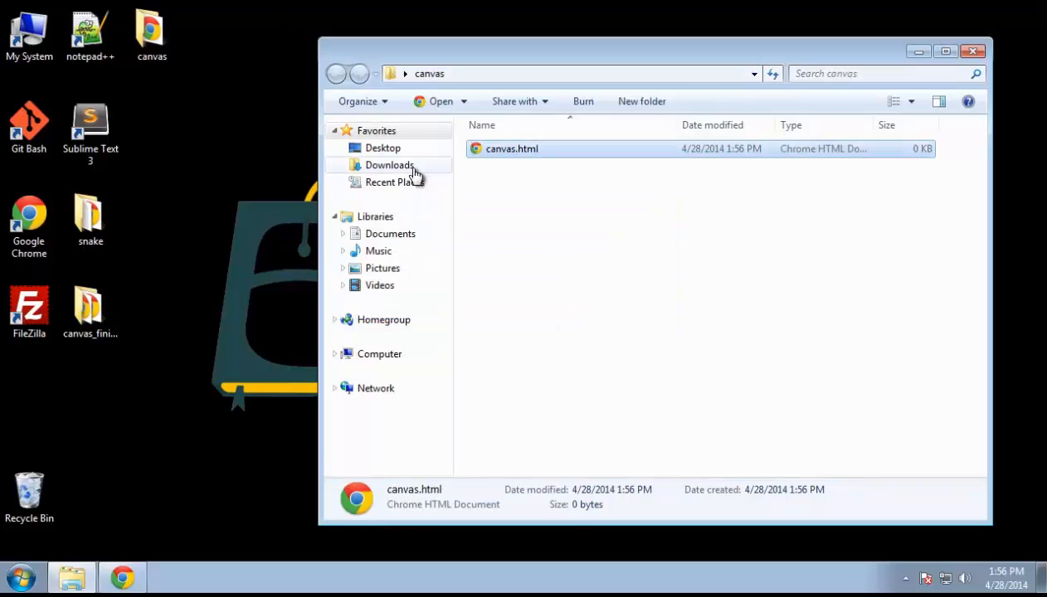
mouse_move(412, 175)
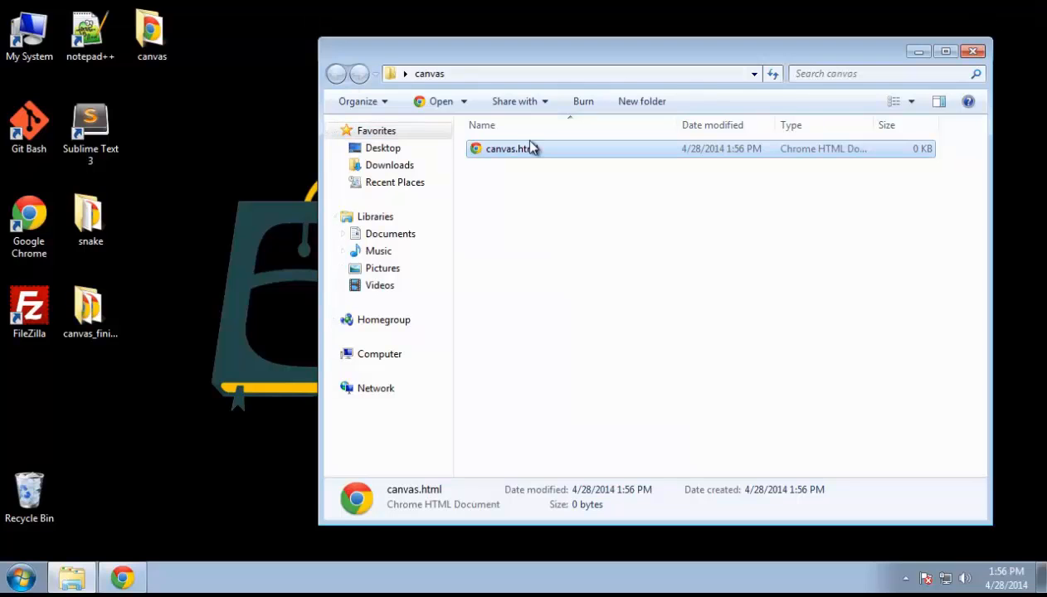
right_click(511, 149)
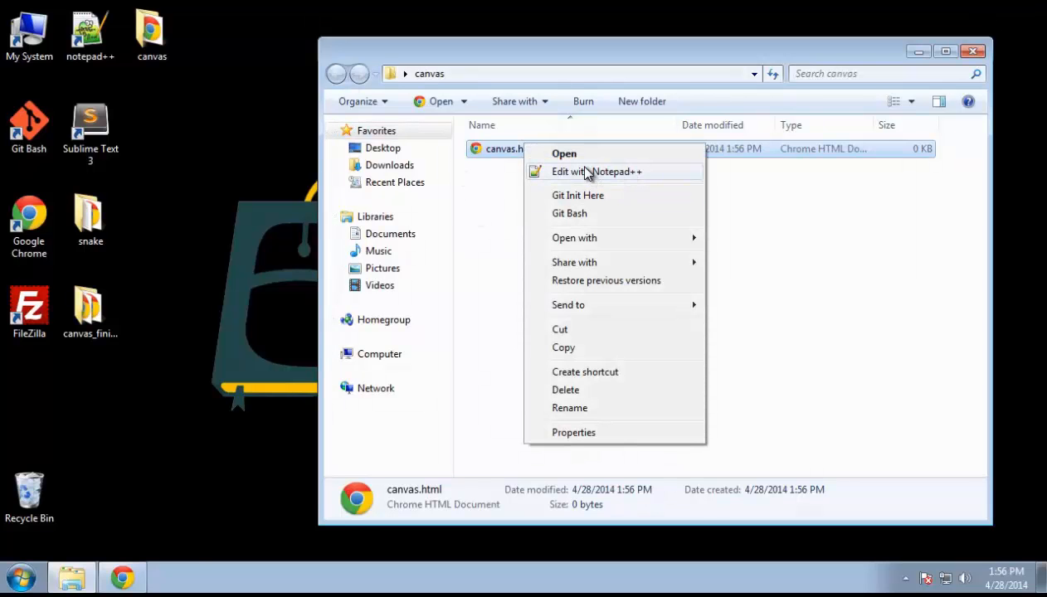
Step: Edit canvas.html in Notepad++ and start a canvas element with id="myCanvas" in the body
click(595, 171)
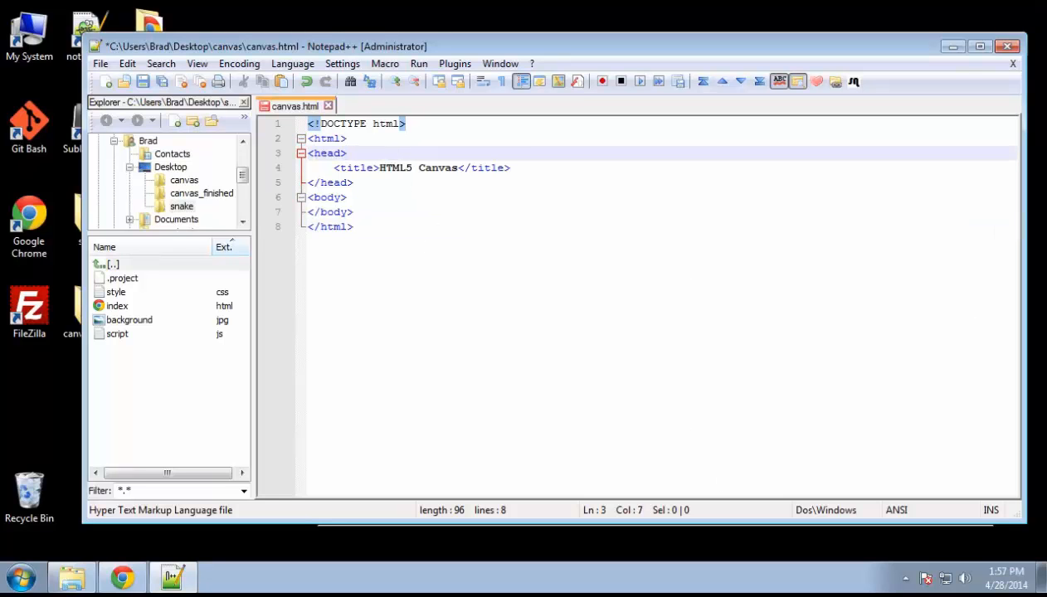
mouse_move(418, 236)
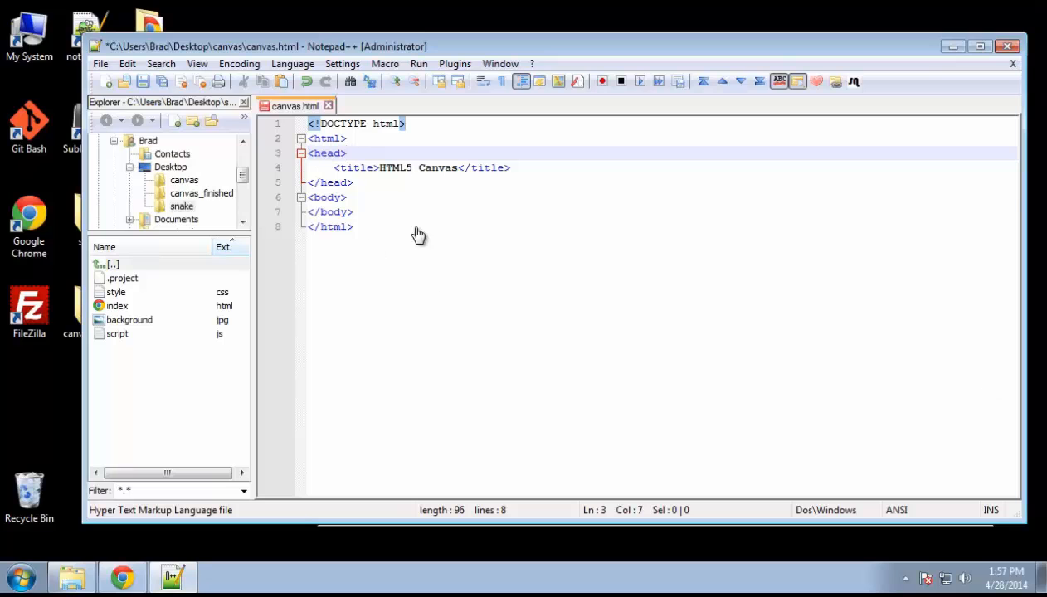
key(enter)
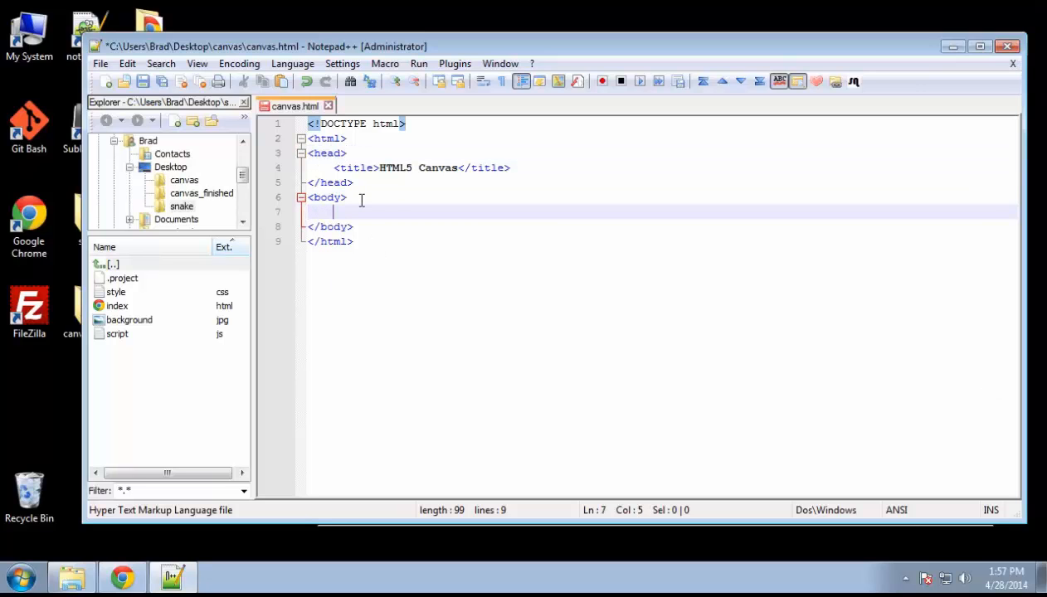
text(<c)
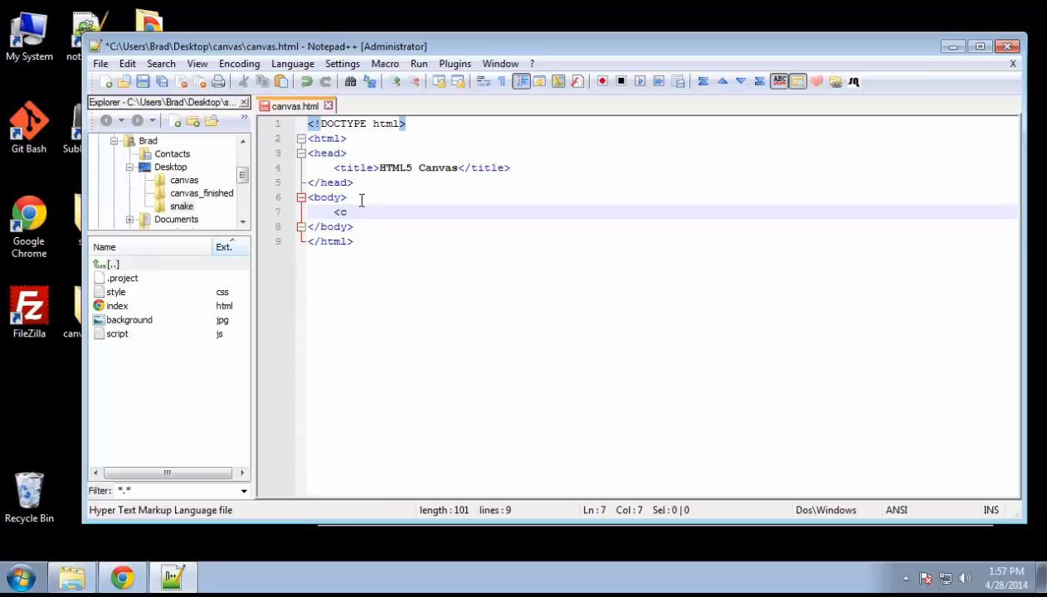
text(anvas)
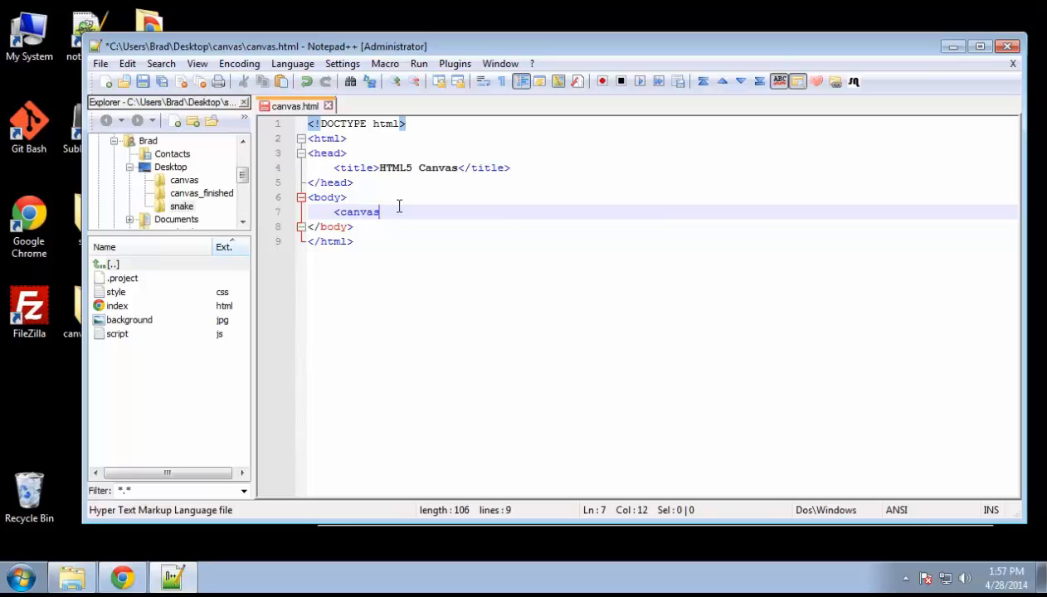
text(id)
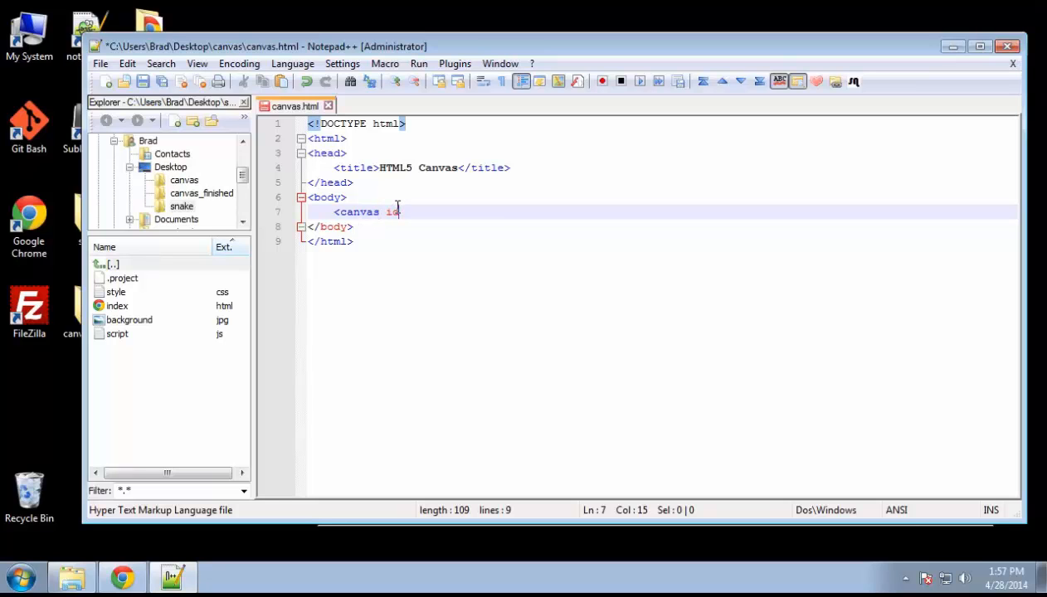
text(="myC)
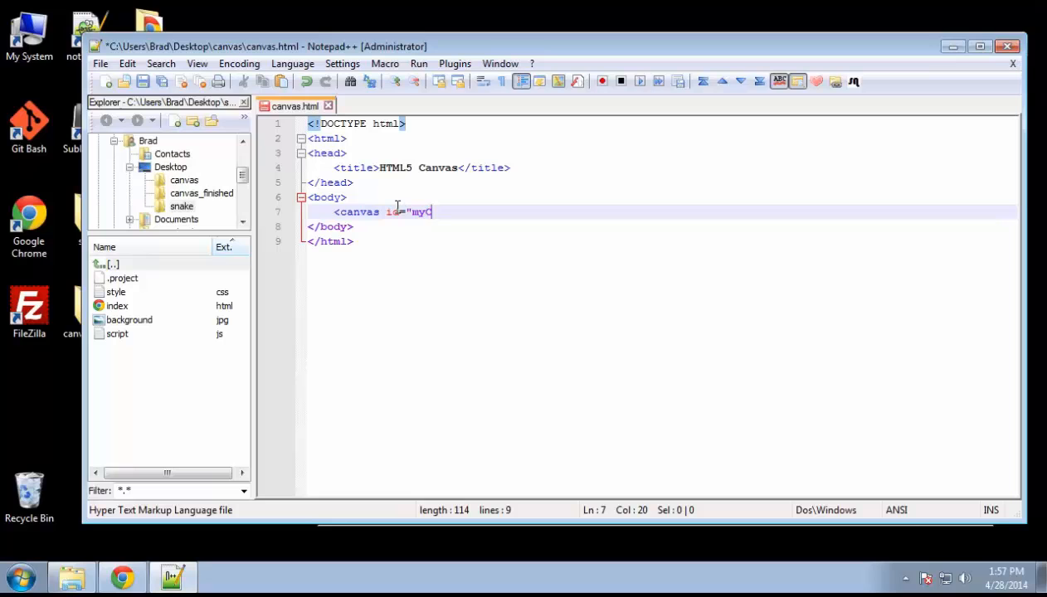
text(anvas)
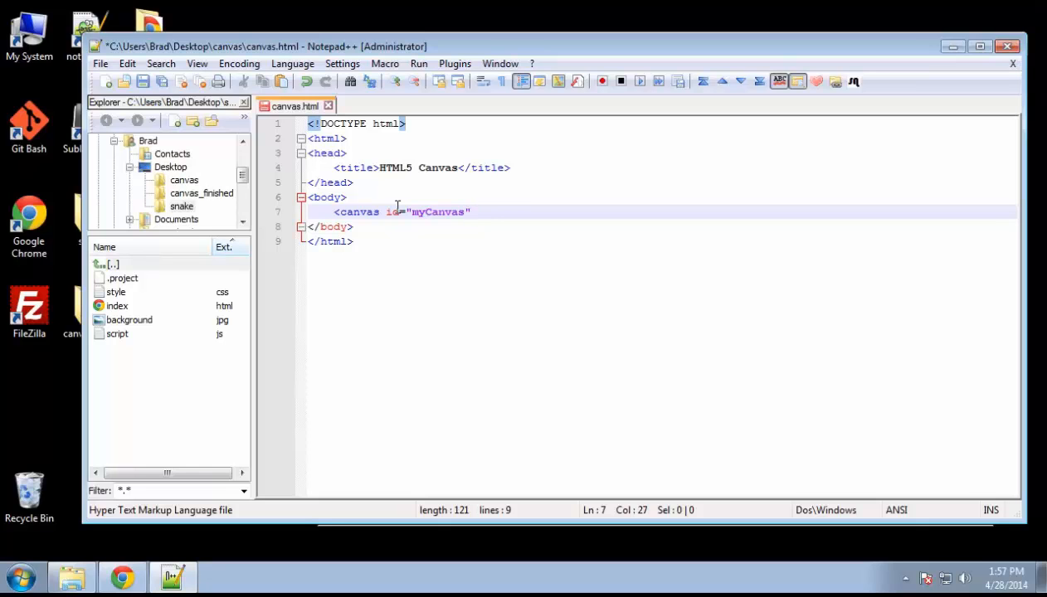
Step: Give the canvas width="400" and height="150" and close the canvas tag
text(width=)
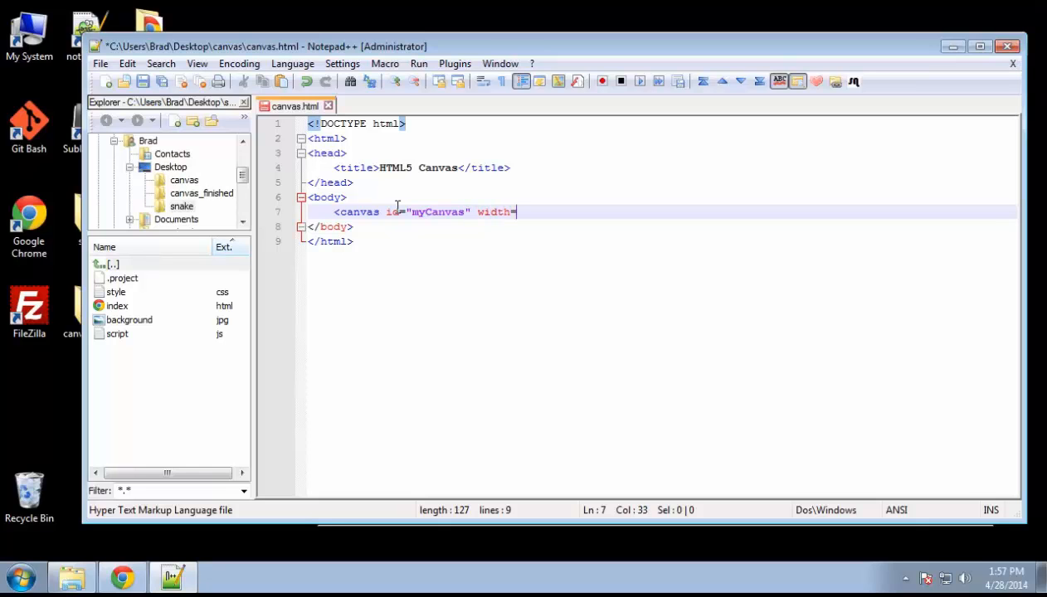
text("400" height)
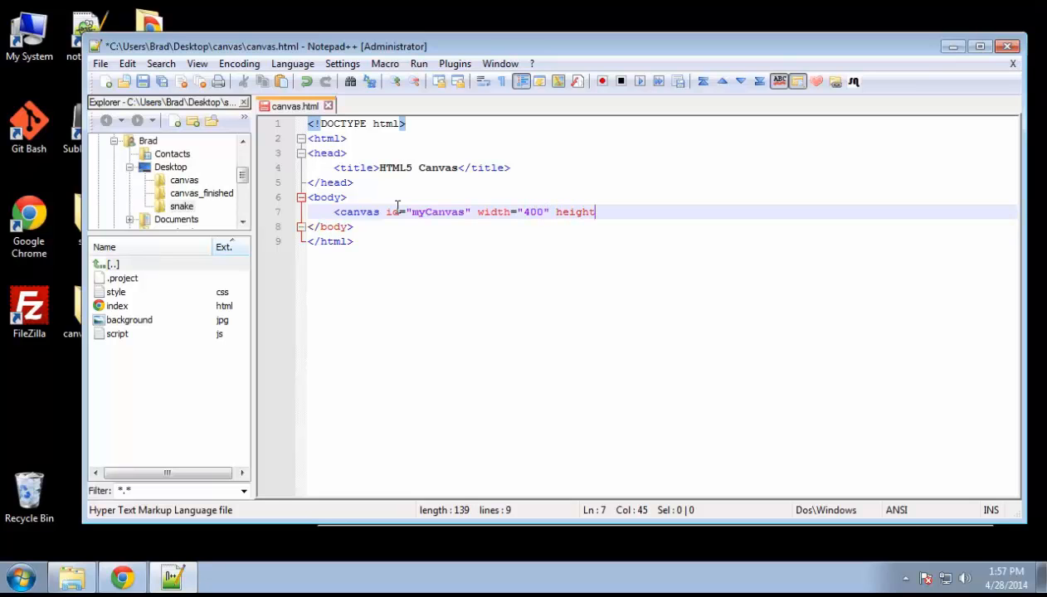
text(:)
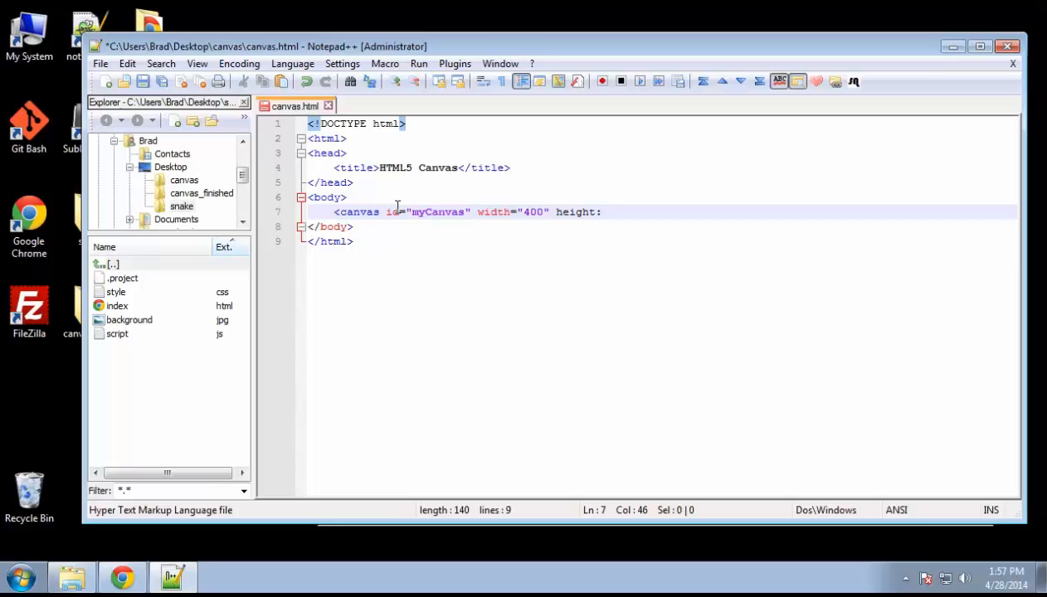
text(=)
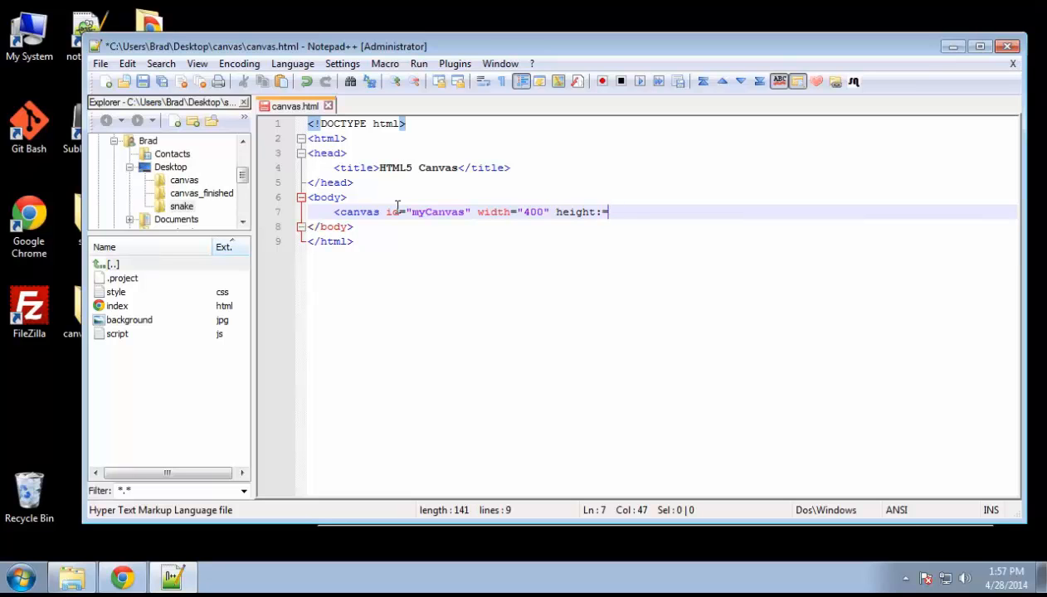
text("1)
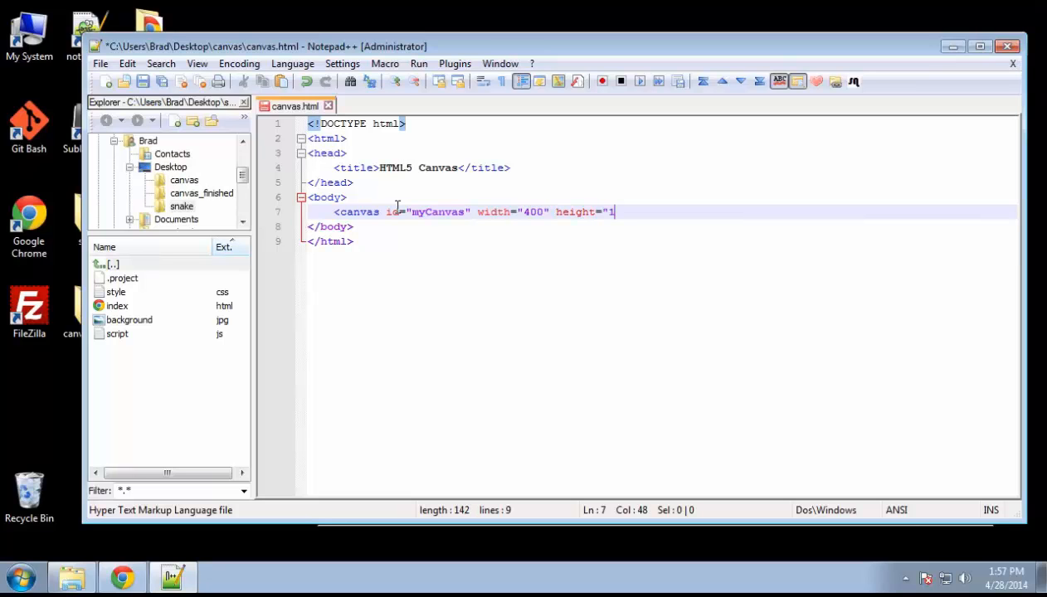
text(50)
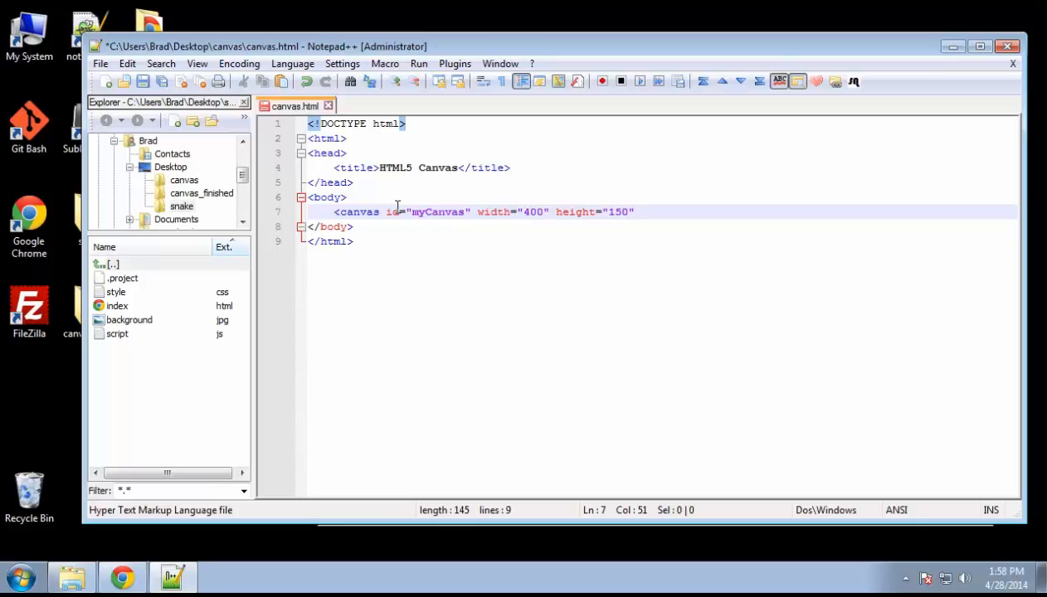
text(></canvas>)
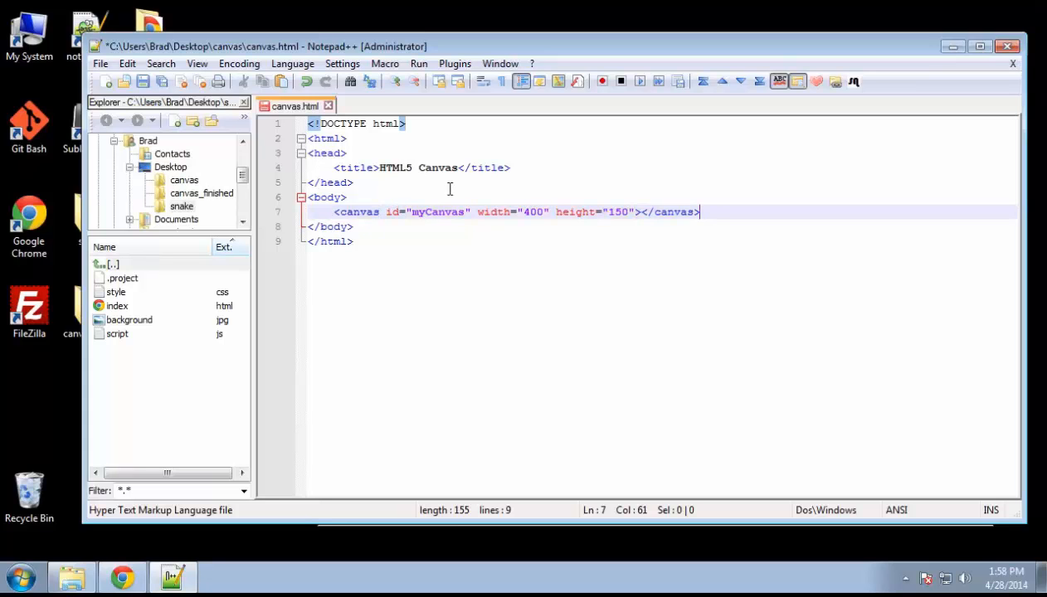
mouse_move(291, 178)
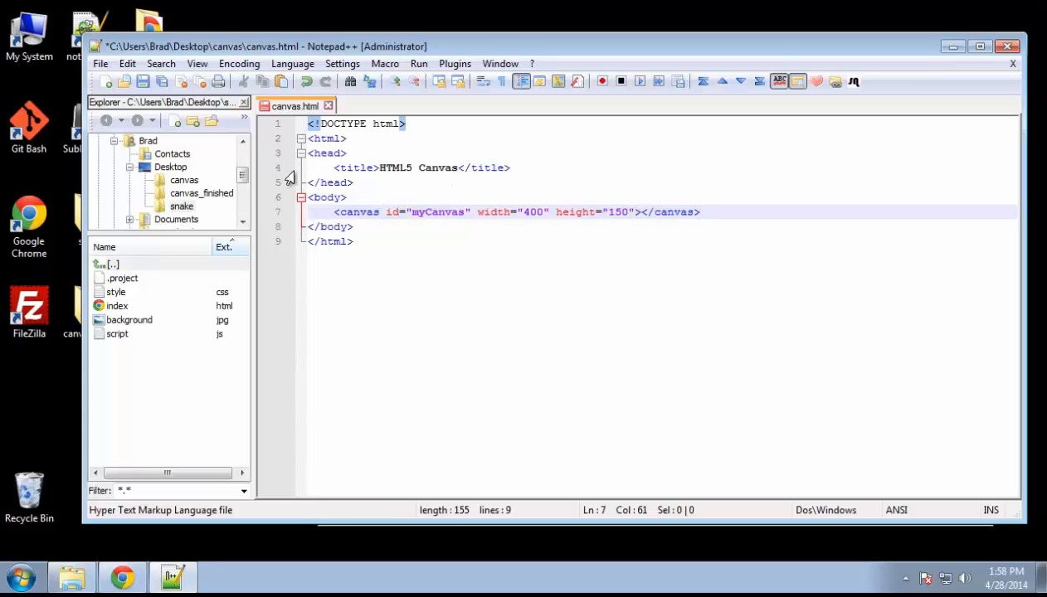
mouse_move(624, 240)
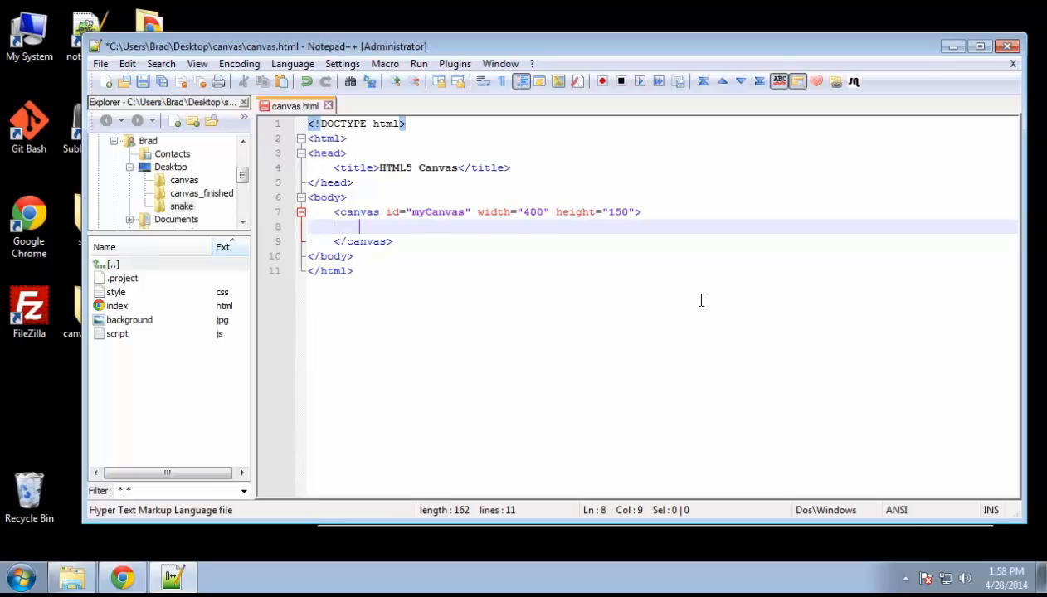
Step: Add a <p> fallback message saying the browser doesn't support the canvas feature
text(<p>Sorry, your)
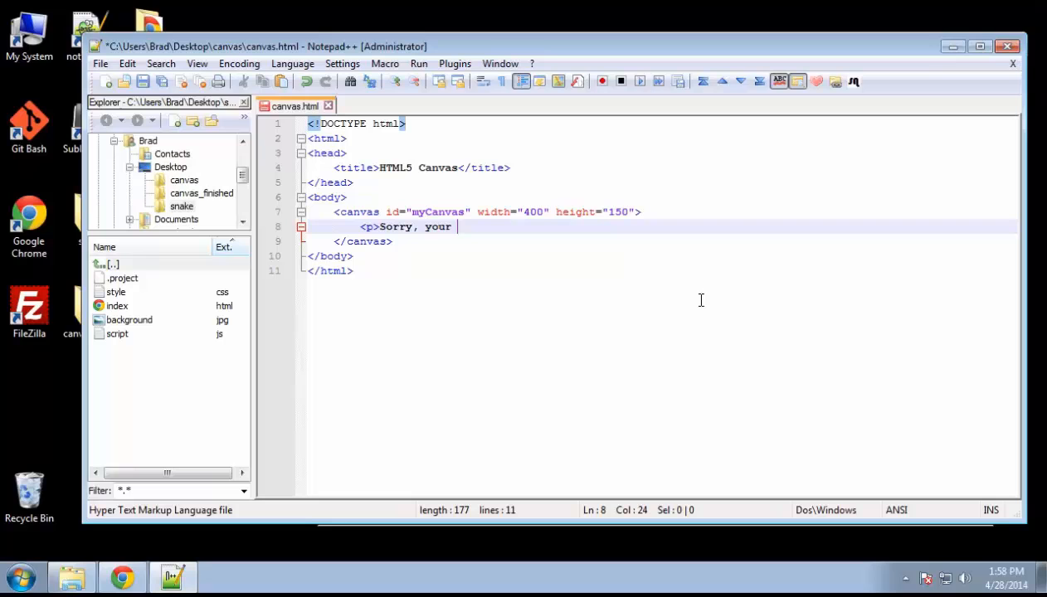
text(browser d)
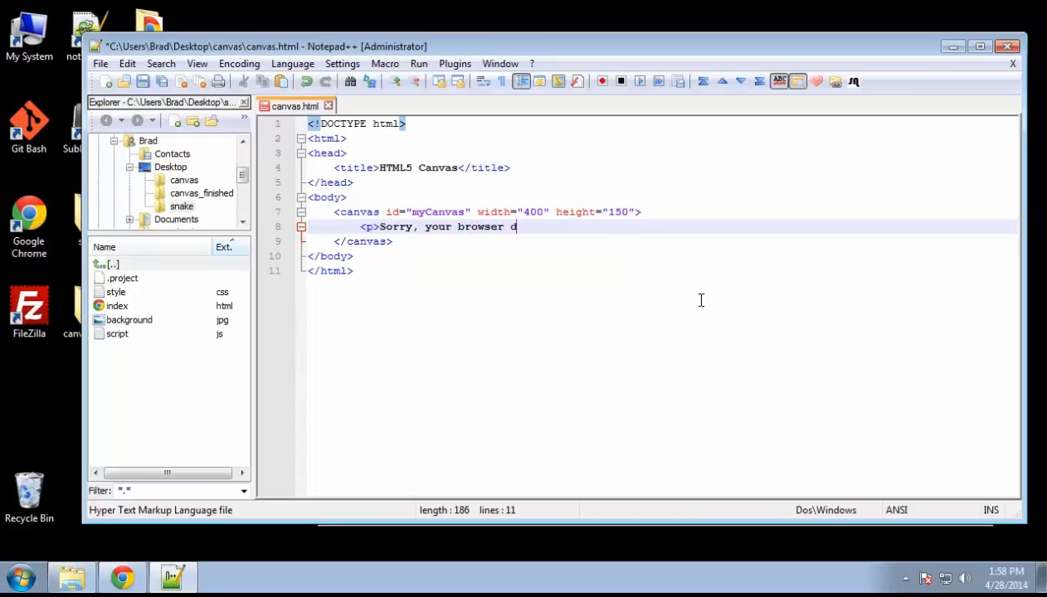
text(oesn't)
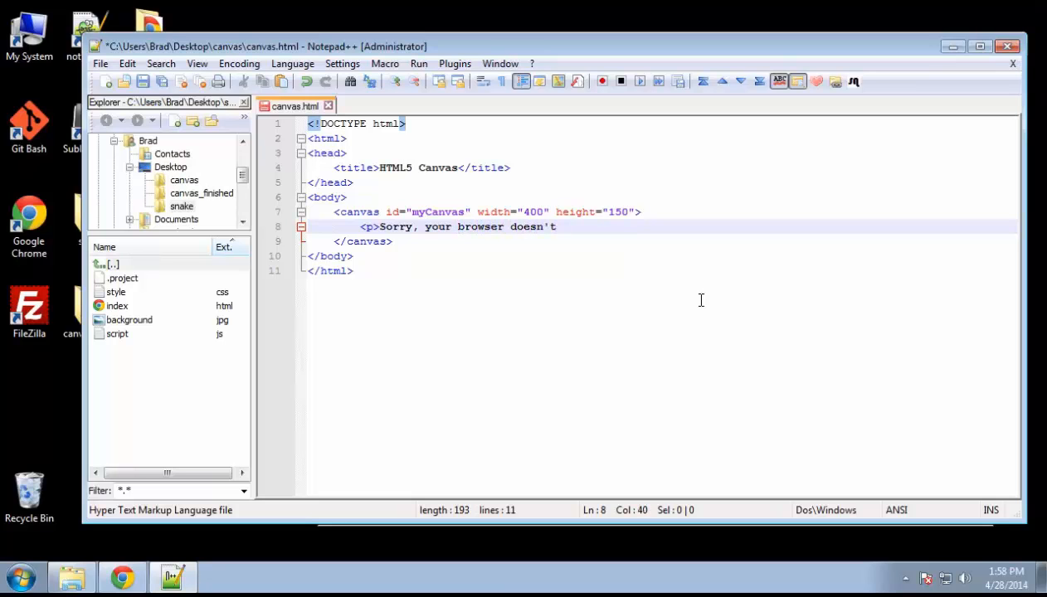
click(561, 226)
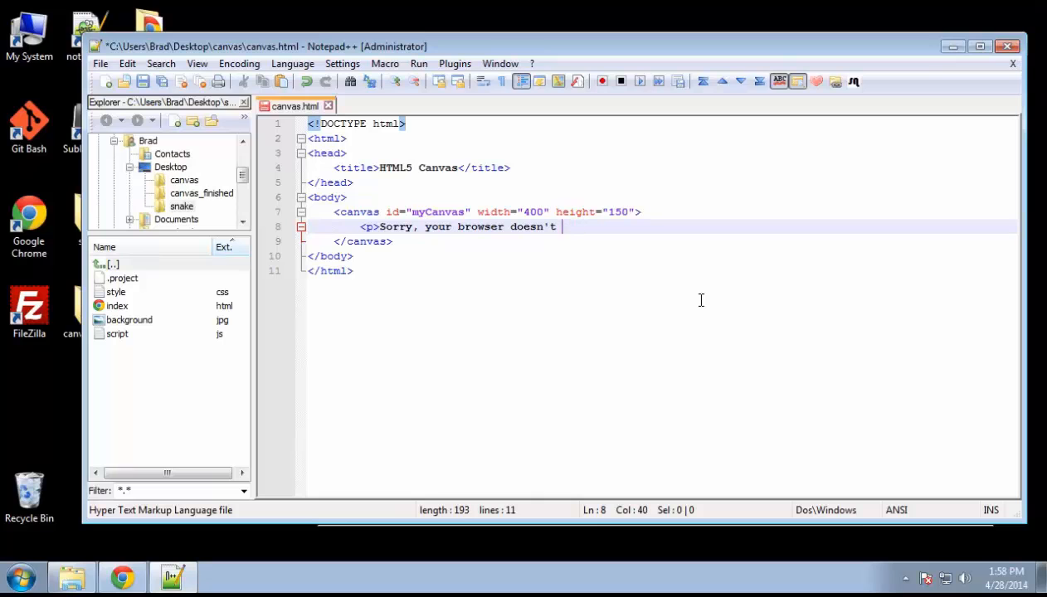
text(use the can)
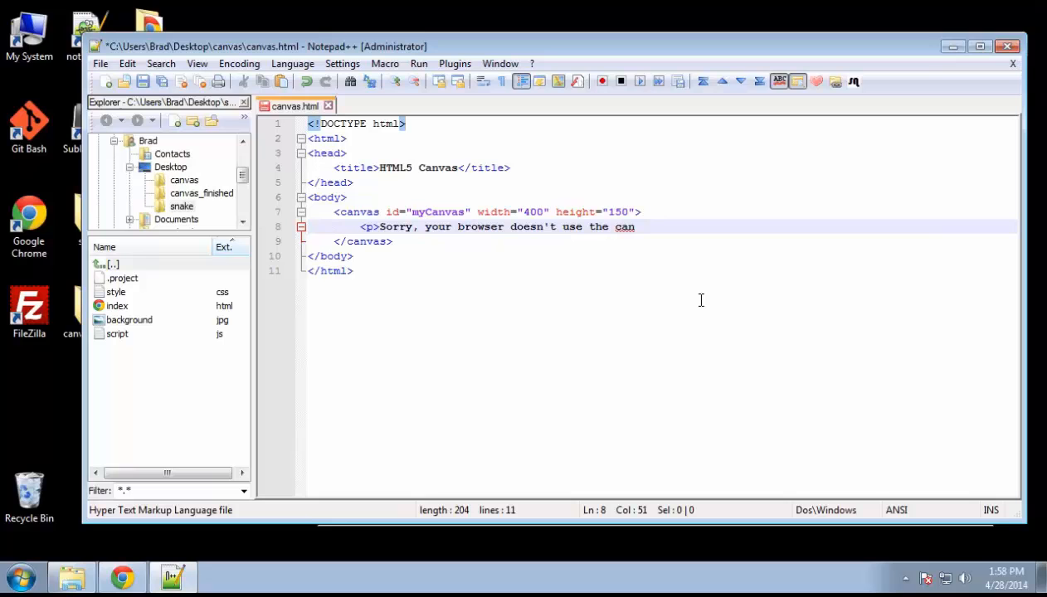
text(vas featur)
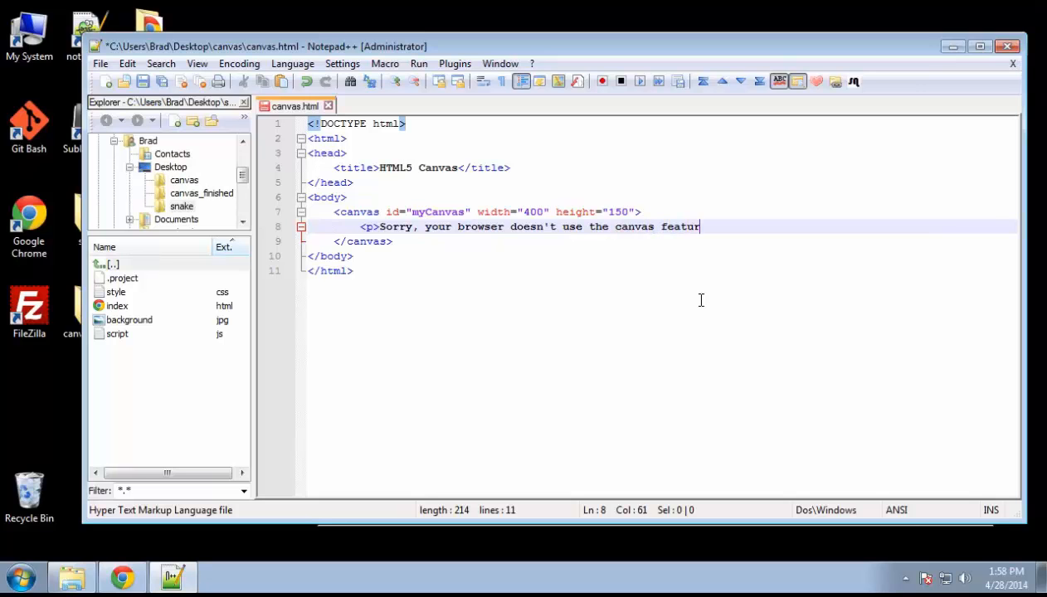
text(e</p>)
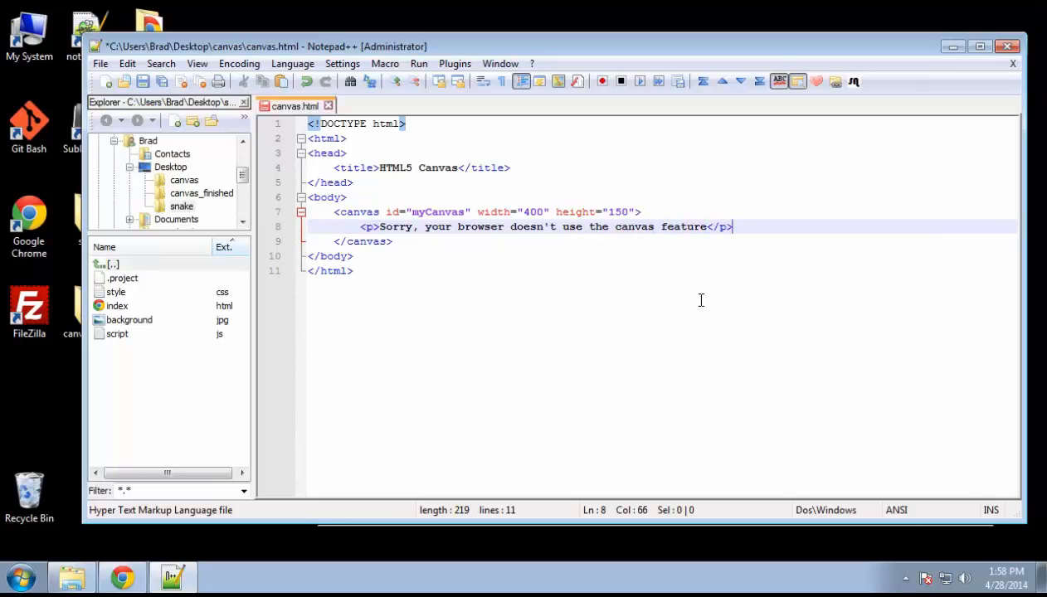
click(465, 226)
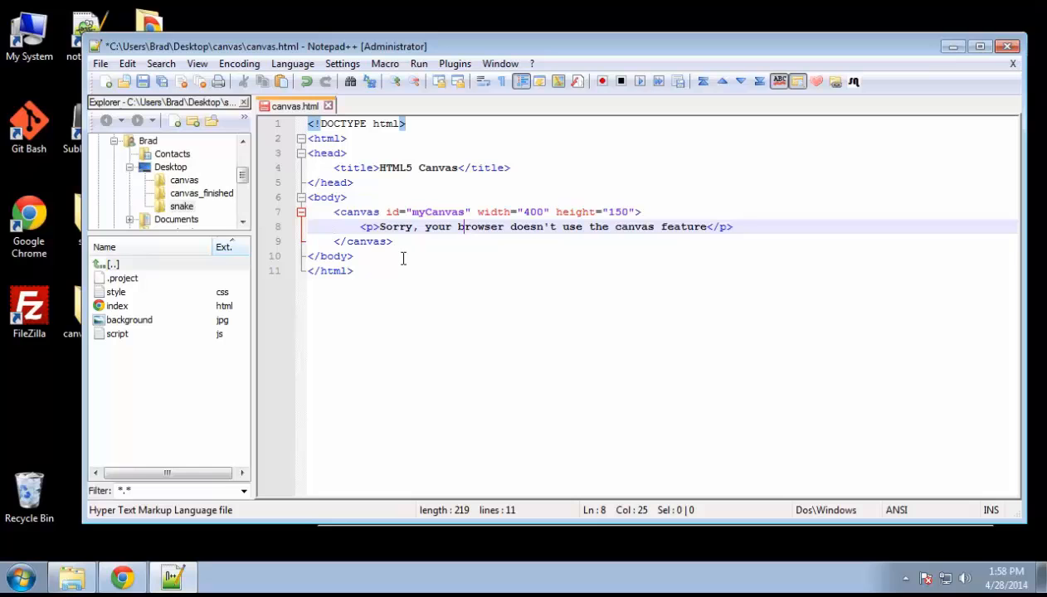
mouse_move(514, 263)
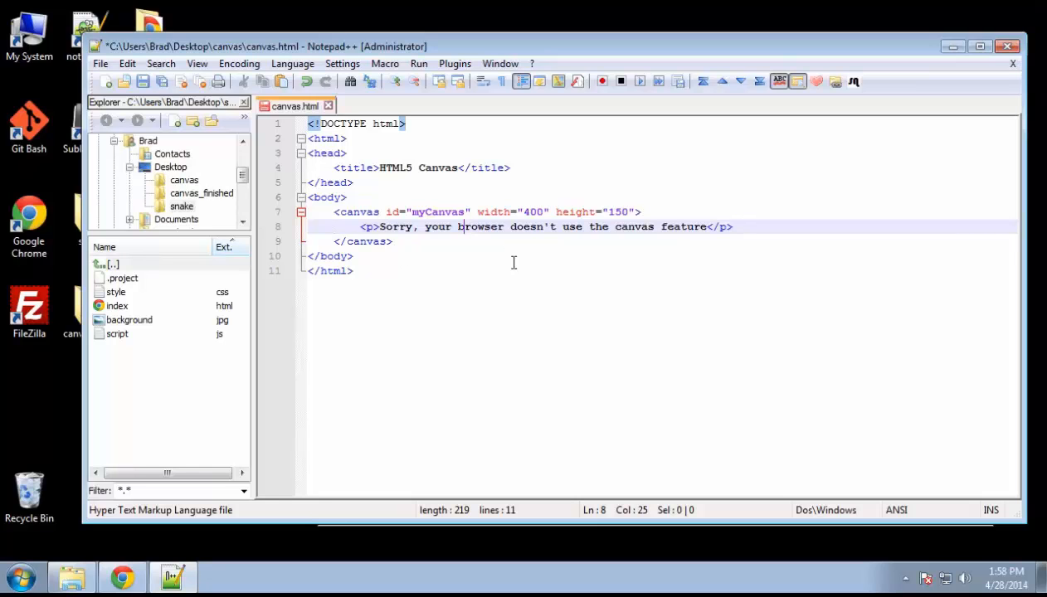
mouse_move(504, 250)
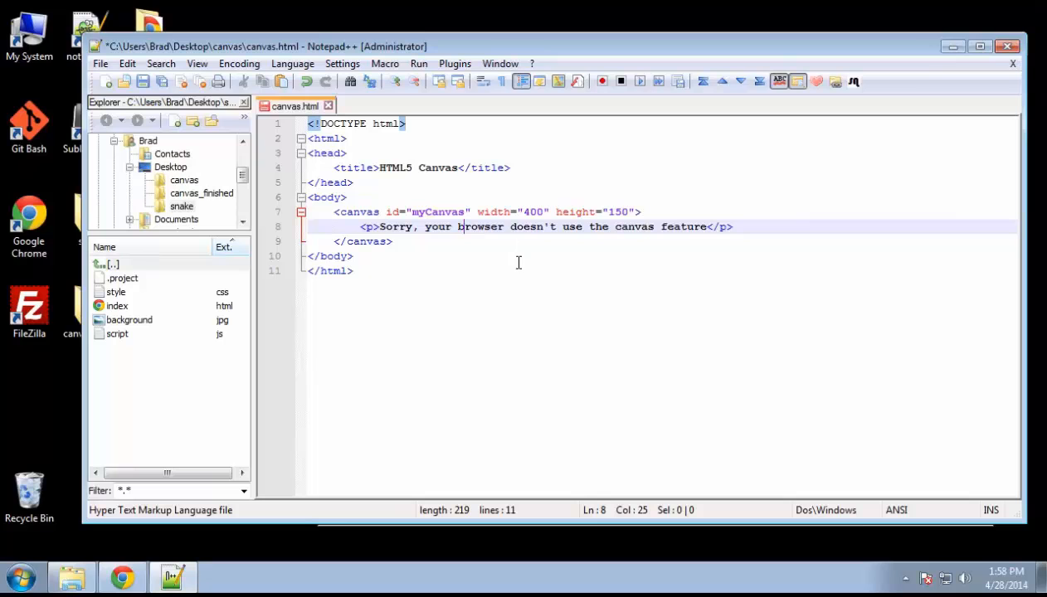
mouse_move(533, 267)
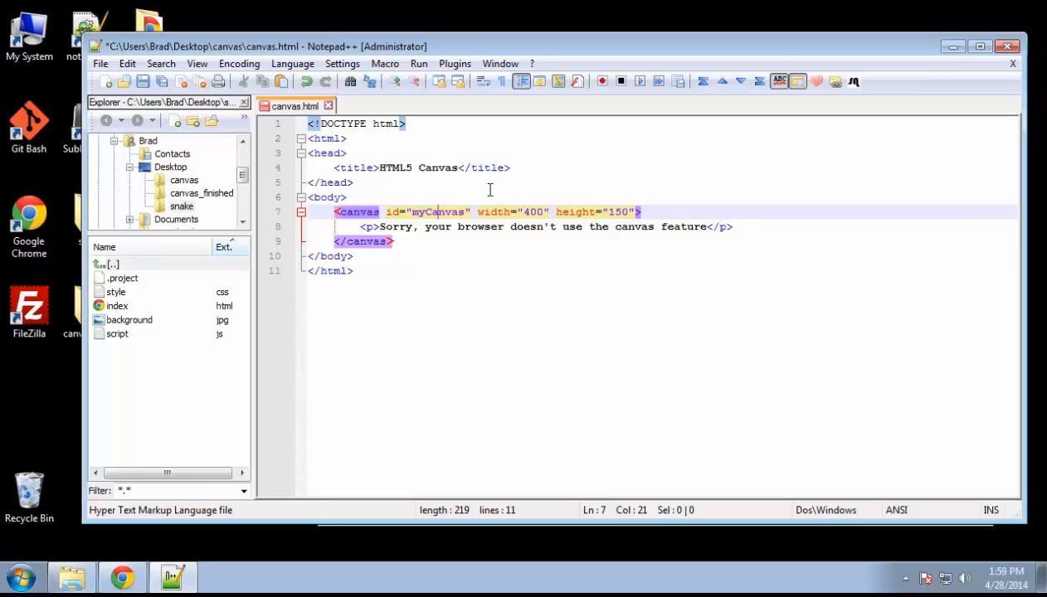
mouse_move(539, 173)
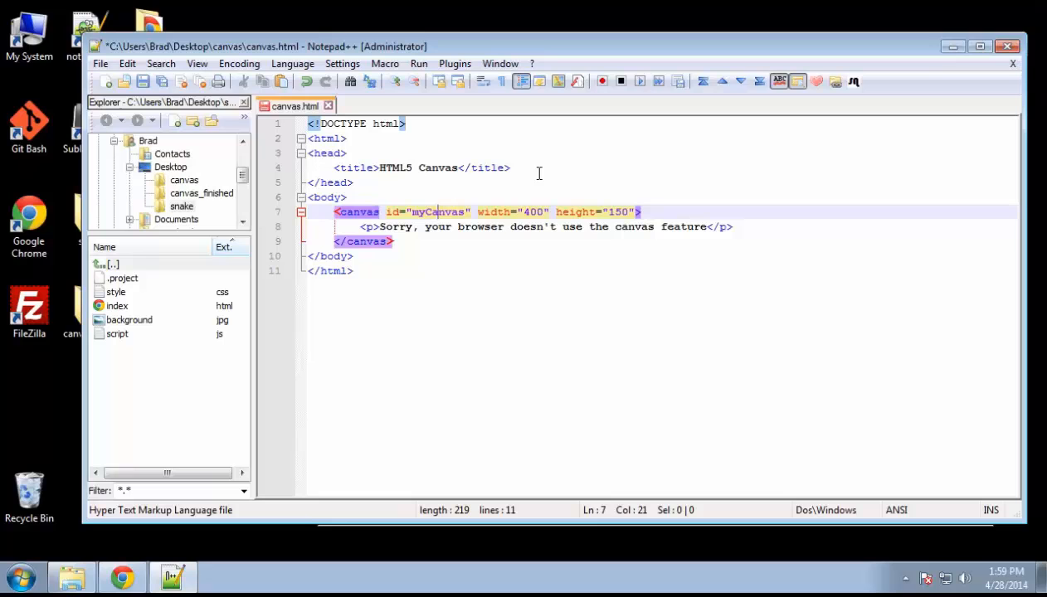
mouse_move(413, 182)
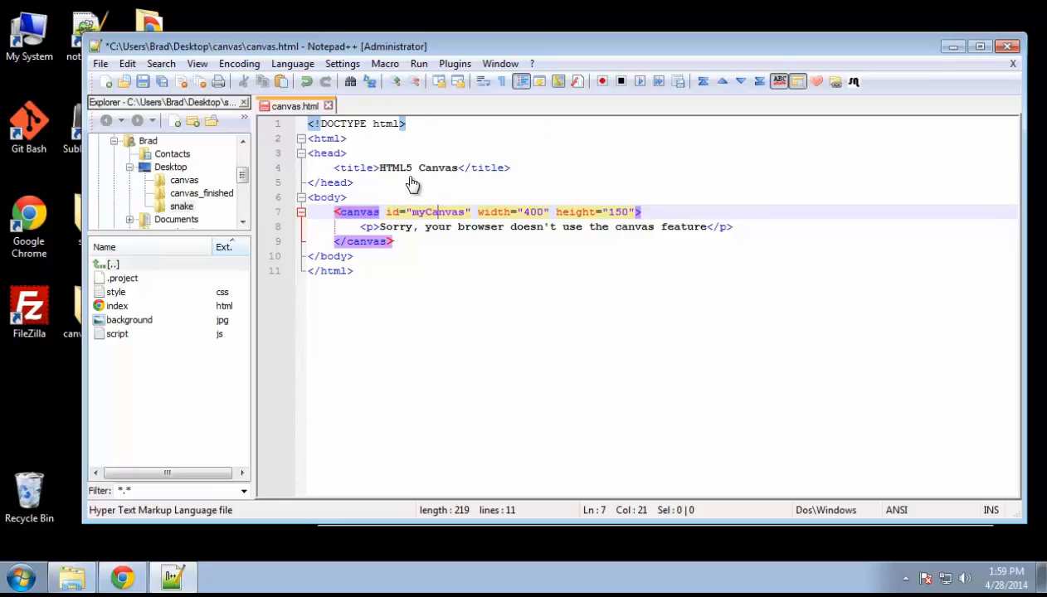
Step: Save the file and launch canvas.html from the canvas folder in Chrome
click(512, 167)
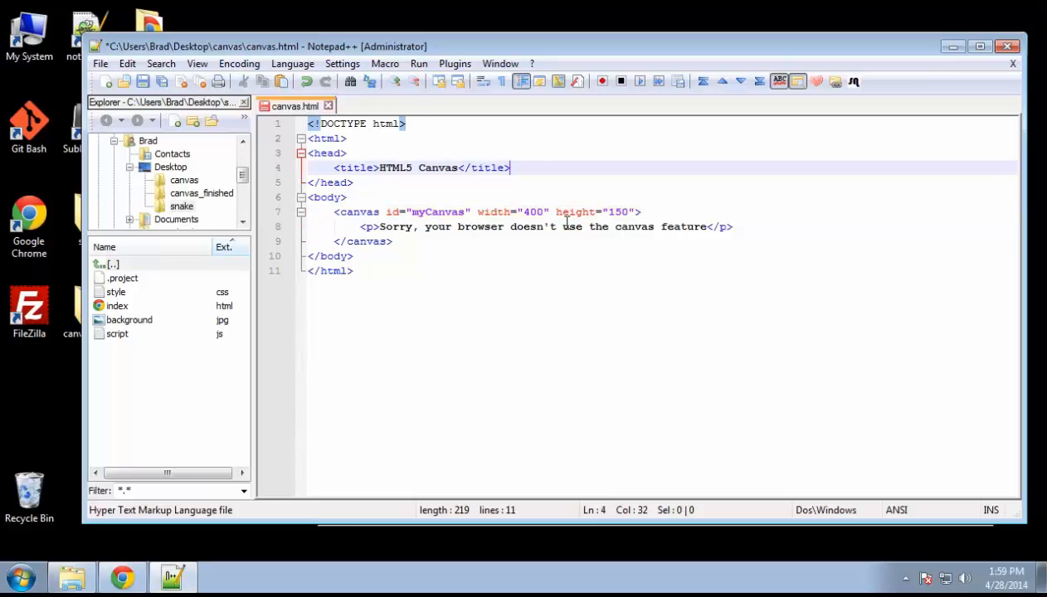
key(ctrl+s)
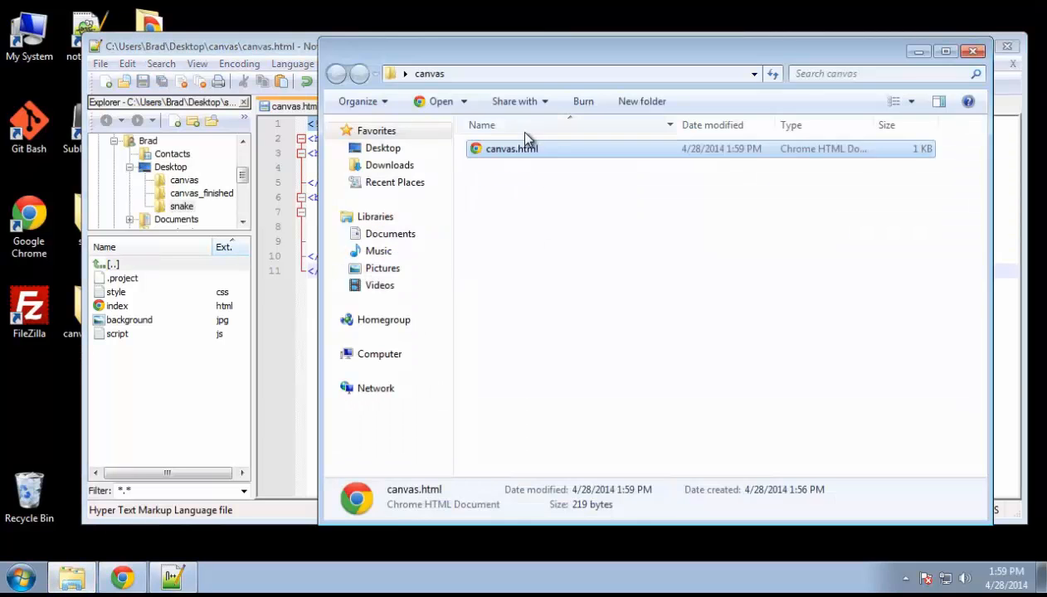
double_click(511, 150)
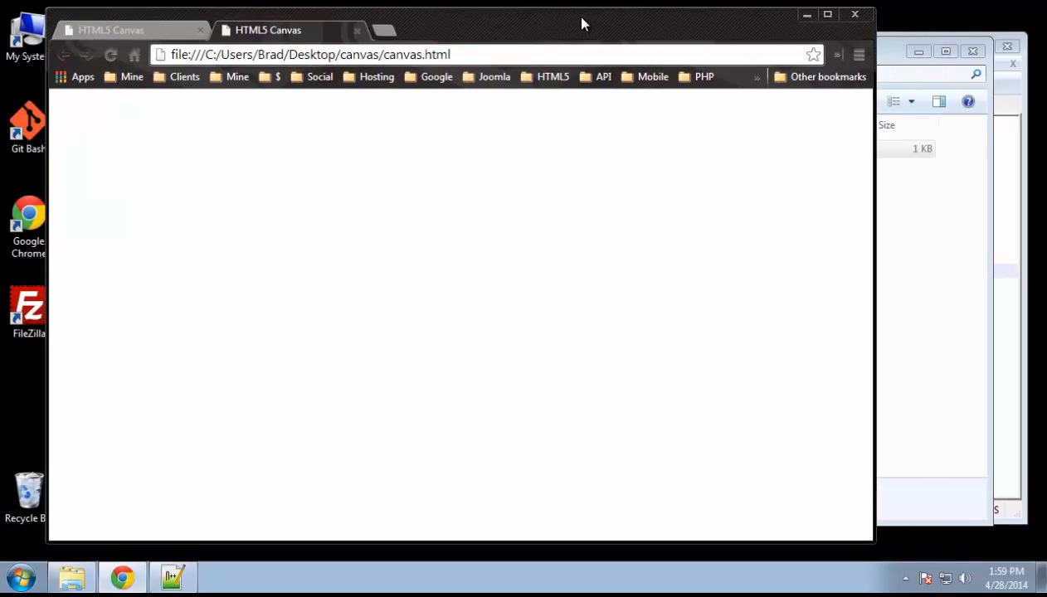
mouse_move(107, 136)
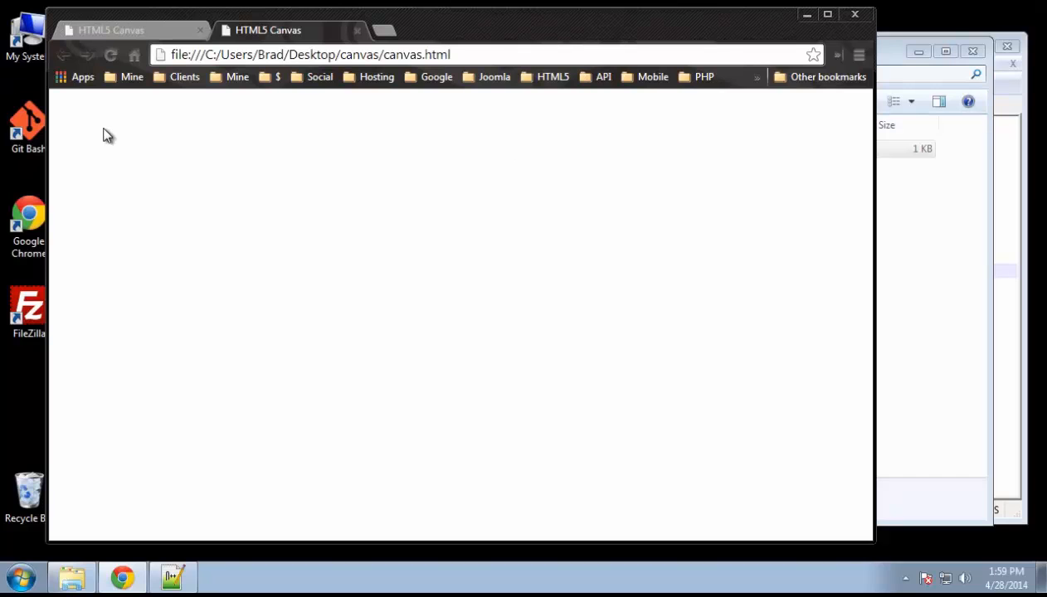
mouse_move(719, 122)
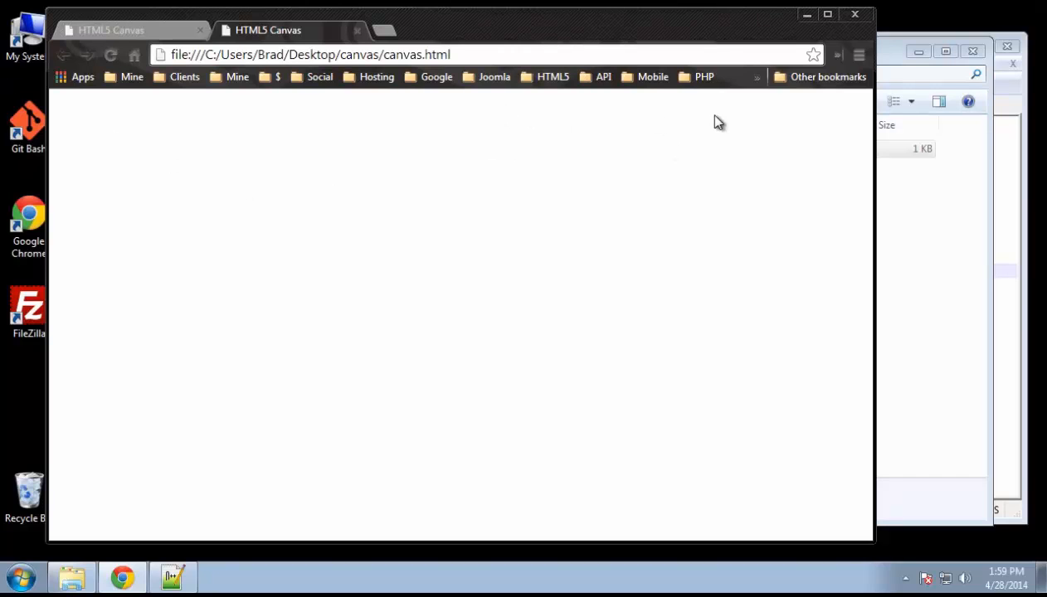
mouse_move(484, 156)
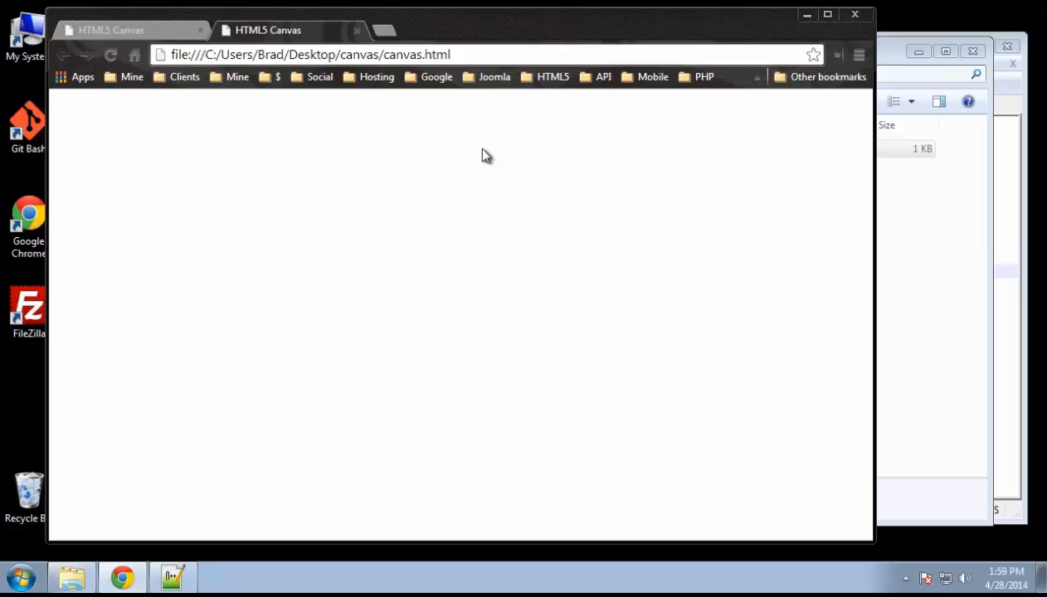
mouse_move(893, 37)
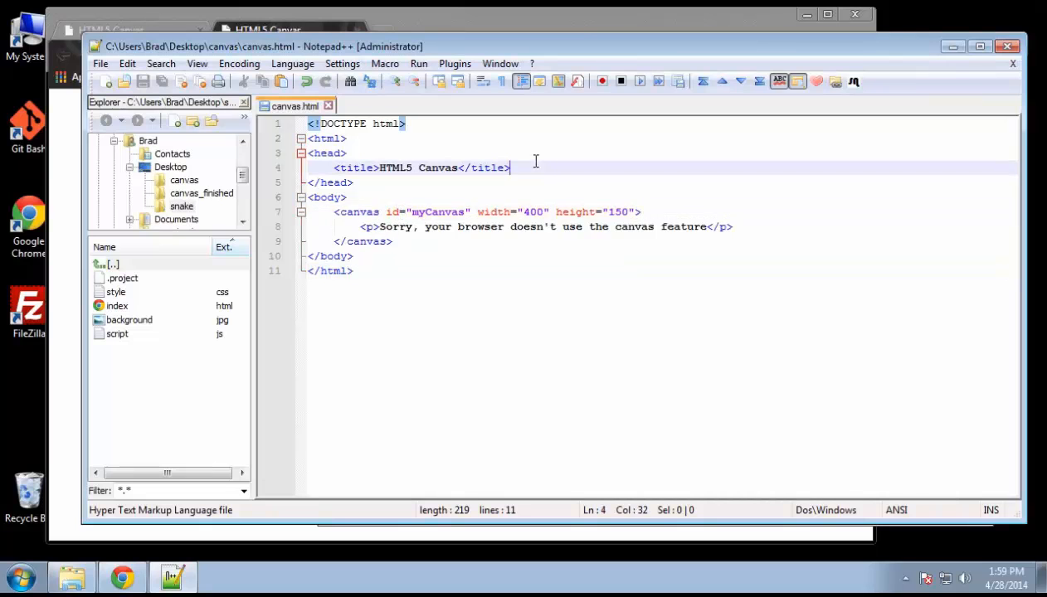
Step: Add a head style rule canvas{ border:#000000 1px solid; }
text(<style>)
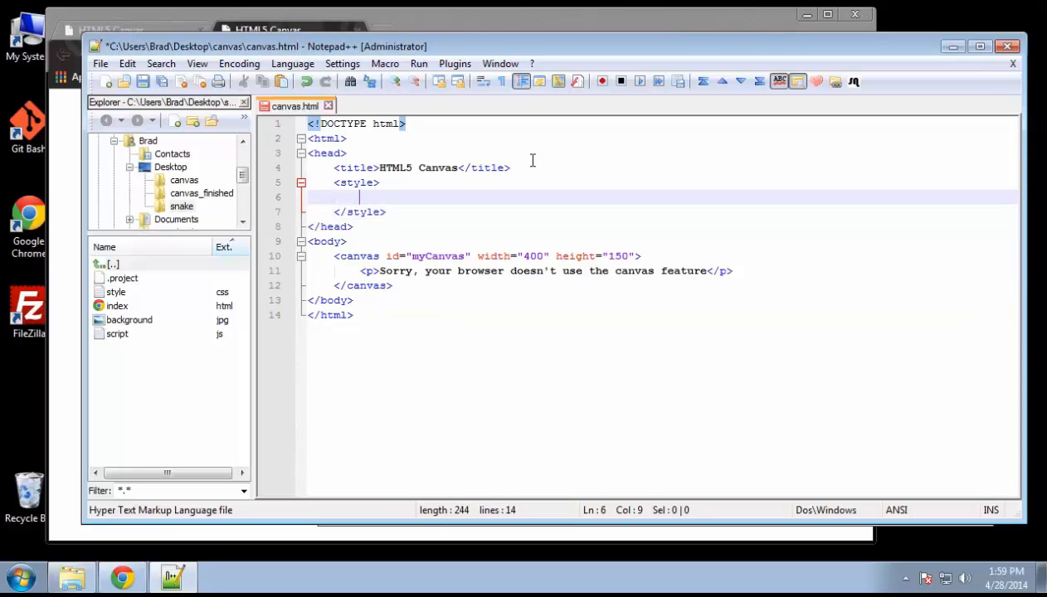
text(cn)
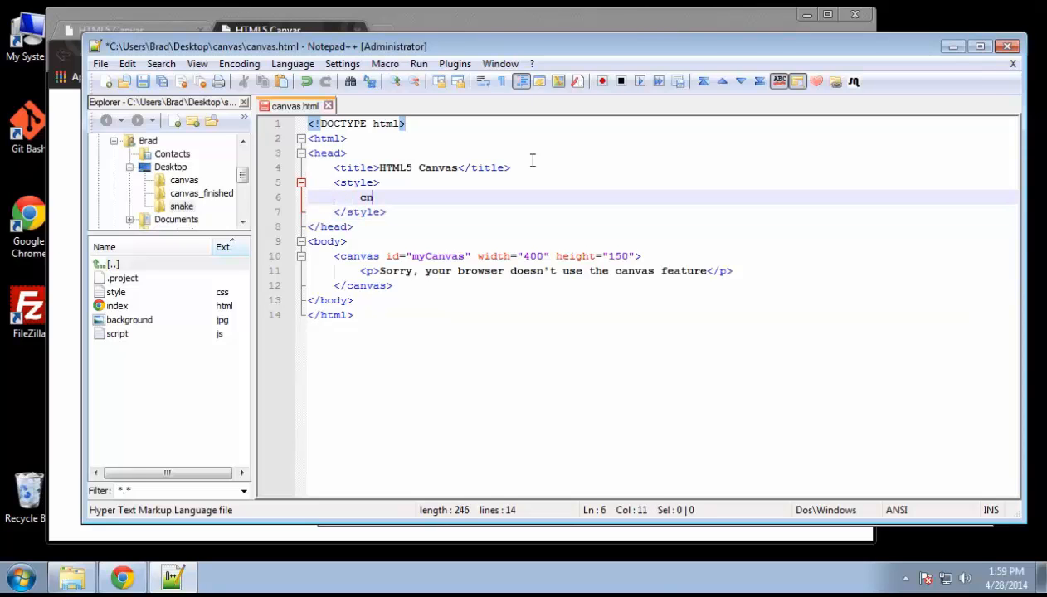
text(vas)
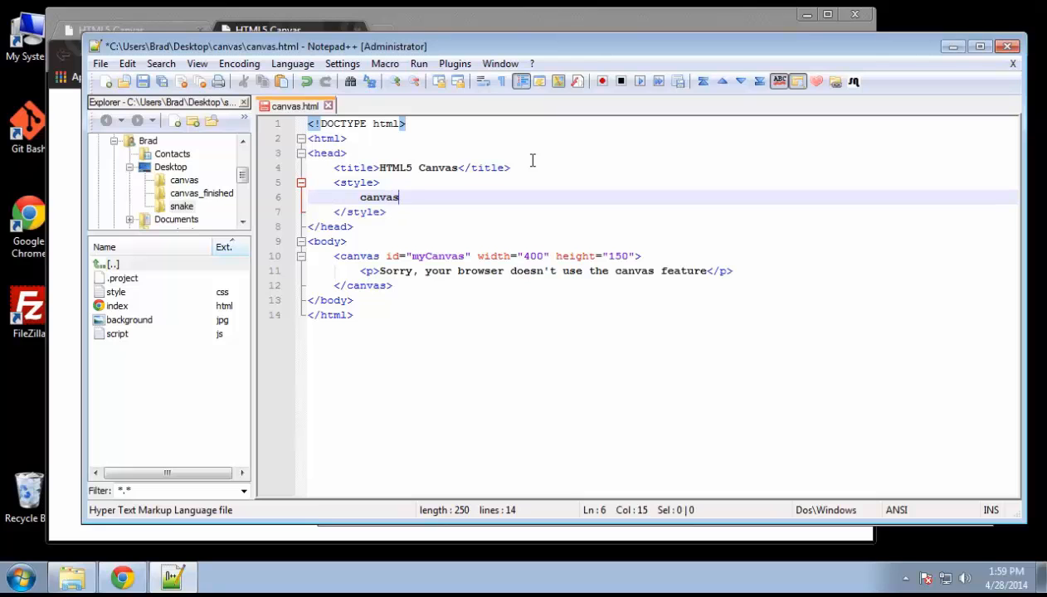
text({)
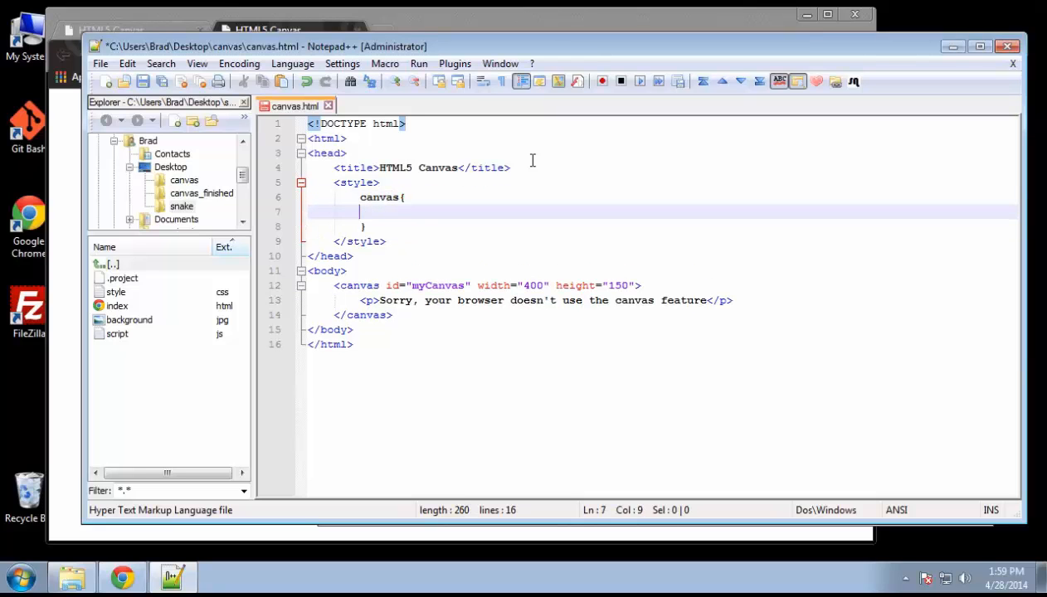
text(bord)
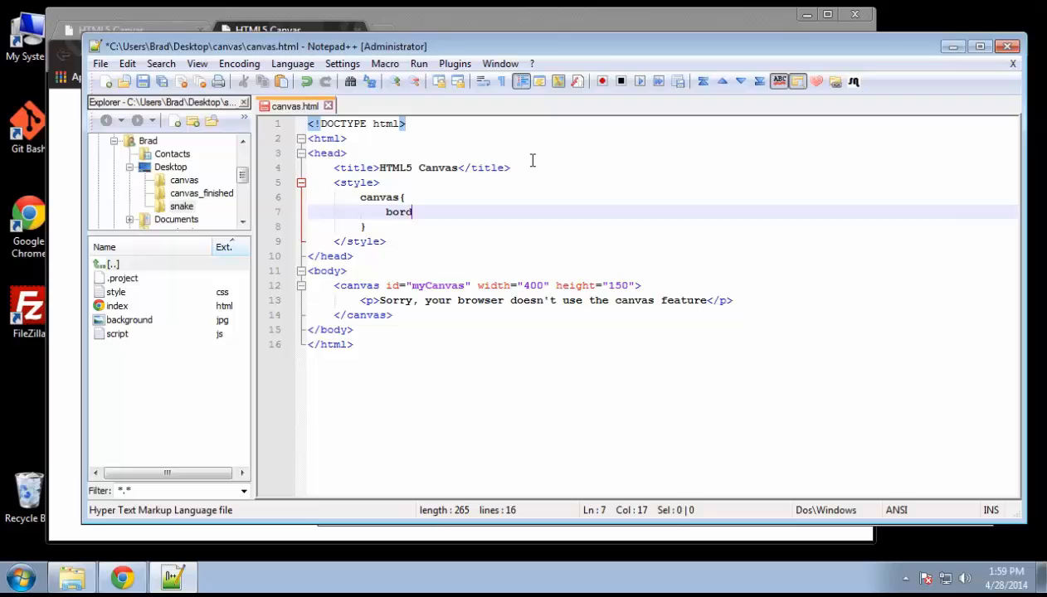
text(er:#)
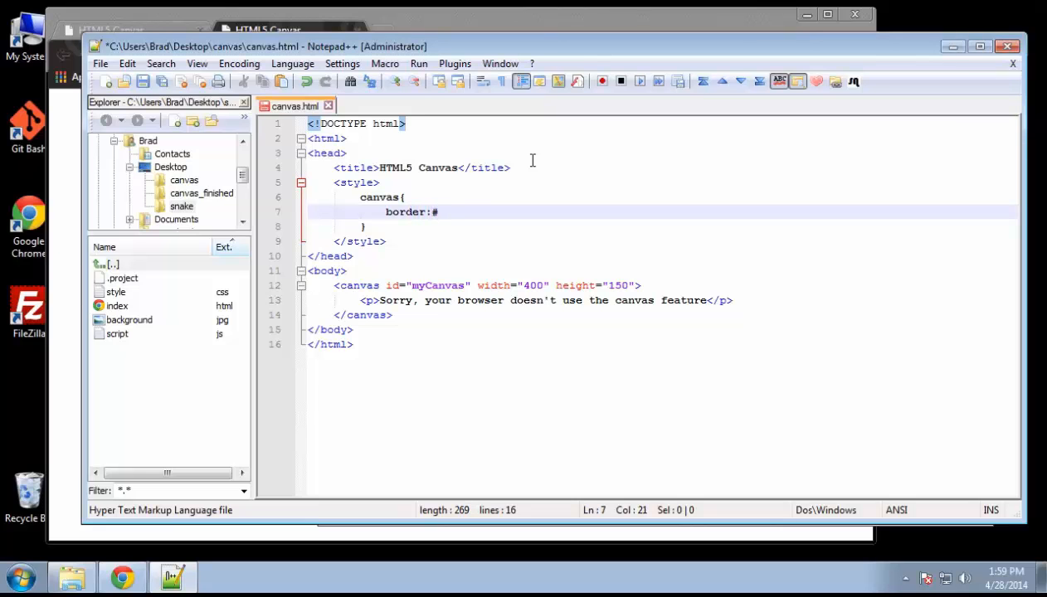
text(000000)
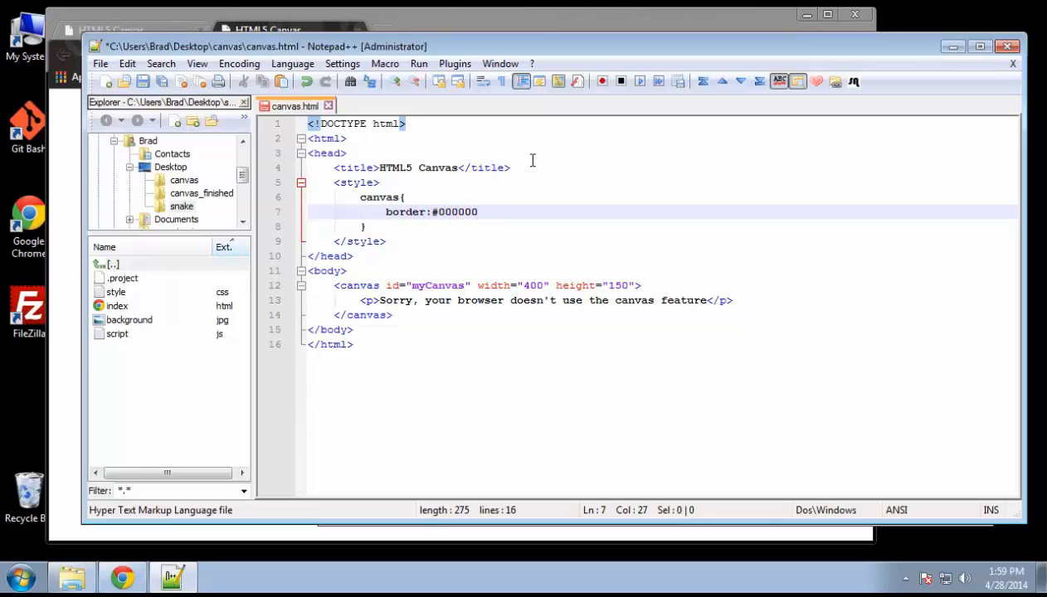
text(1px sol)
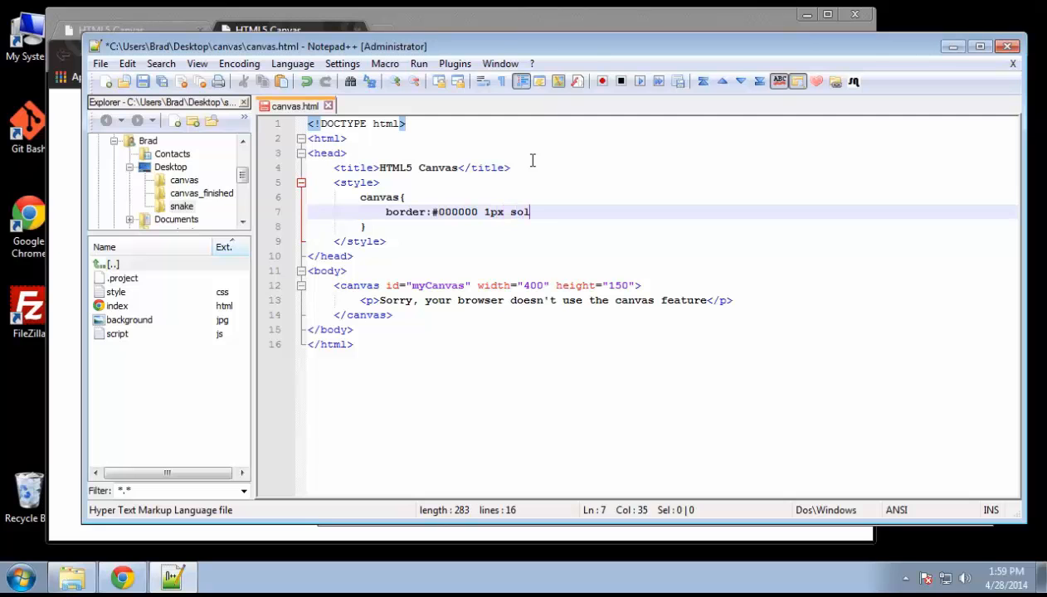
text(id;)
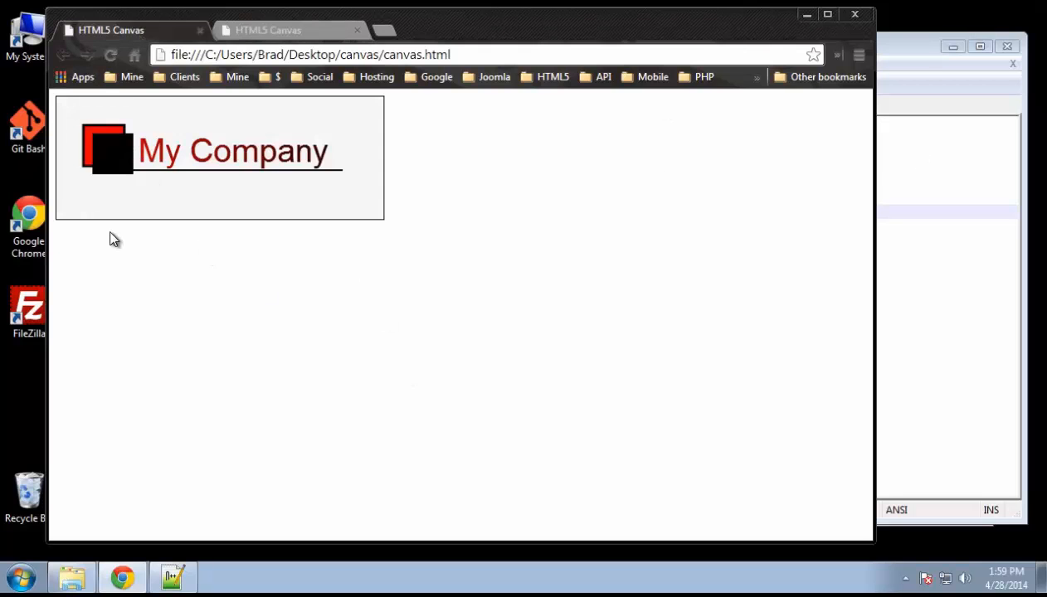
mouse_move(76, 169)
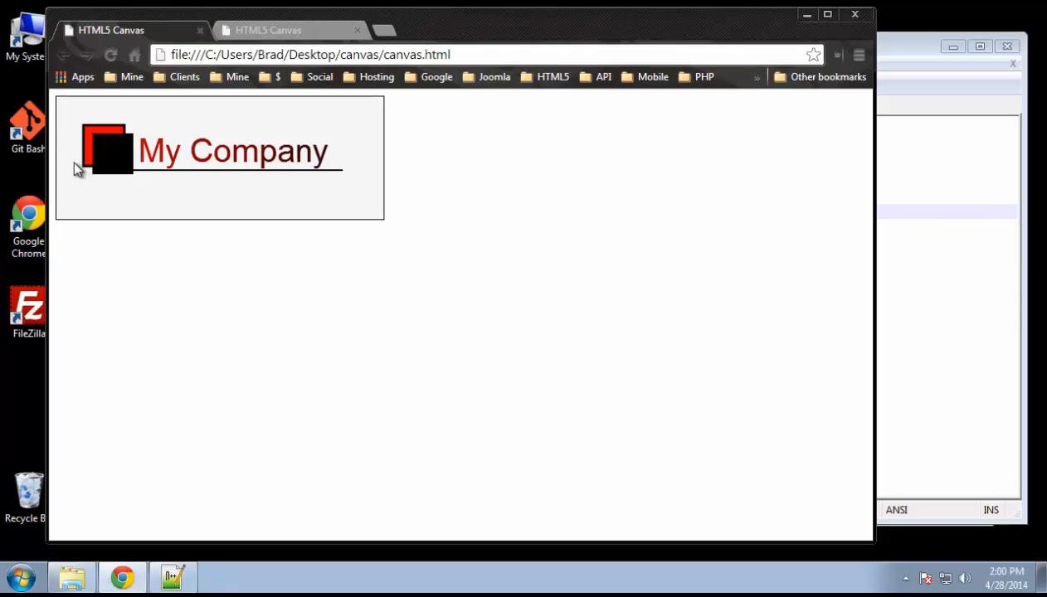
mouse_move(126, 158)
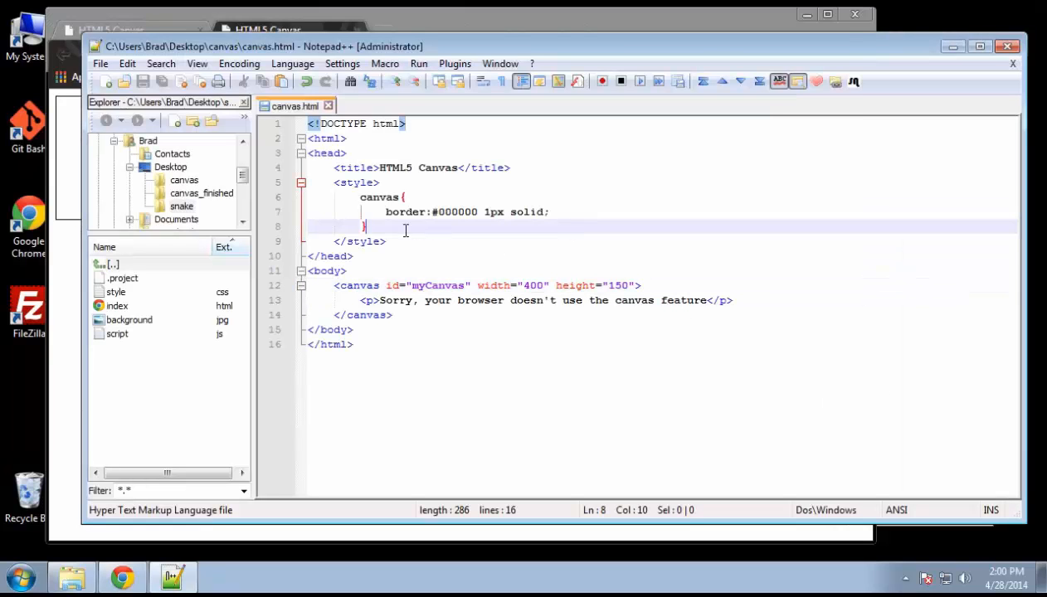
Step: Add a <script> block after the style and write an empty function init(){}
key(Return)
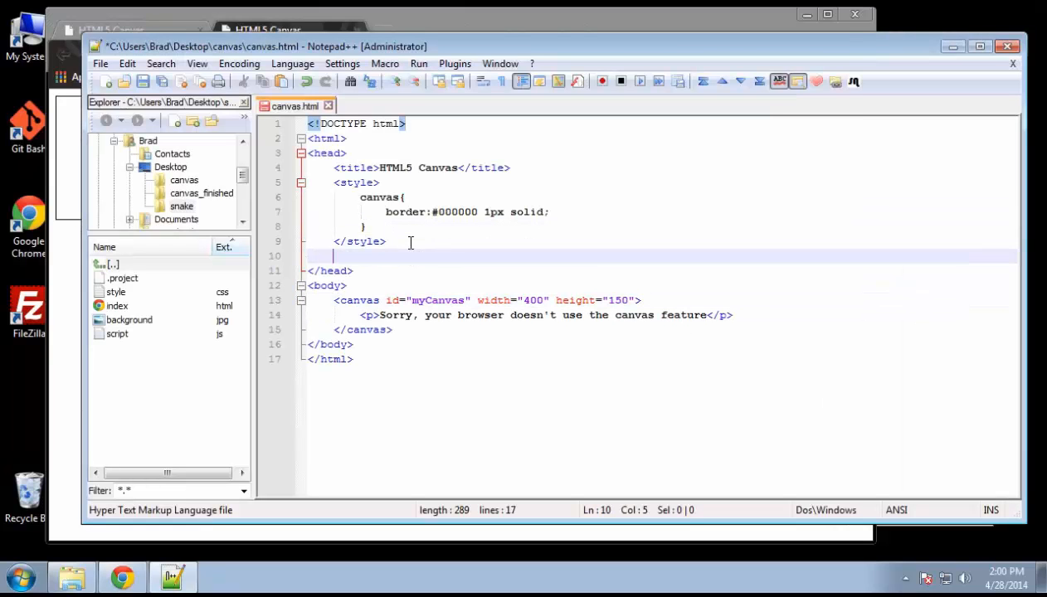
text(<script>)
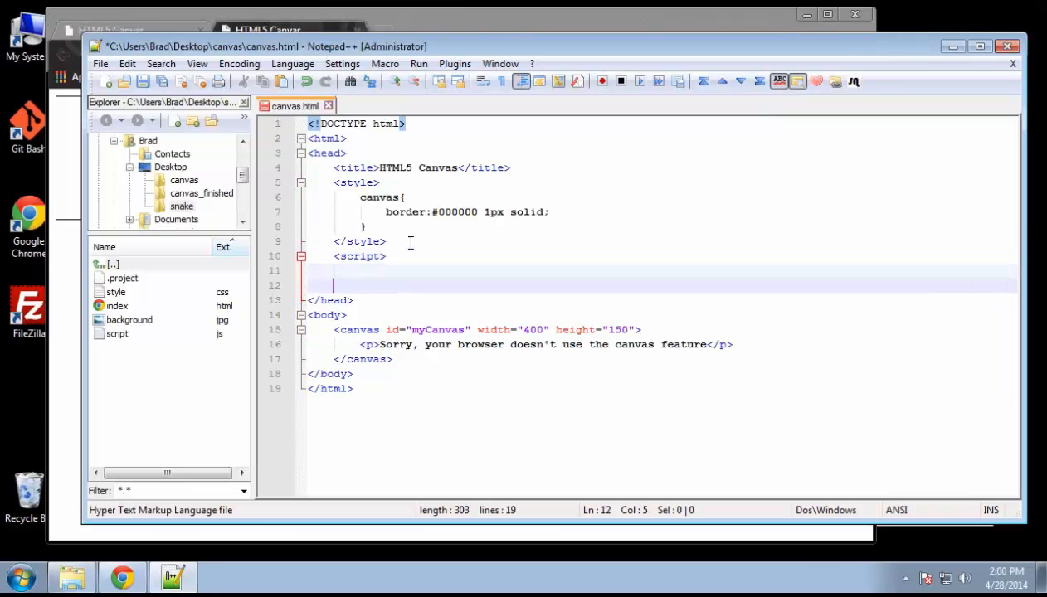
text(</script>)
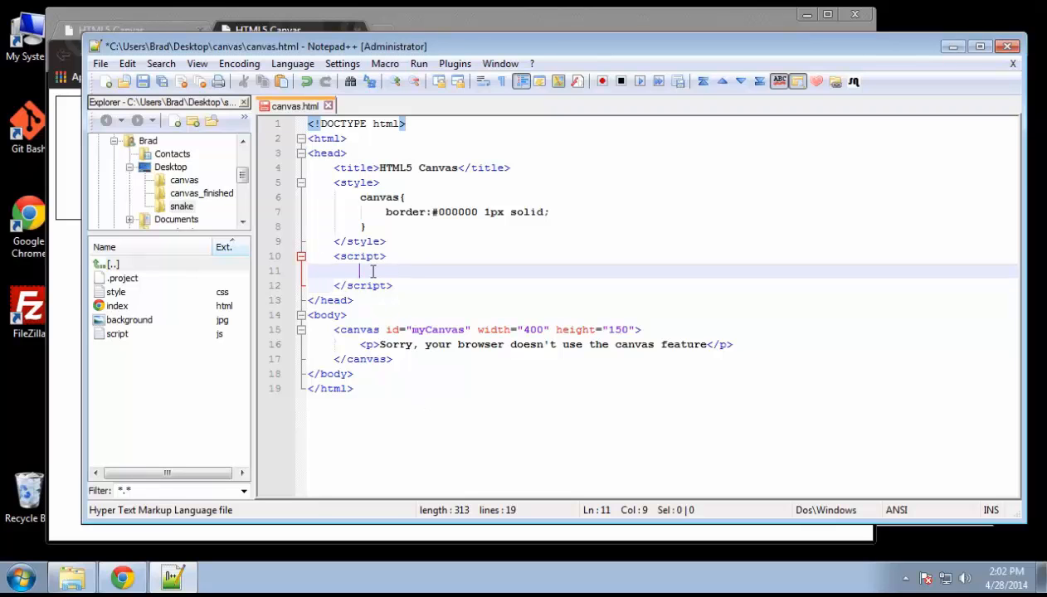
text(funct)
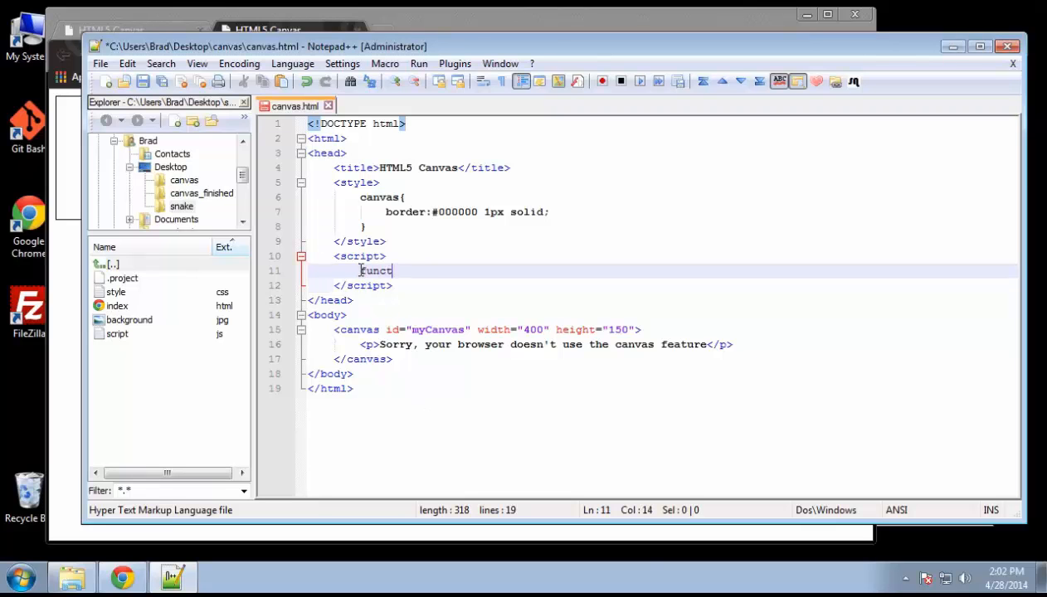
text(ion init)
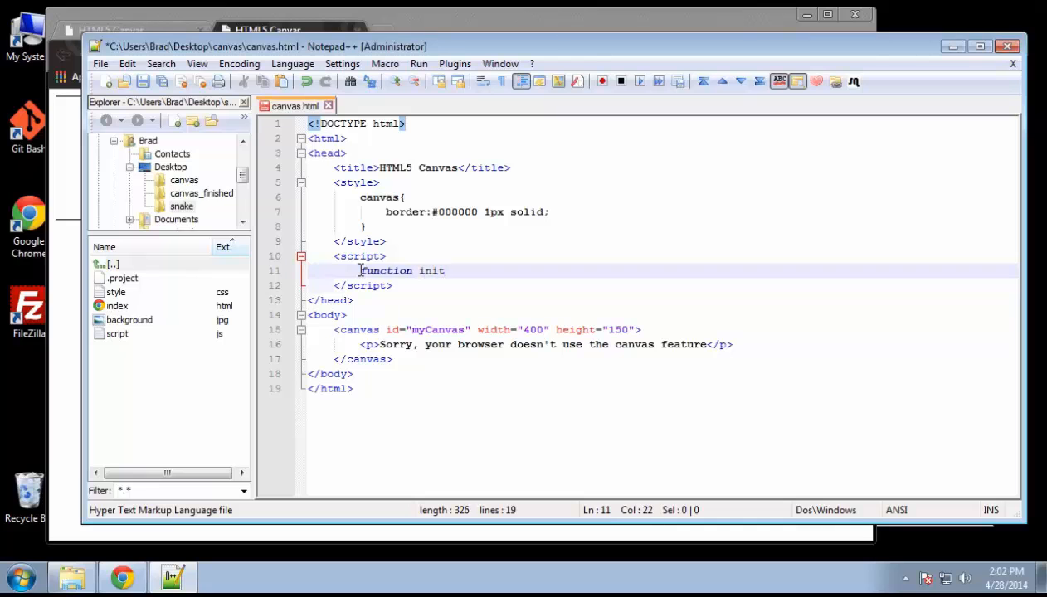
text((){}{)
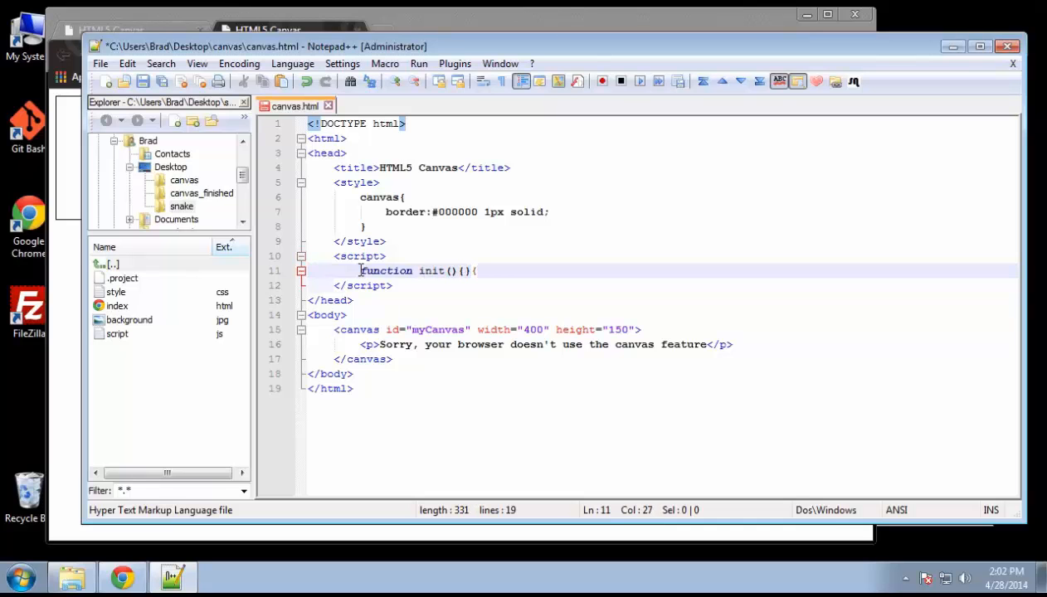
Step: Add an empty function draw(){ } below init with blank lines between
click(512, 279)
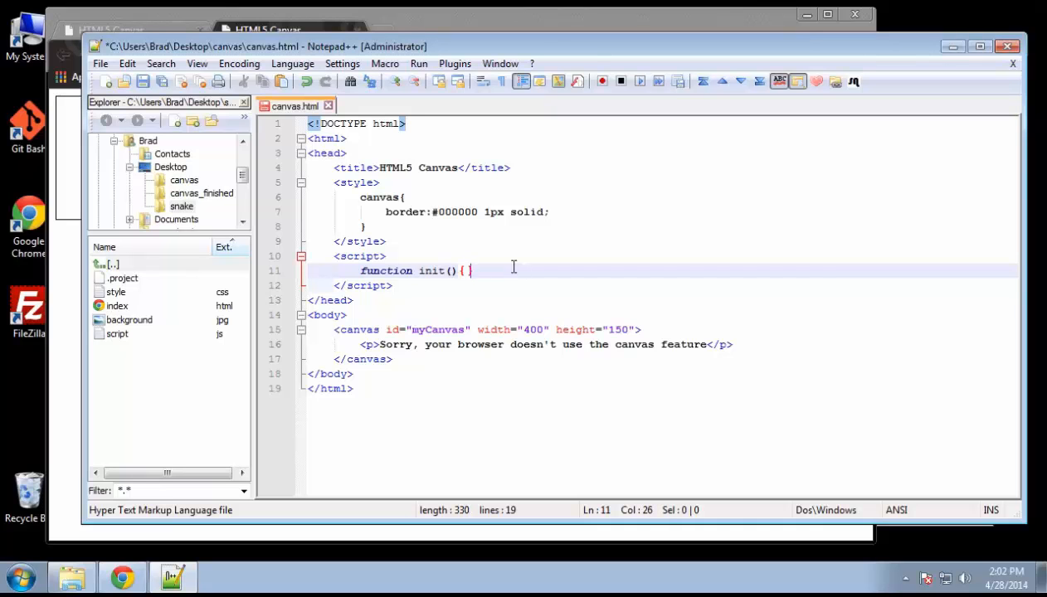
key(Enter)
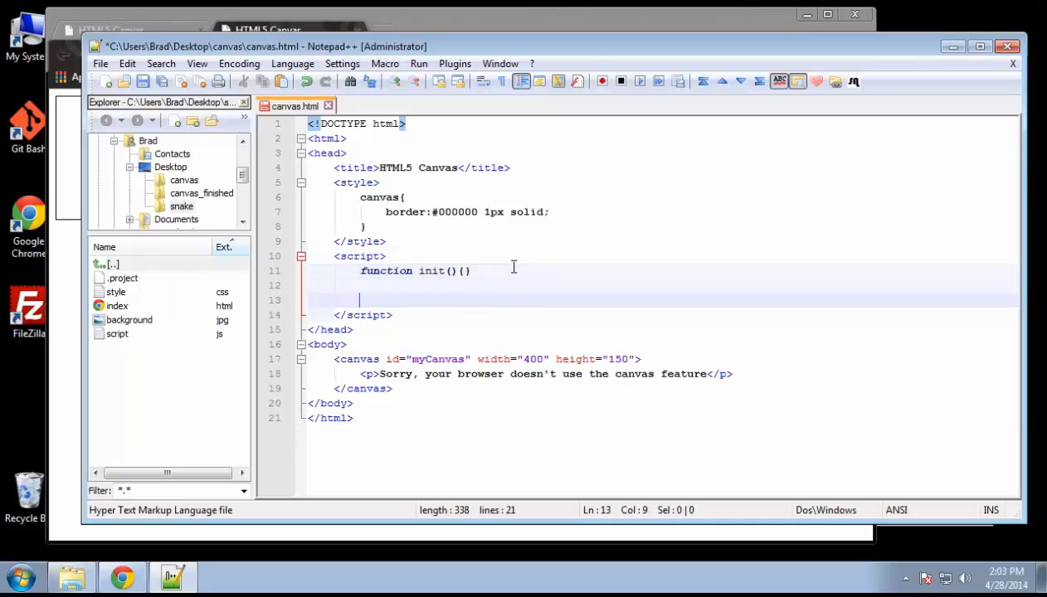
text(function)
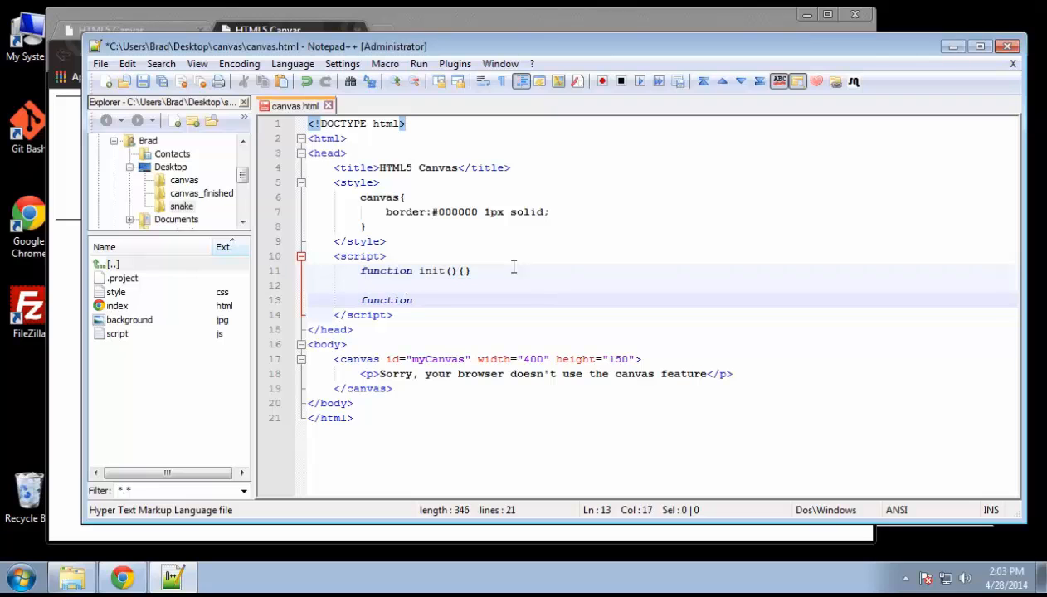
text(draw())
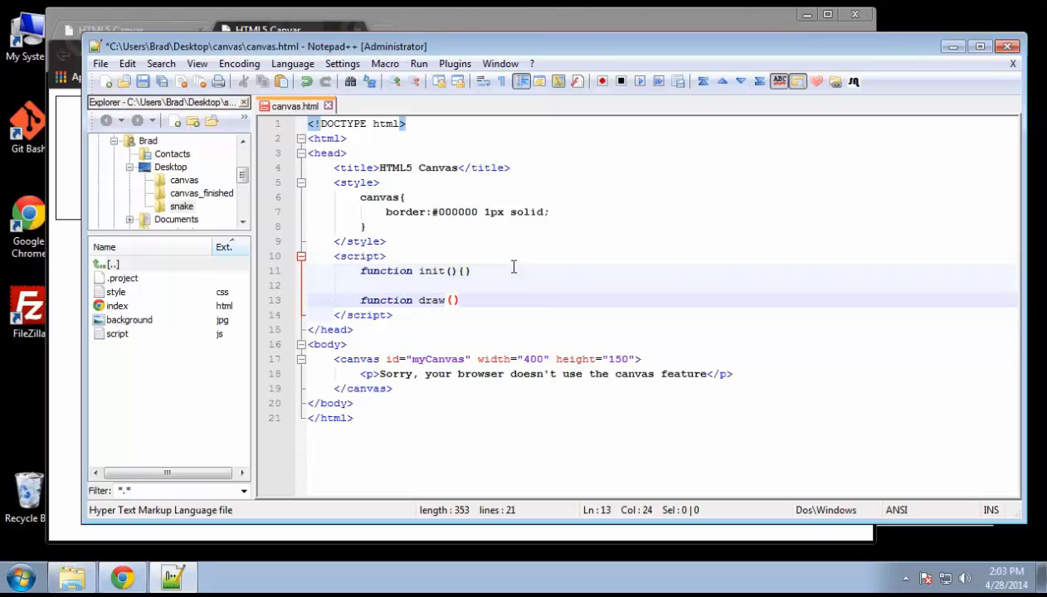
text({)
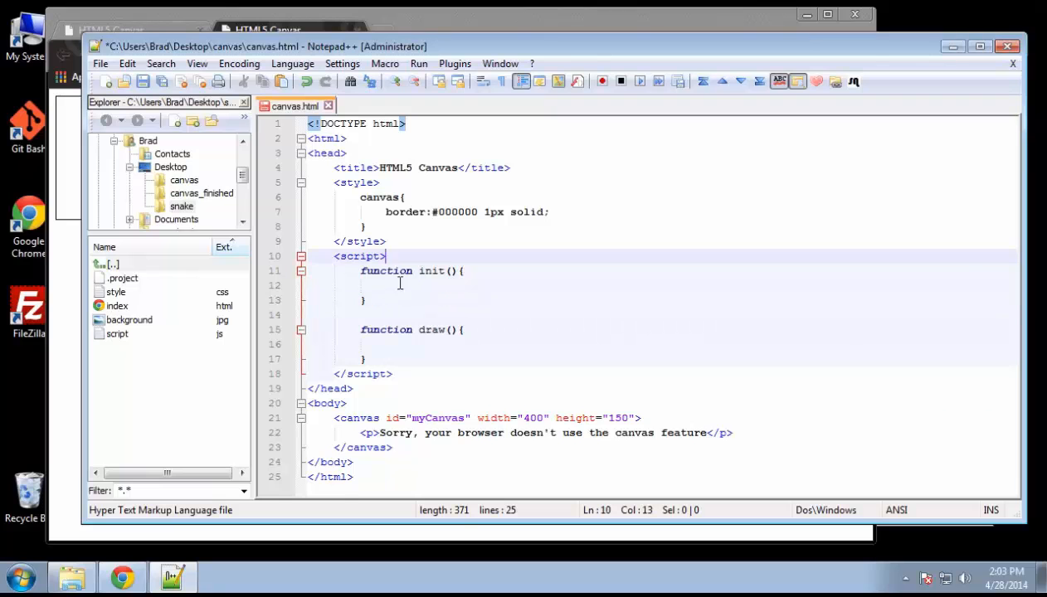
key(Return)
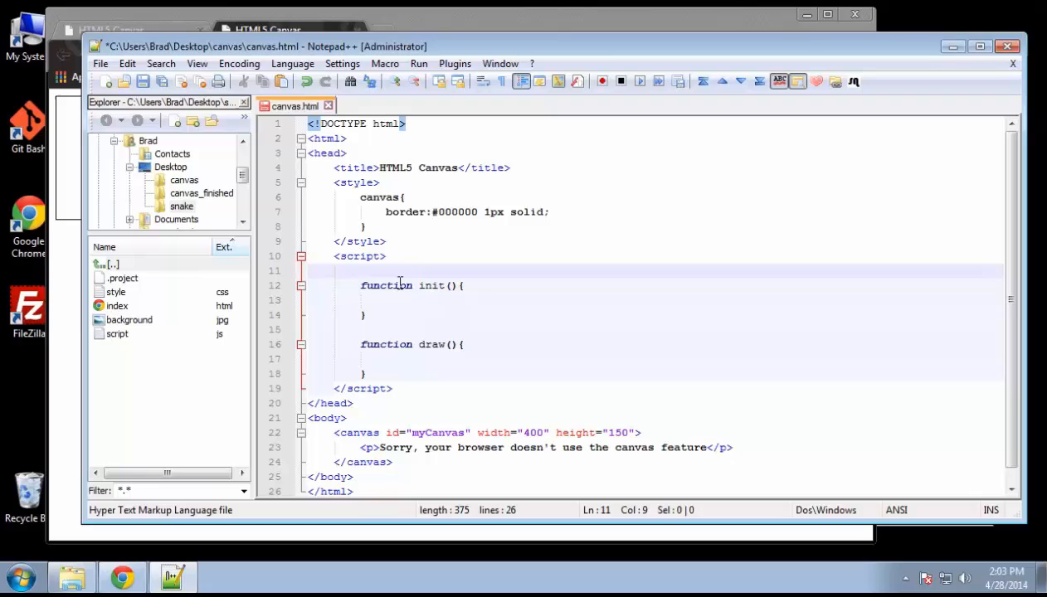
Step: Start var c = document.getElementById on a new line above init()
key(Return)
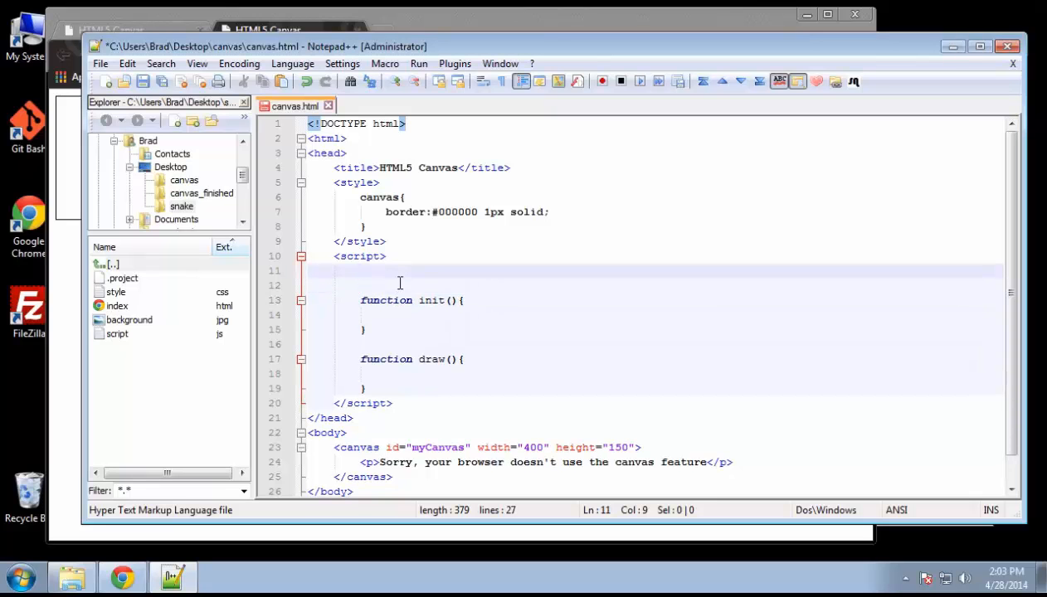
text(var)
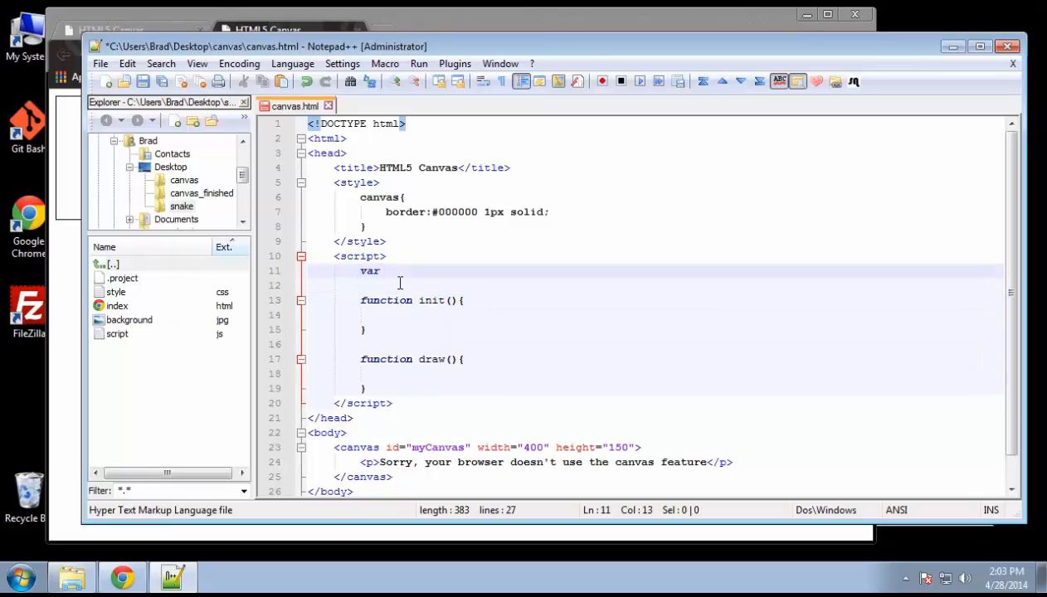
text(c =)
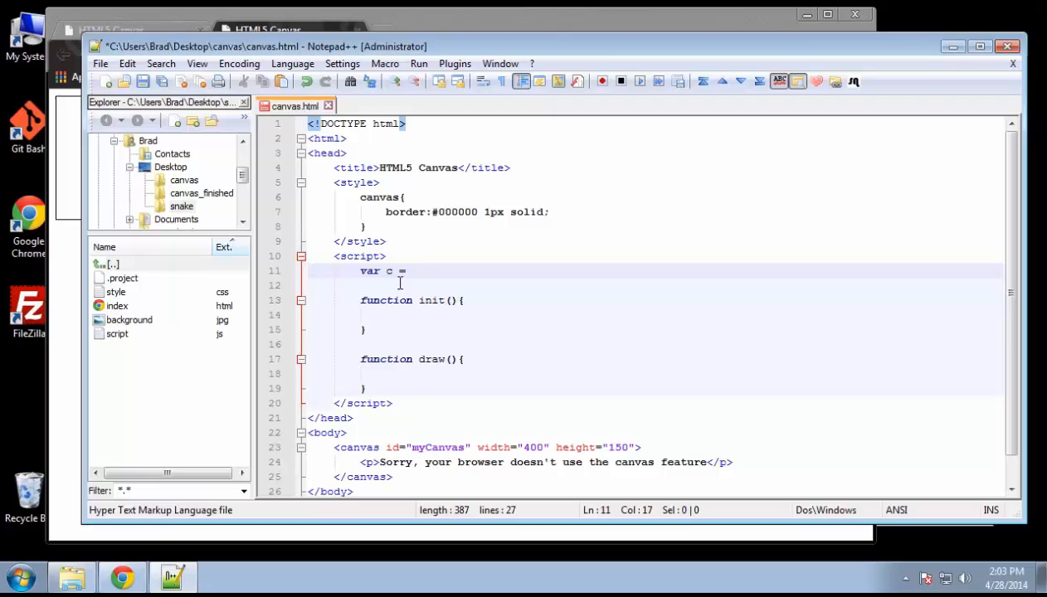
text(doc)
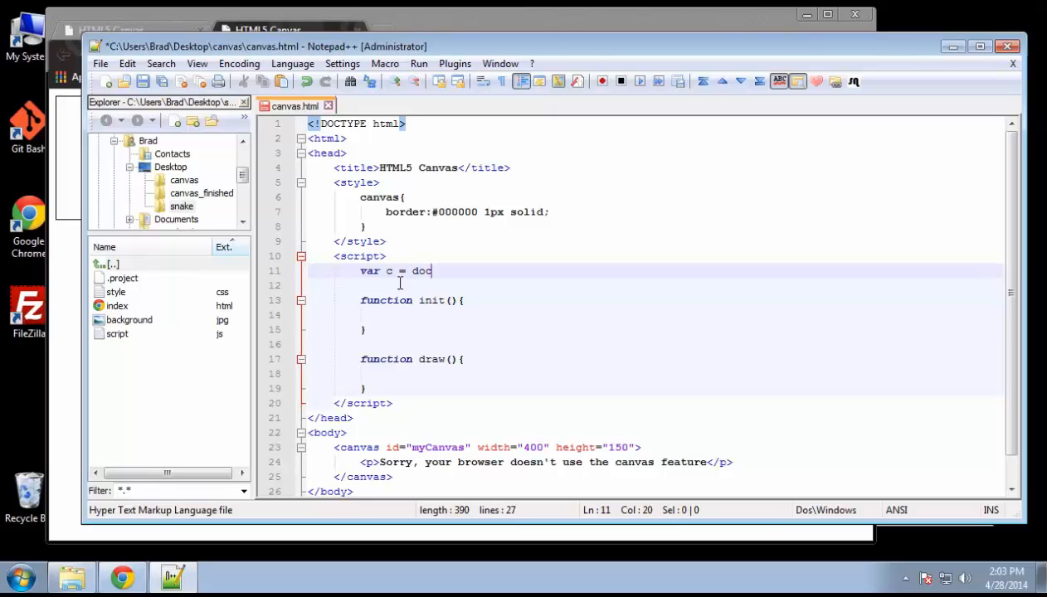
text(ument.get)
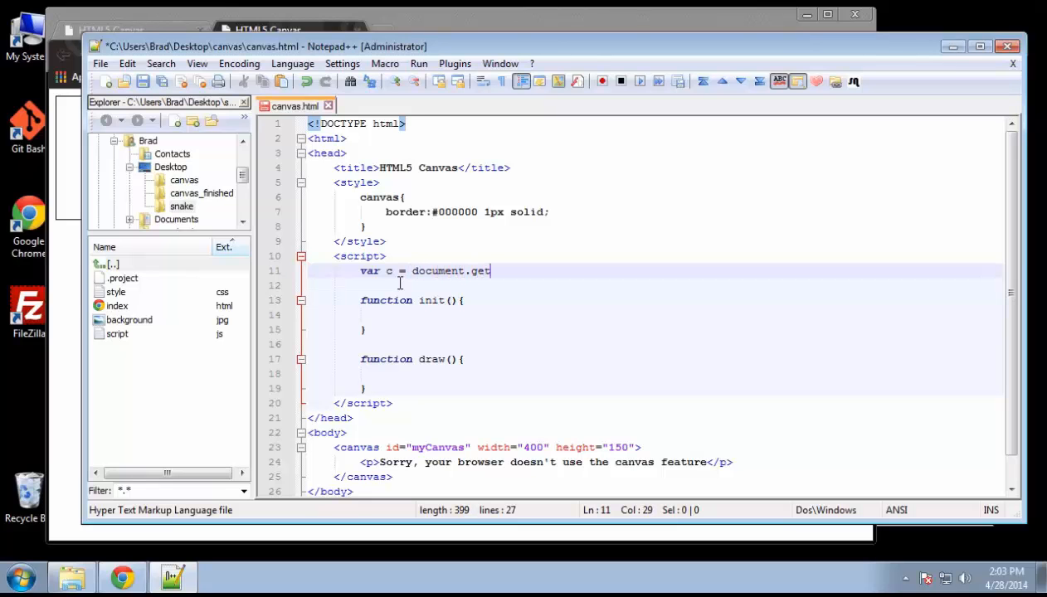
text(El)
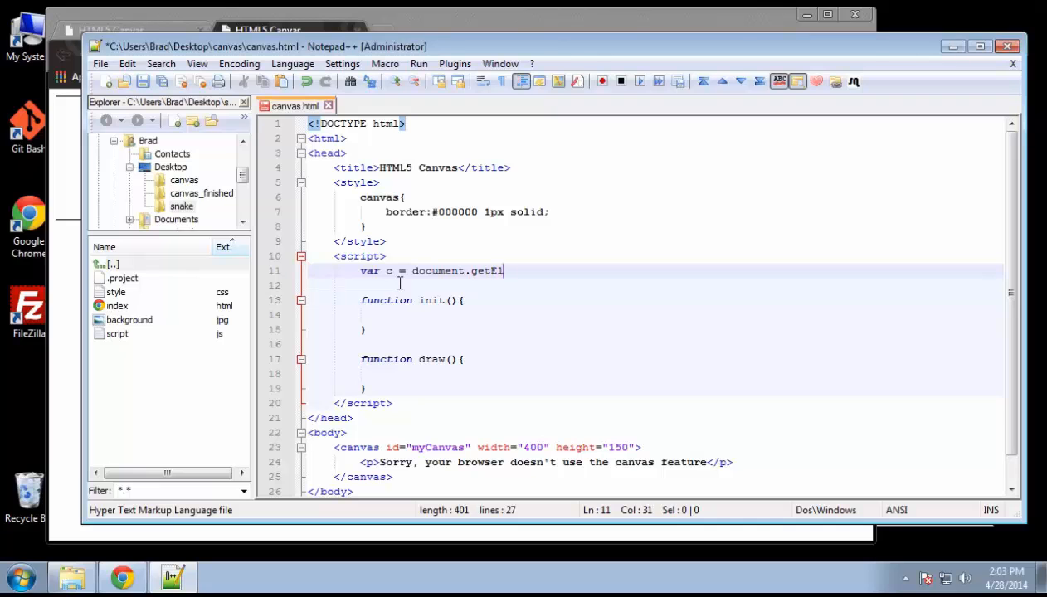
text(ementById)
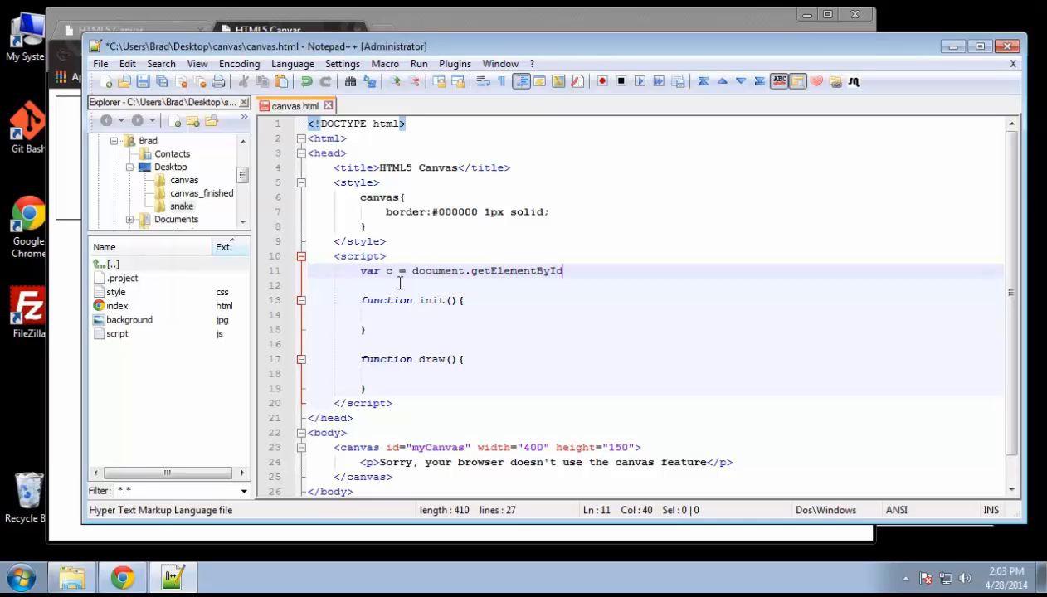
Step: Complete the call with ('myCanvas'); and select the assignment to move it
text(()
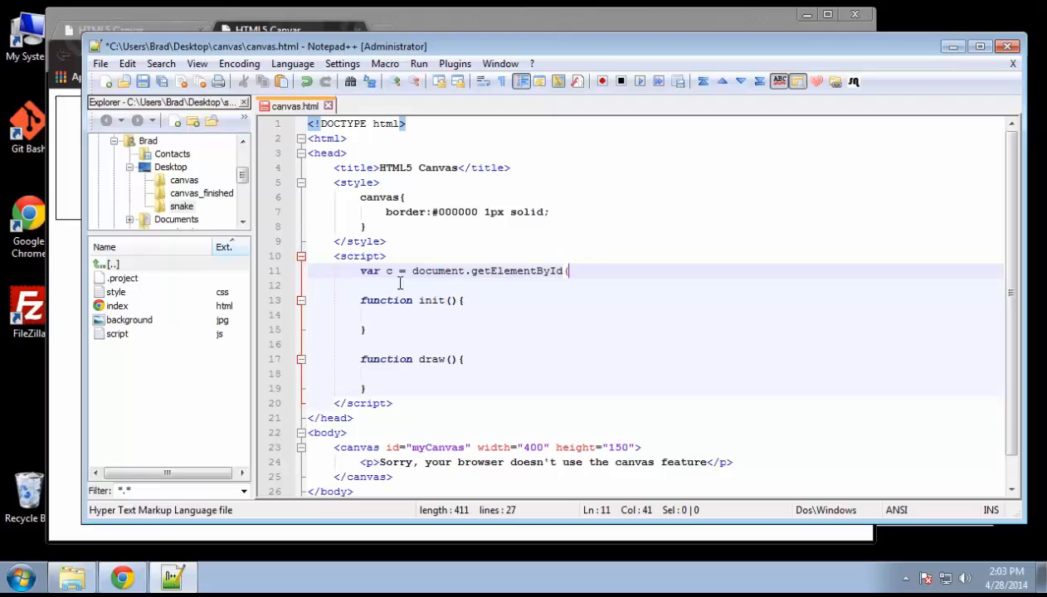
text();)
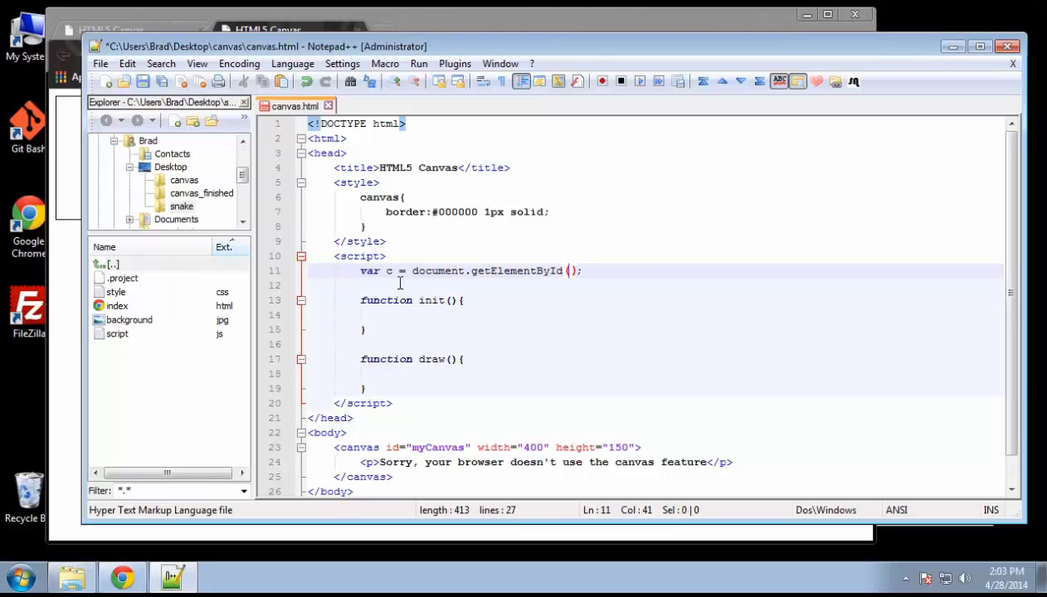
text(m')
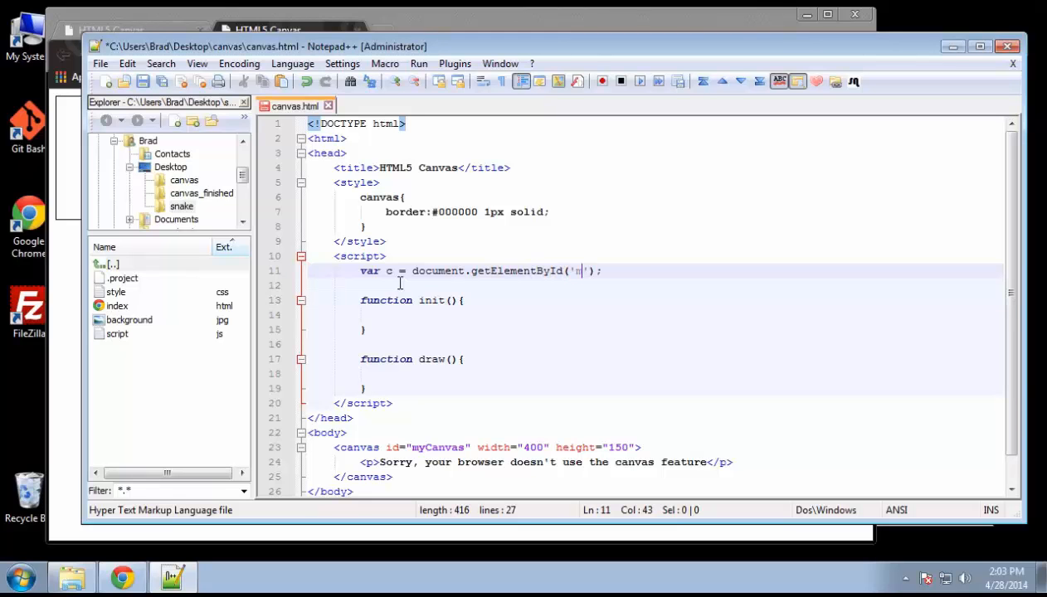
text(myCanvas)
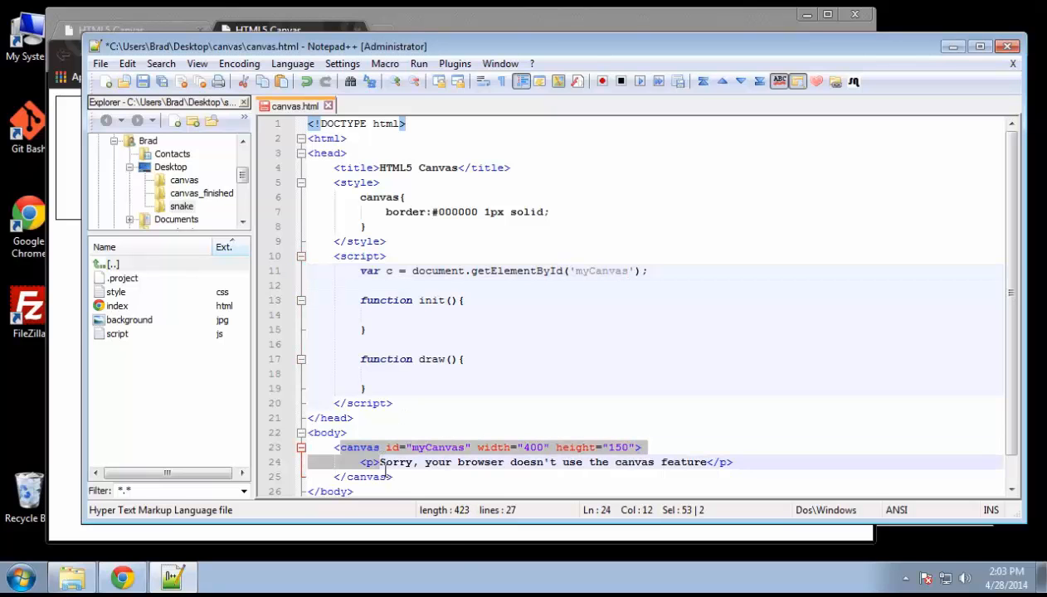
click(570, 285)
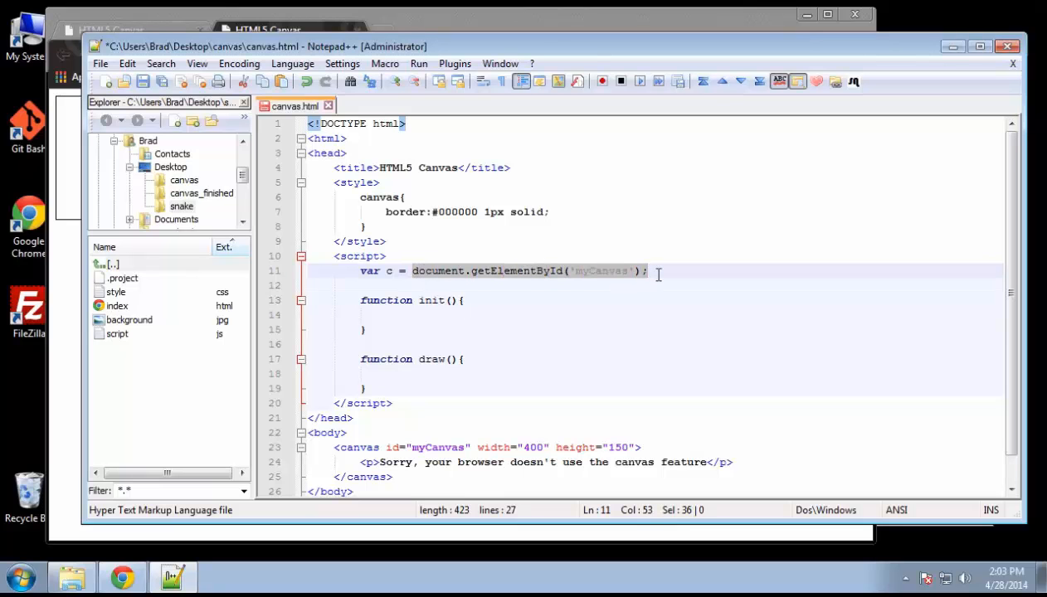
click(360, 315)
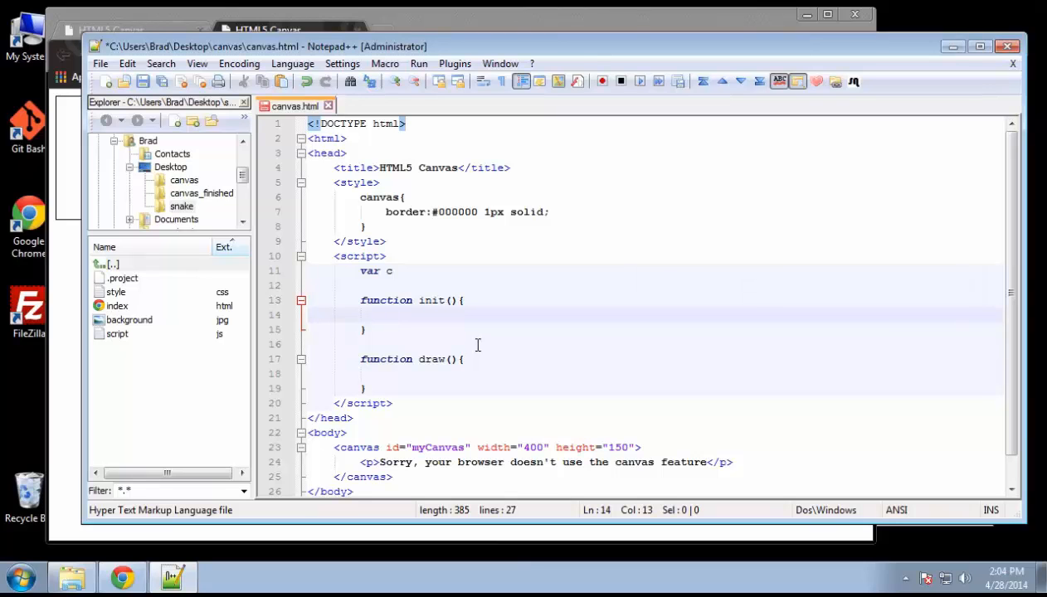
Step: Move c = document.getElementById('myCanvas'); into init() and declare var ctx
text(c = document.getElementById('myCanvas');)
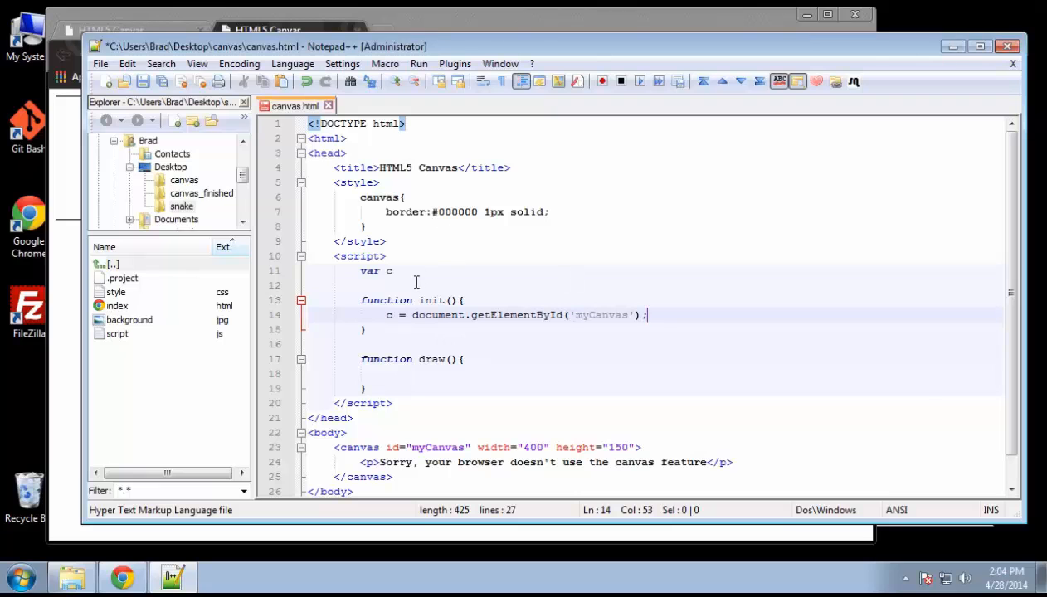
text(var)
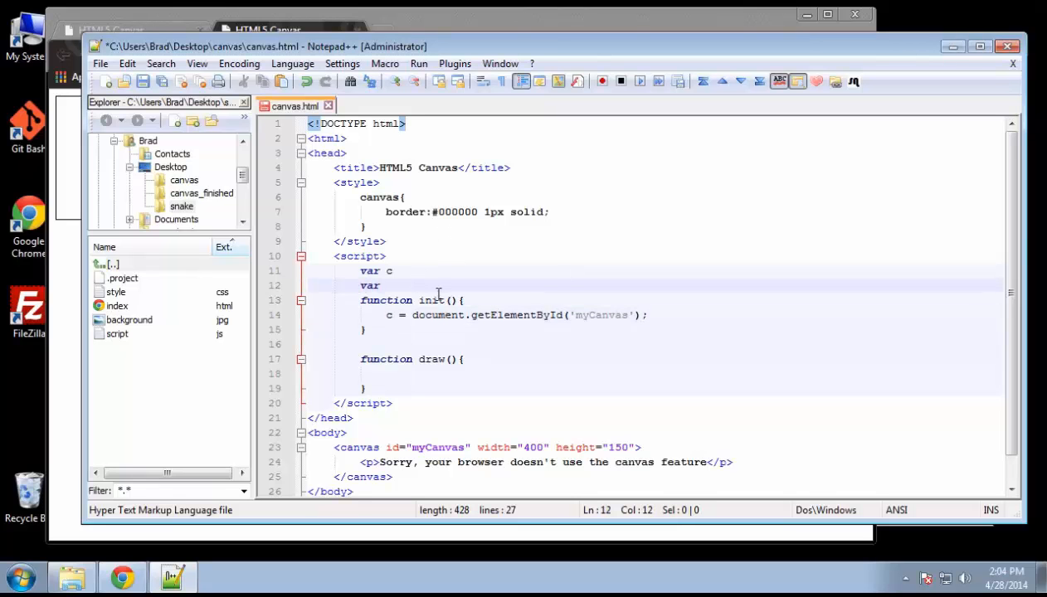
text(ctx;)
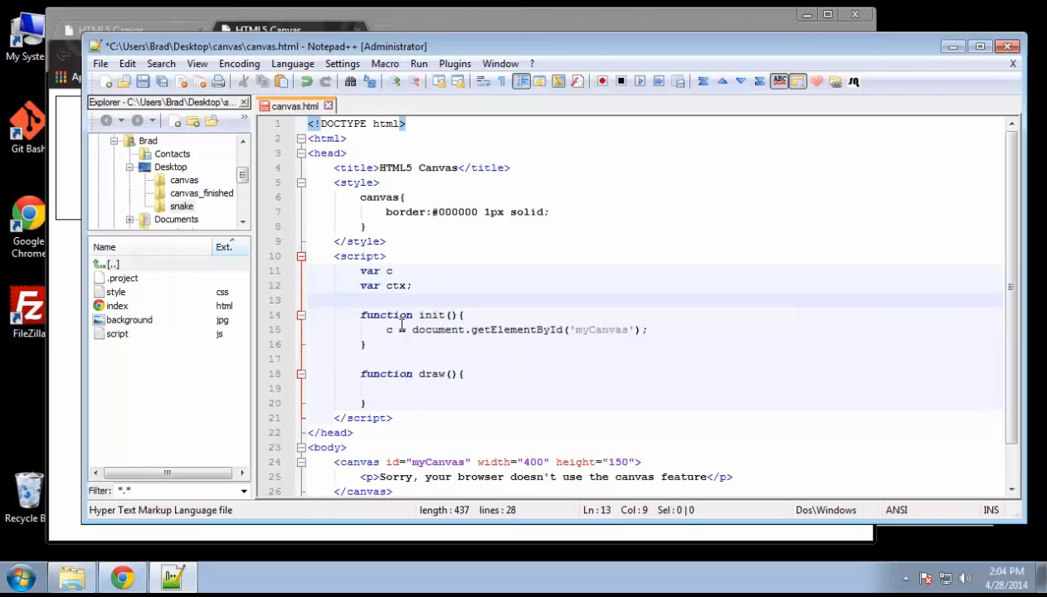
mouse_move(724, 343)
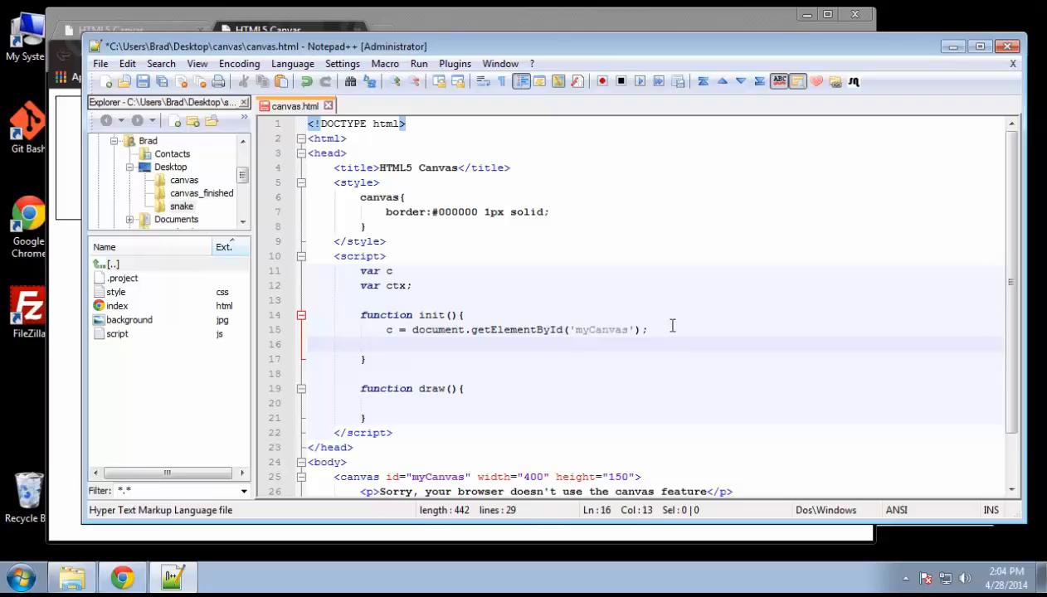
Step: Inside init(), set ctx = c.getContext('2d');
text(ctx =)
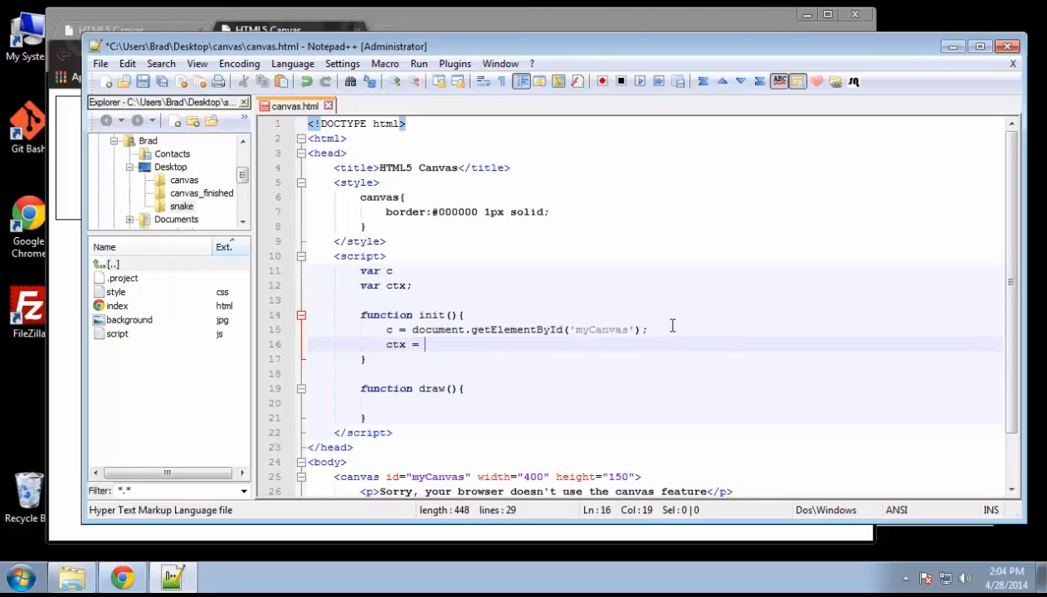
text(c)
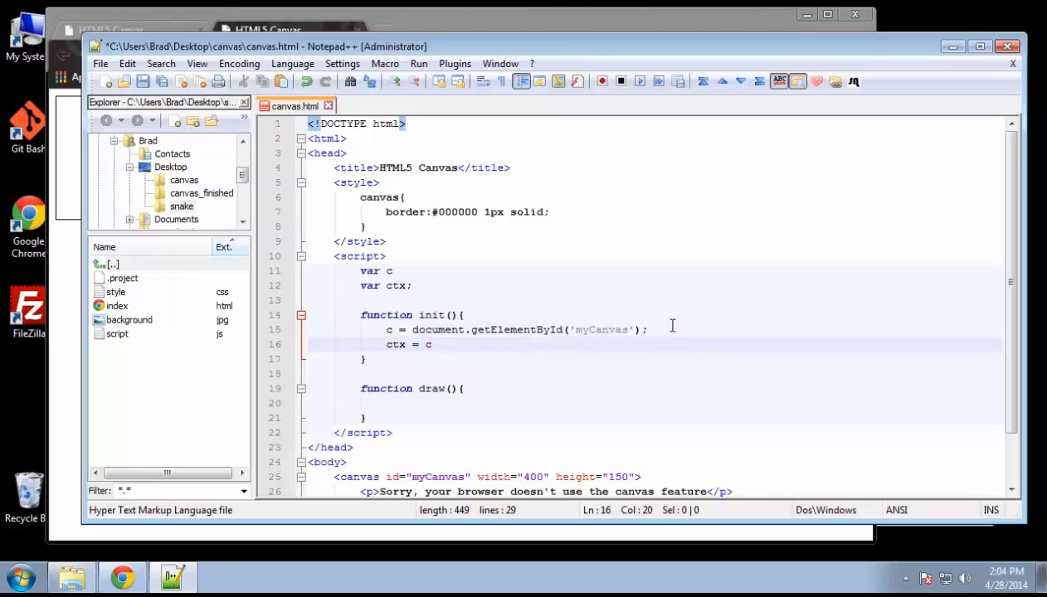
text(.get)
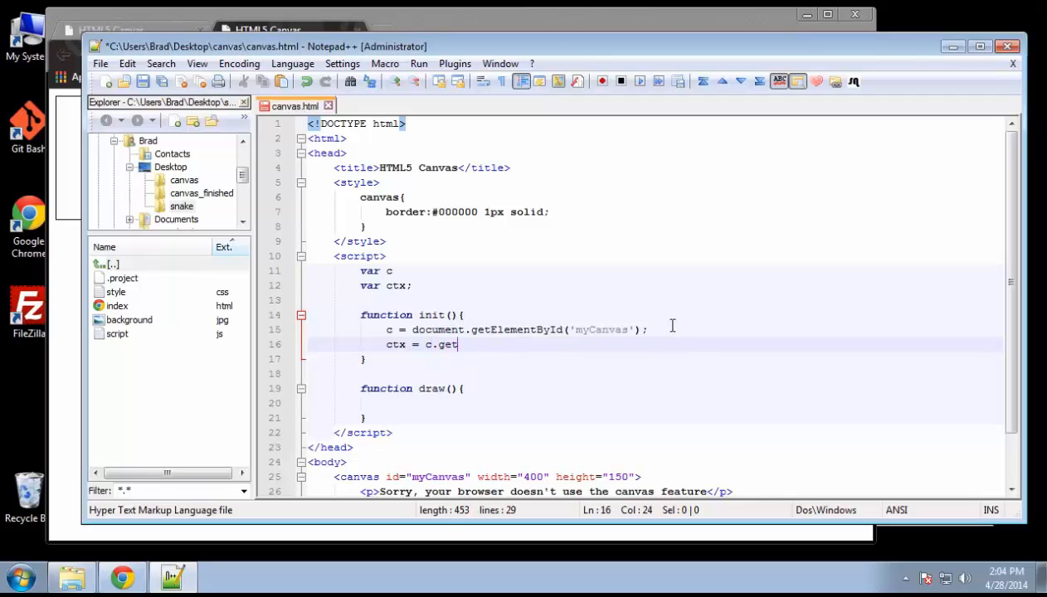
text(Context)
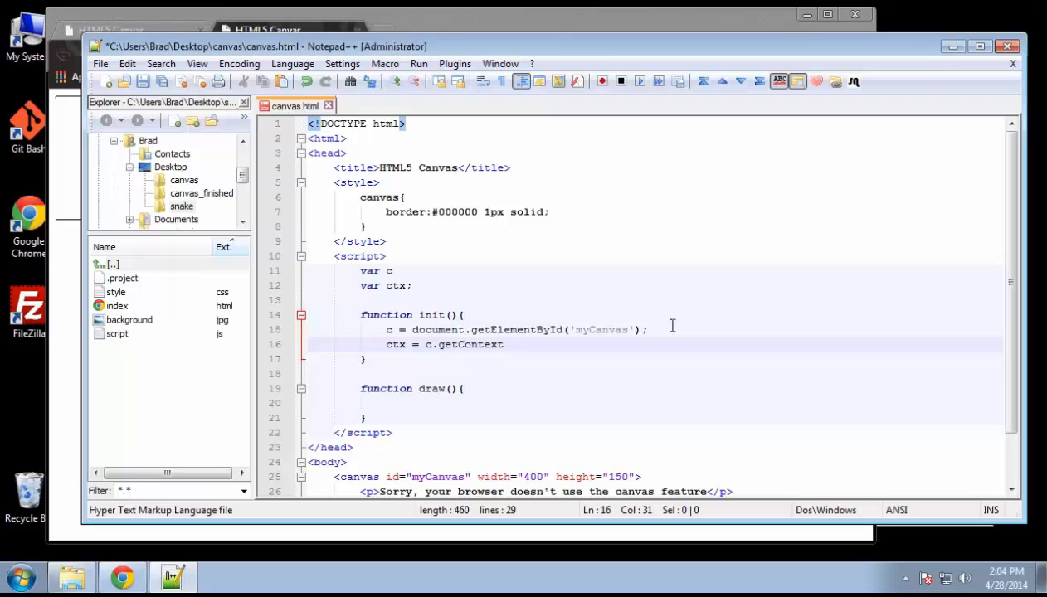
text(())
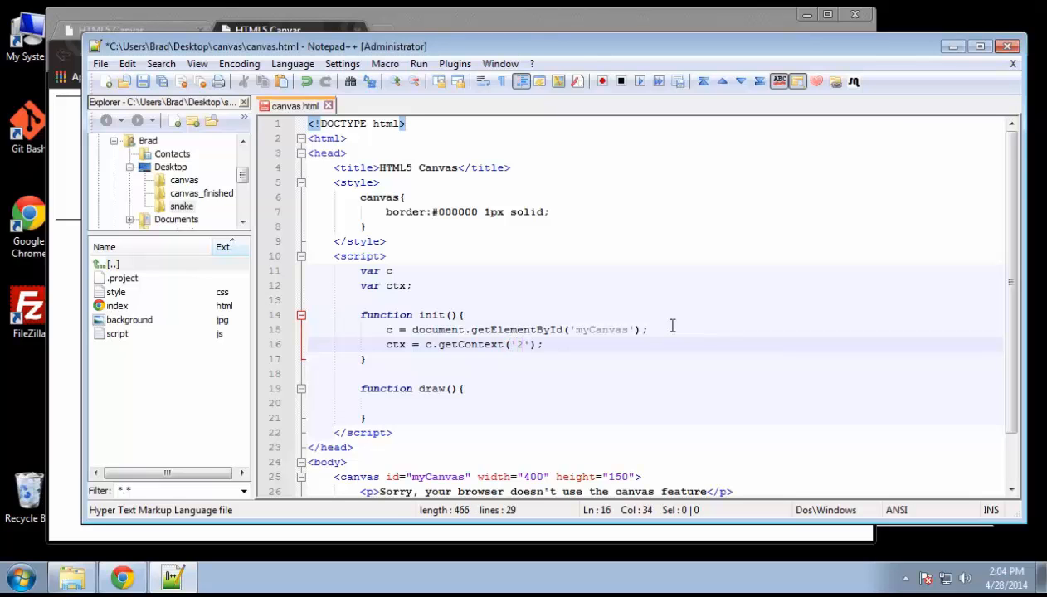
text(d)
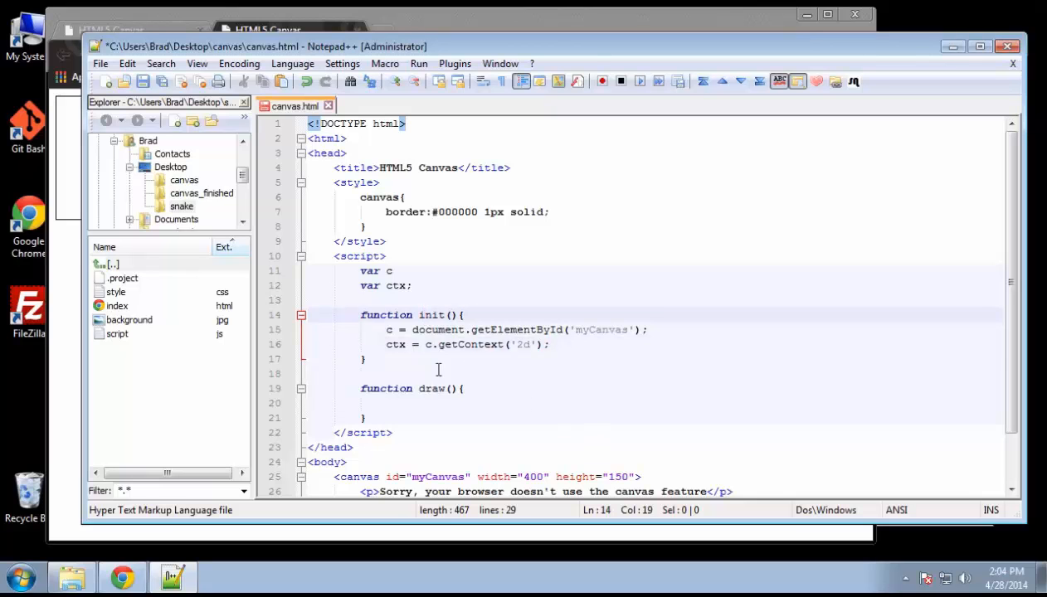
Step: Call draw(); at the end of init()
key(Enter)
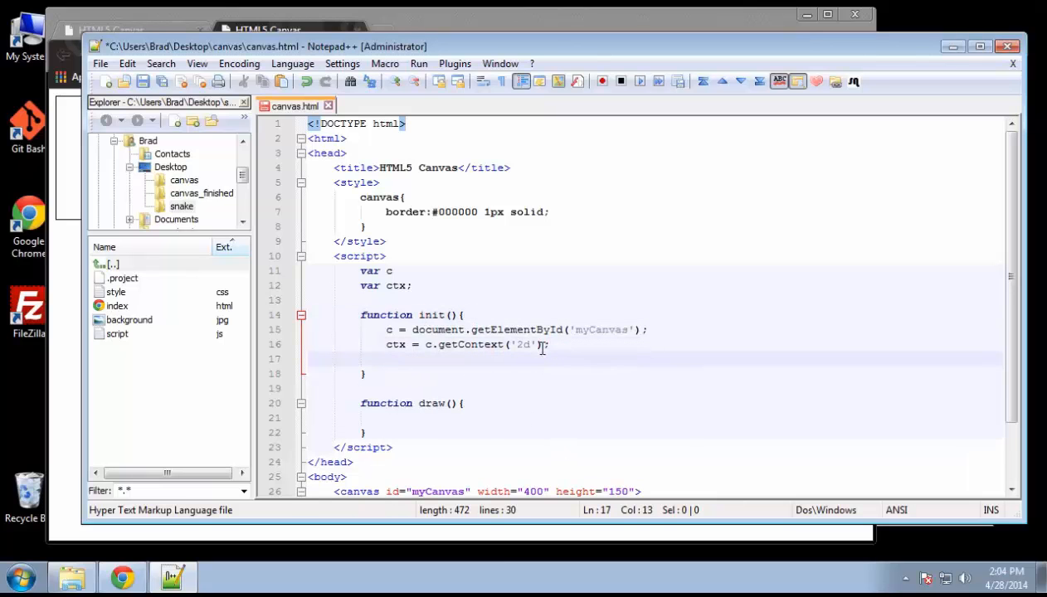
text(draw)
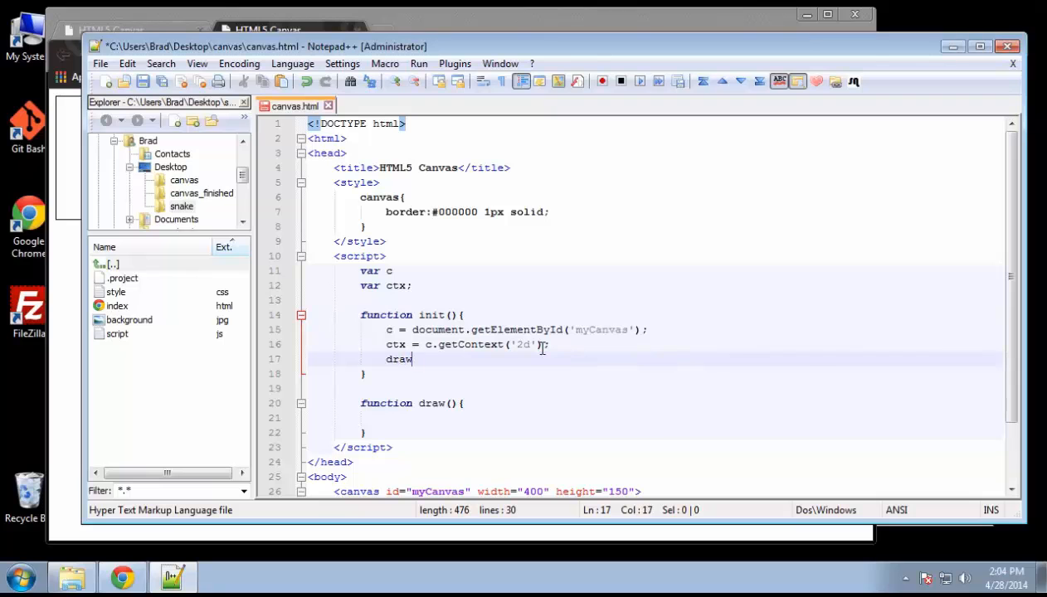
text(();)
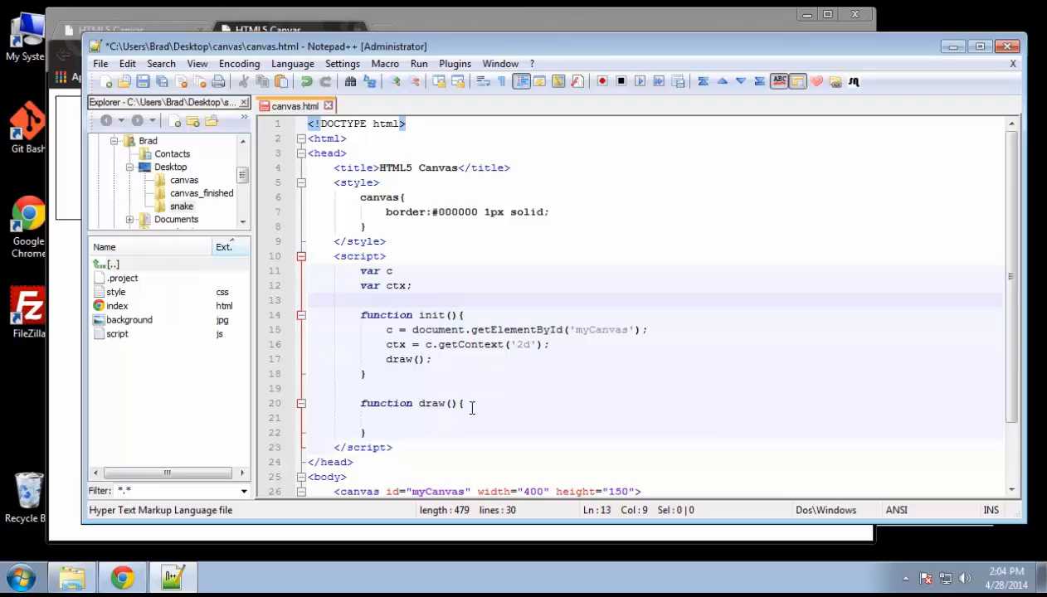
Step: Inside draw(), write ctx.fillStyle="red";
scroll(down, 3)
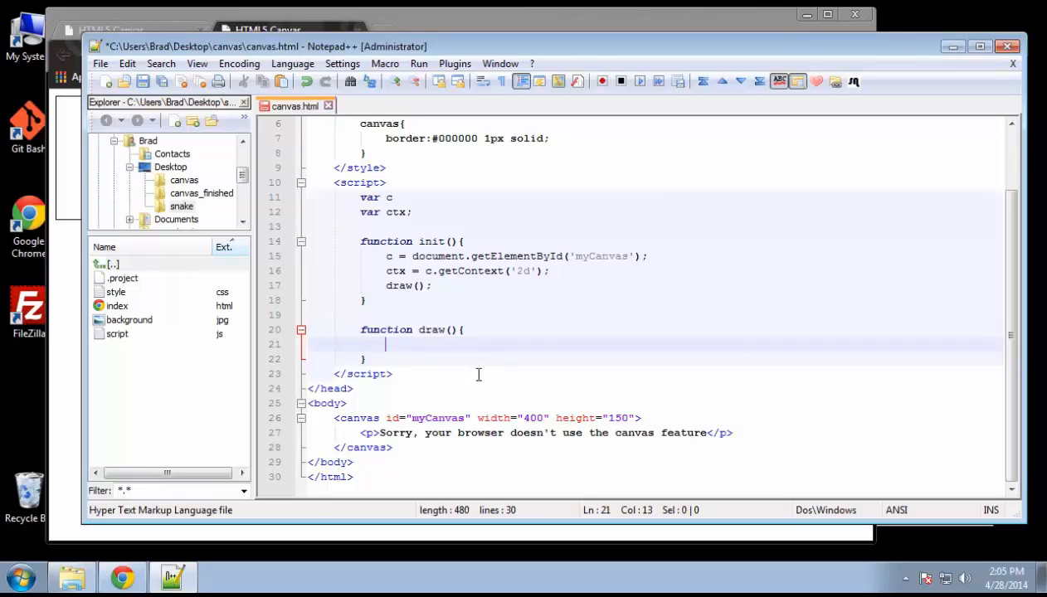
text(ct)
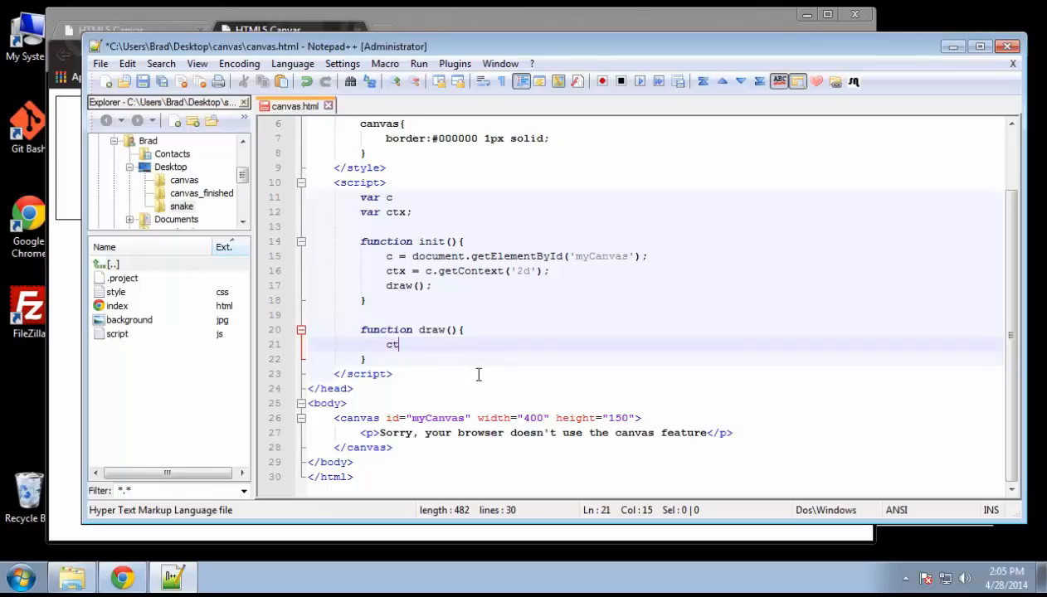
text(x.f)
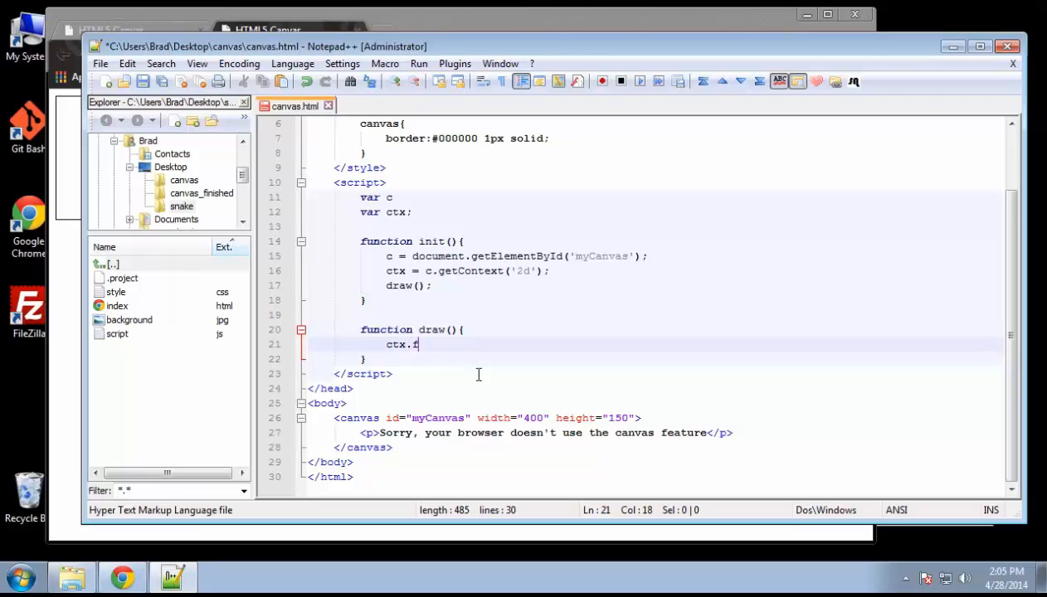
text(illStyl)
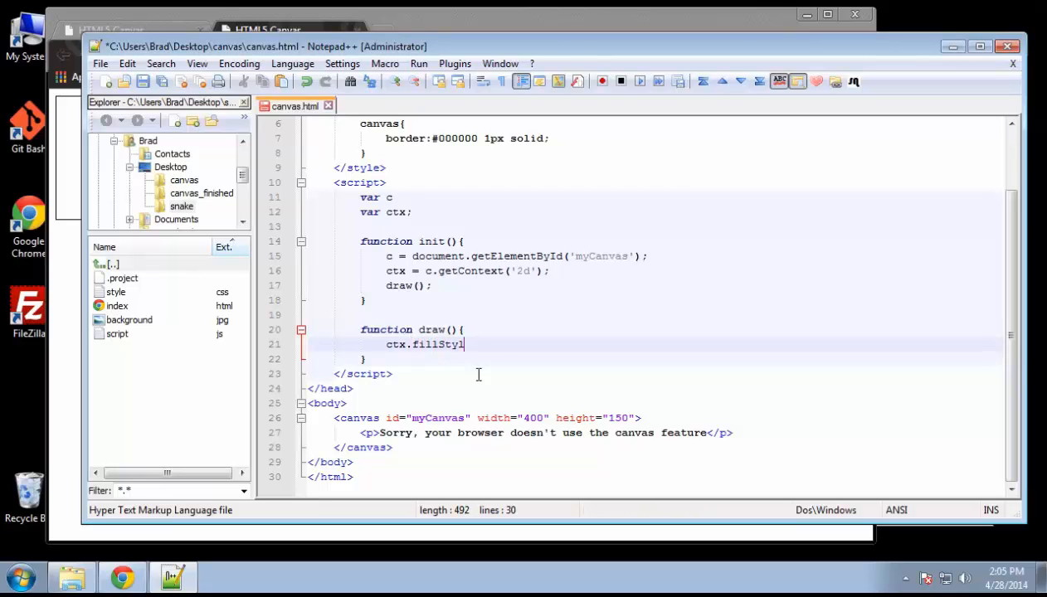
text(e=)
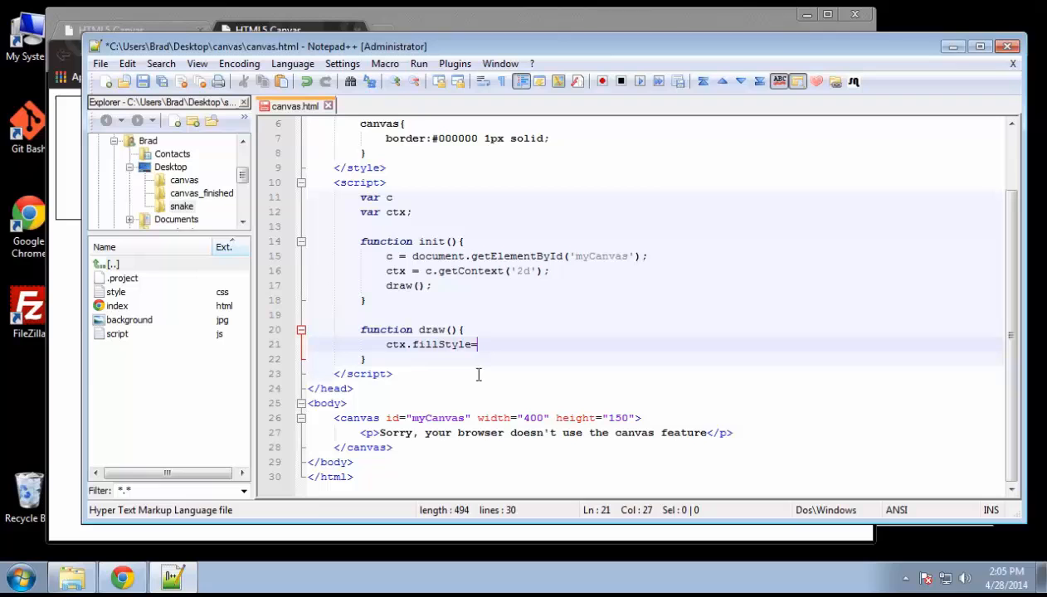
text("";)
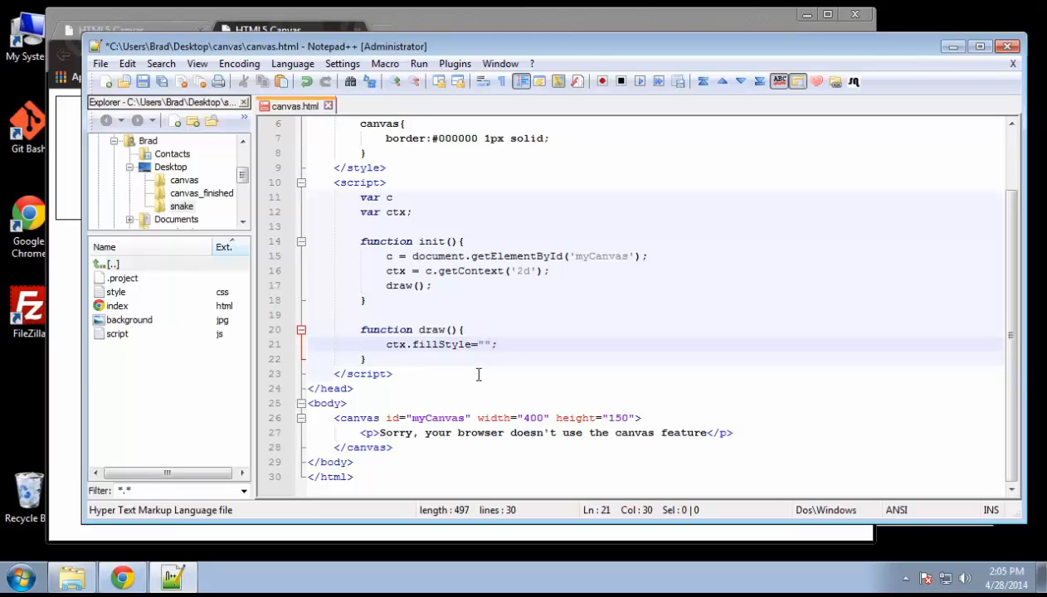
text(red)
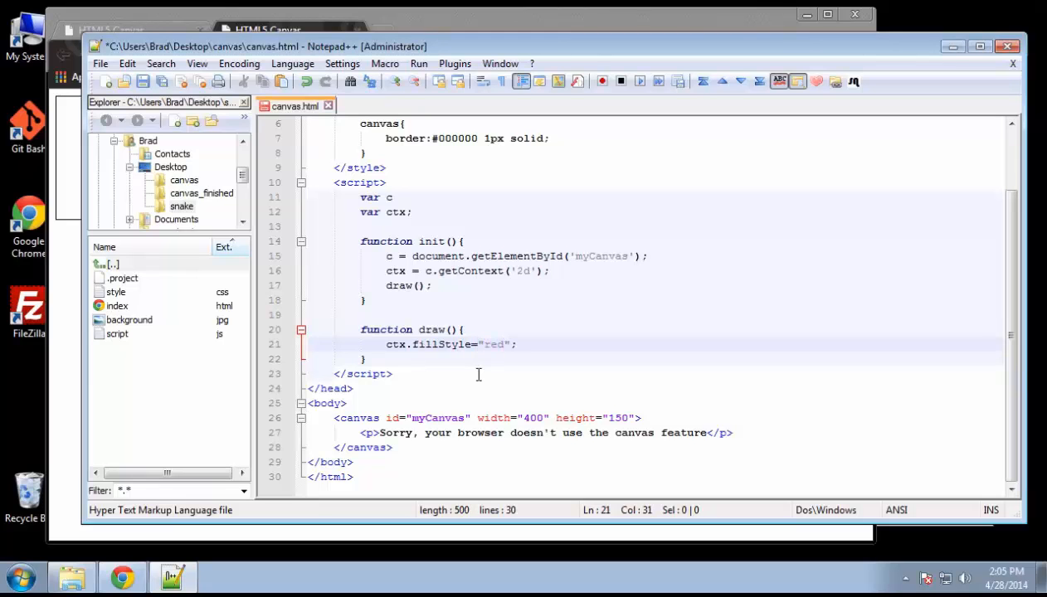
Step: Replace red with the hex value #ff0000 and start a new line below
key(BackSpace)
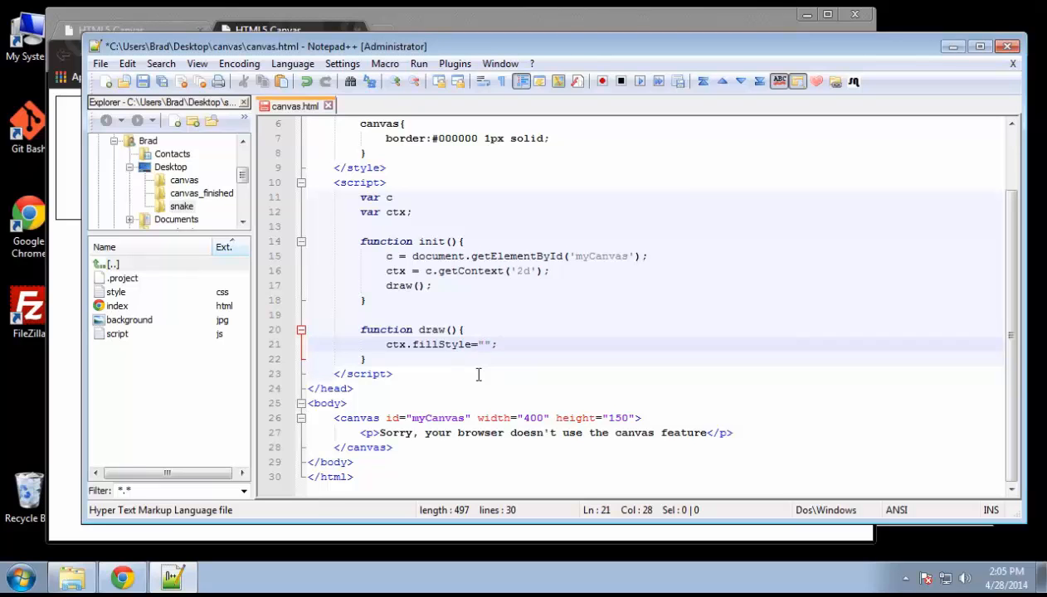
text(#ff00)
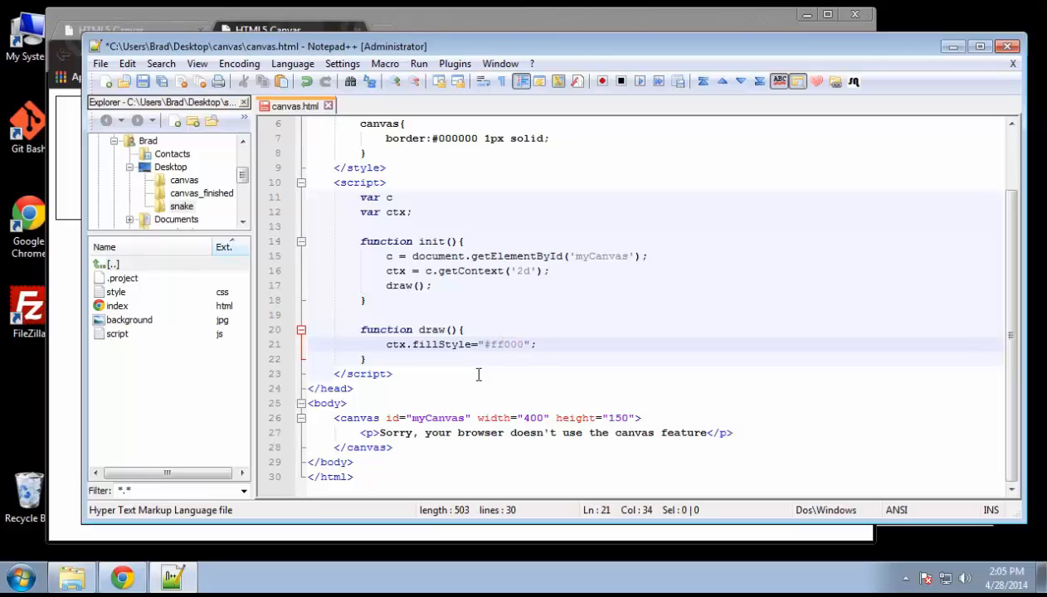
text(0;)
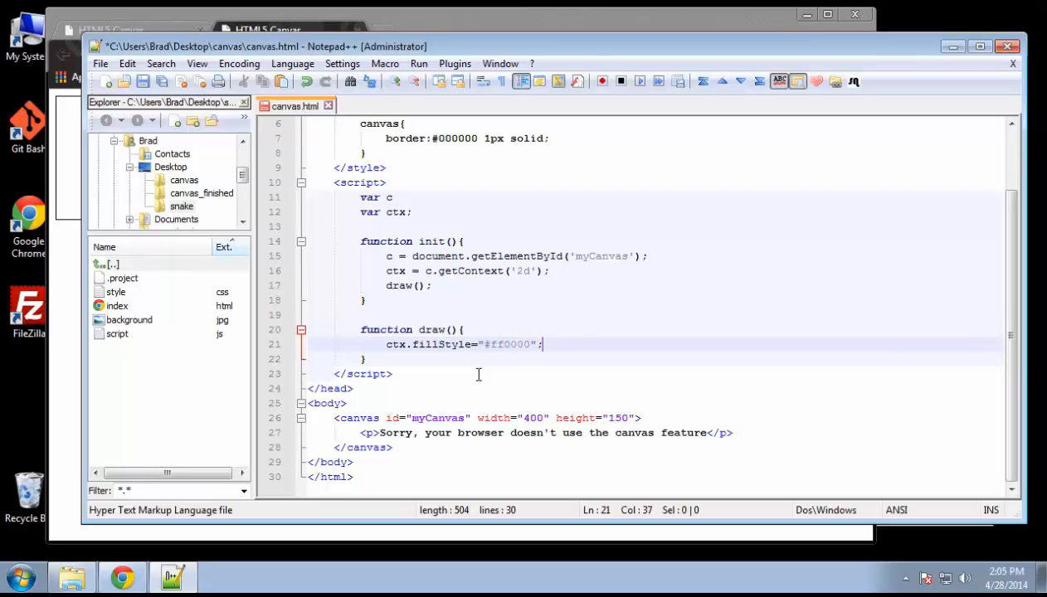
key(Return)
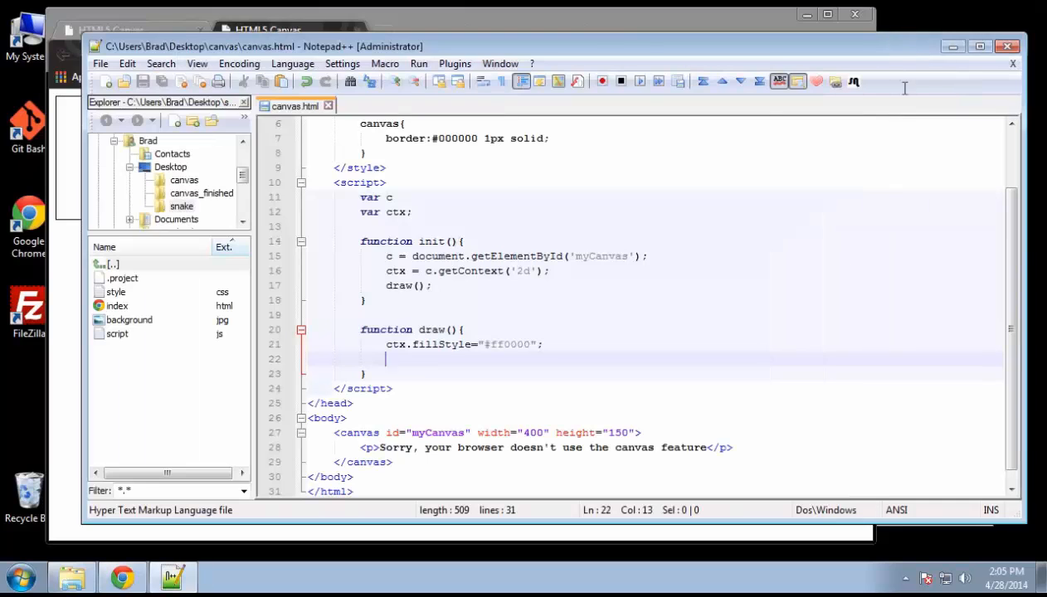
mouse_move(409, 369)
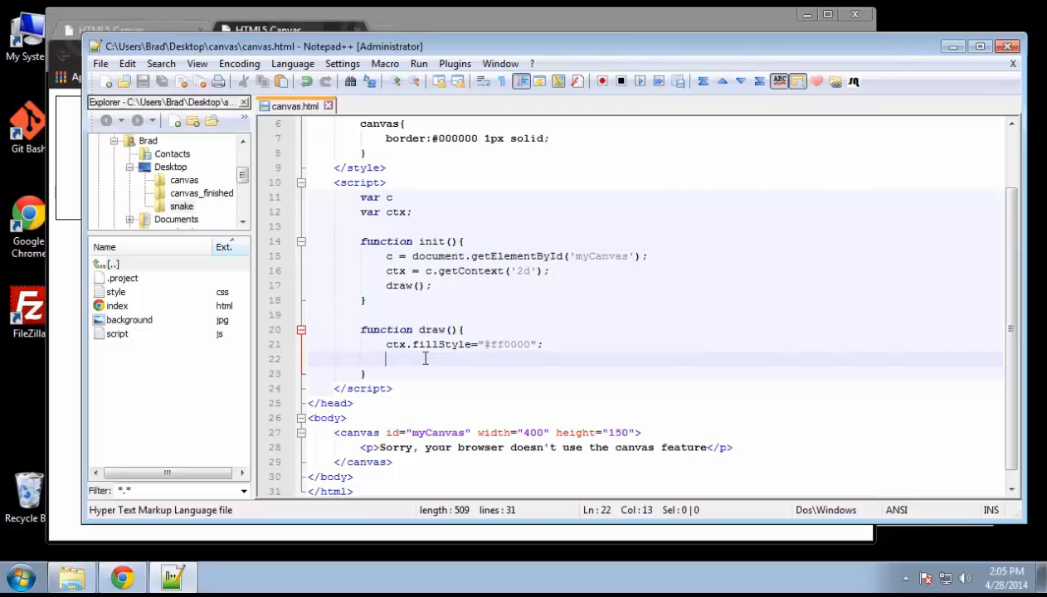
mouse_move(863, 369)
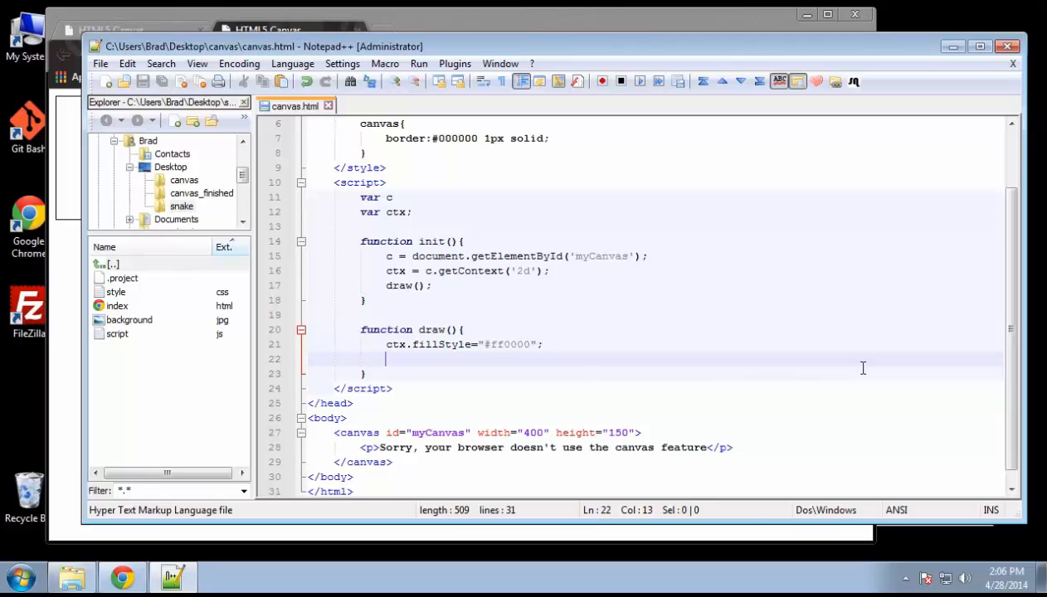
Step: Retype ctx.fillStyle="#ff0000"; with the red colour as a hex value
text(ctx.)
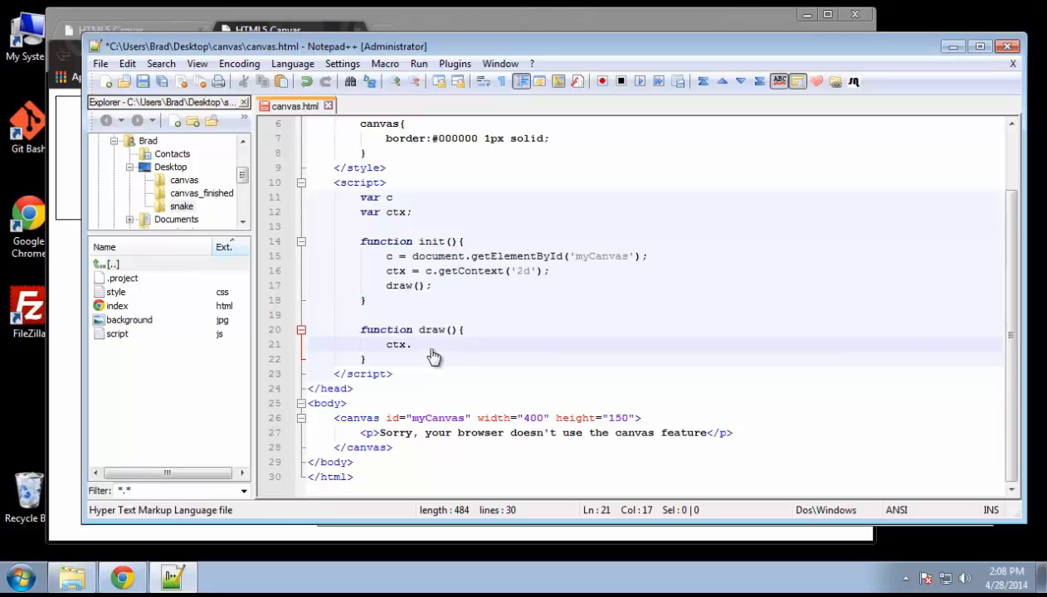
text(fill)
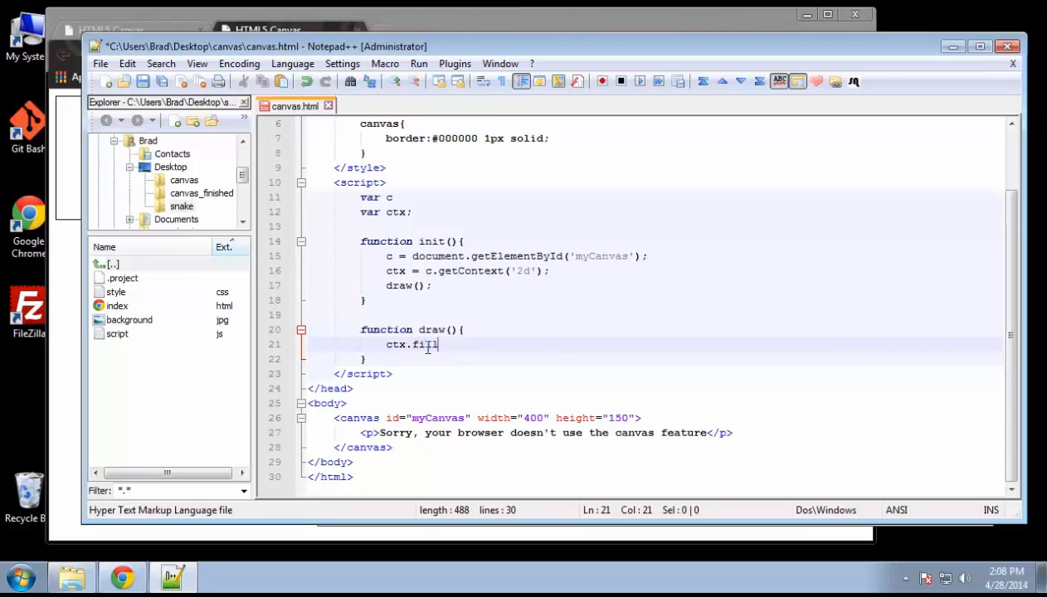
text(Style)
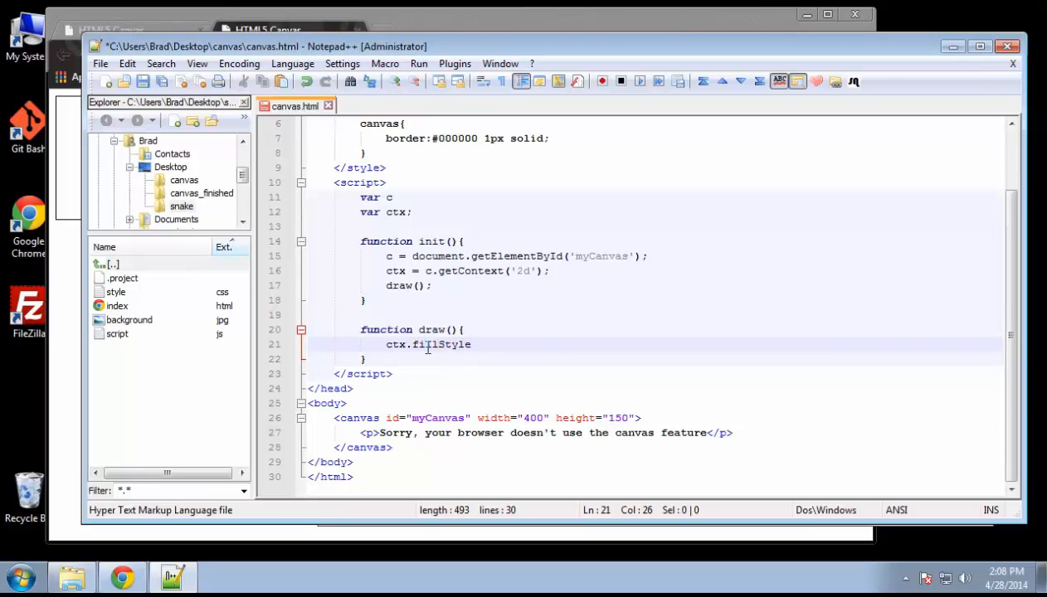
text(="";)
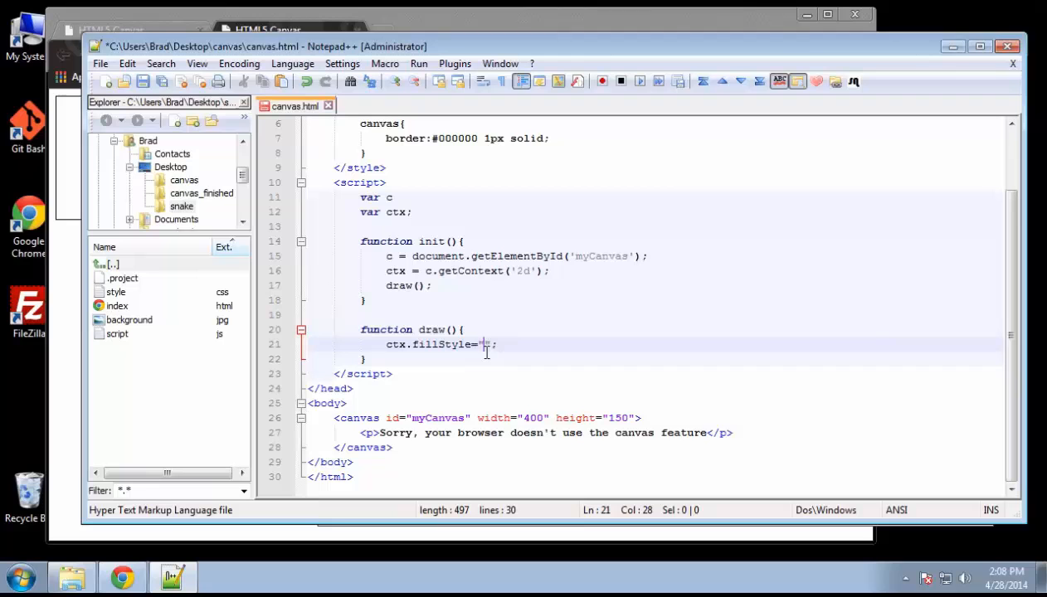
text(re)
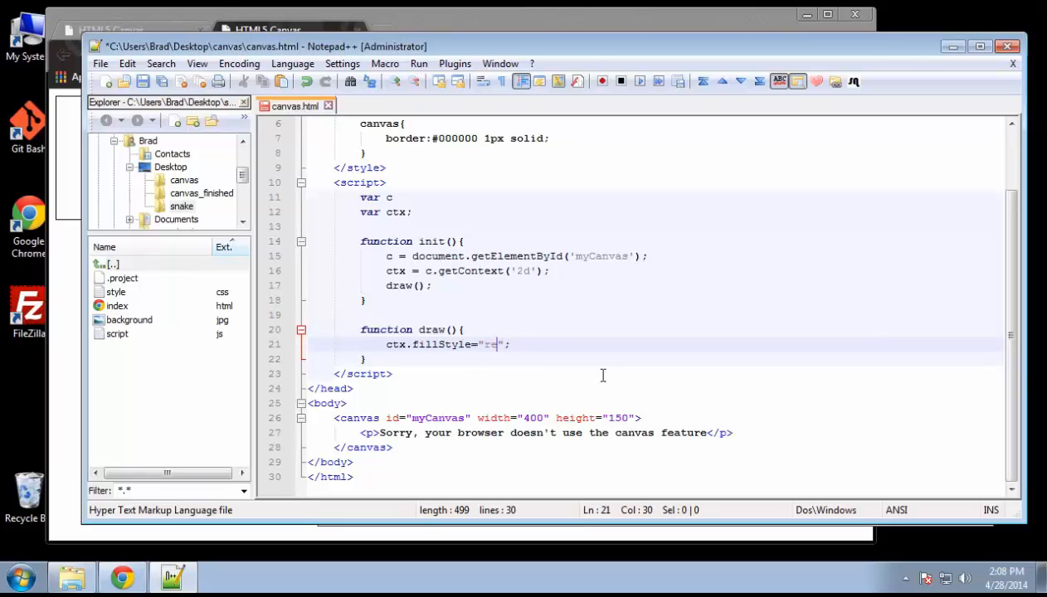
key(Backspace)
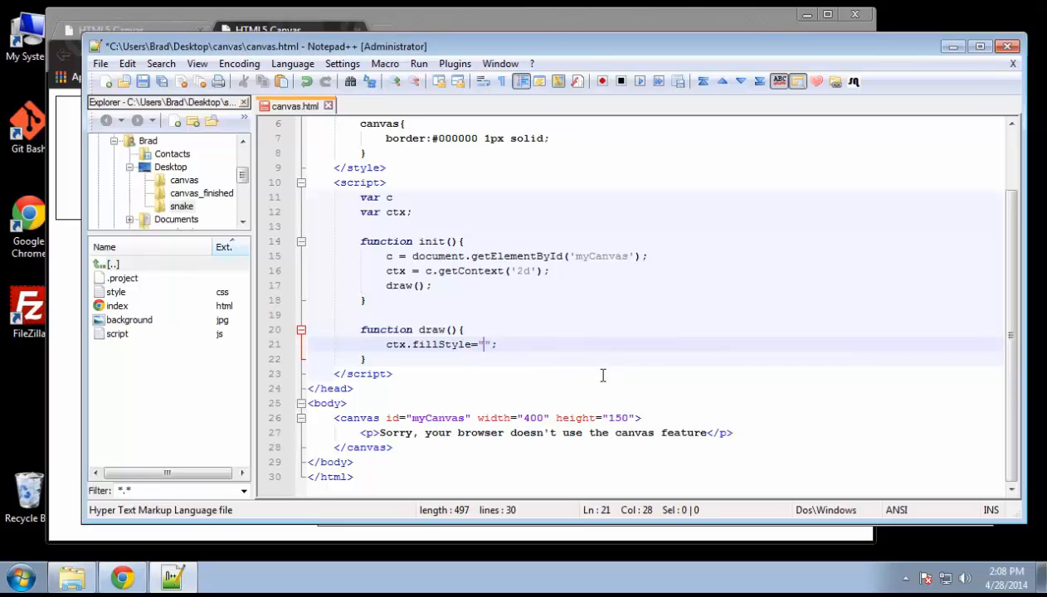
text(#)
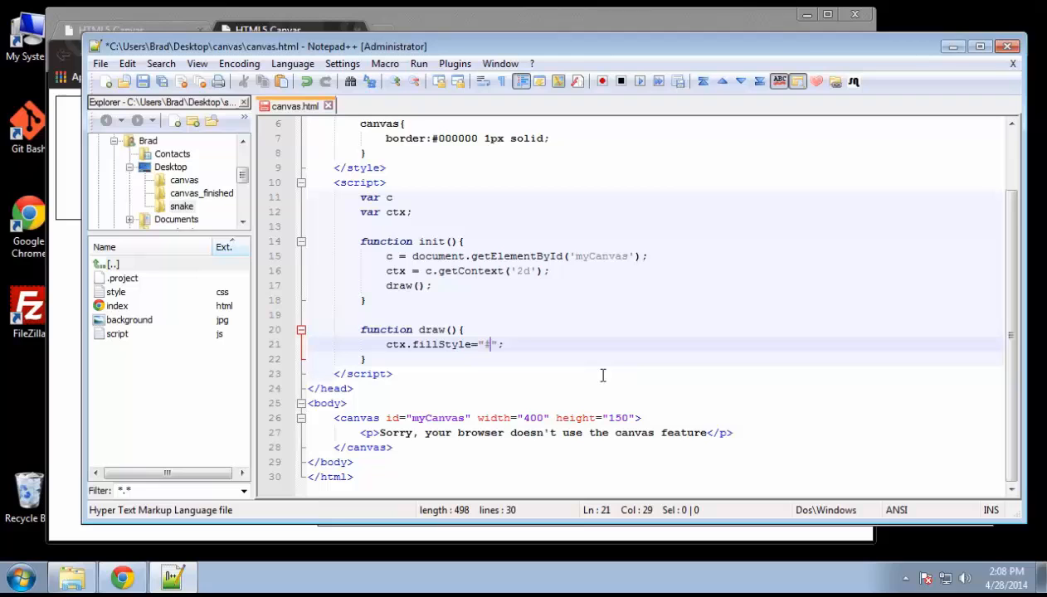
text(f0)
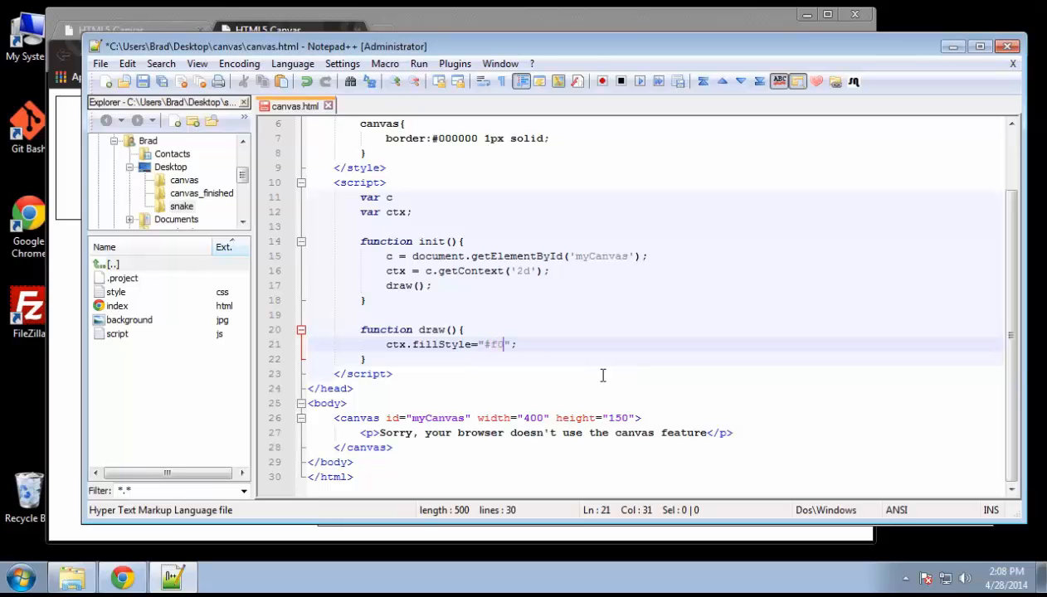
text(f00)
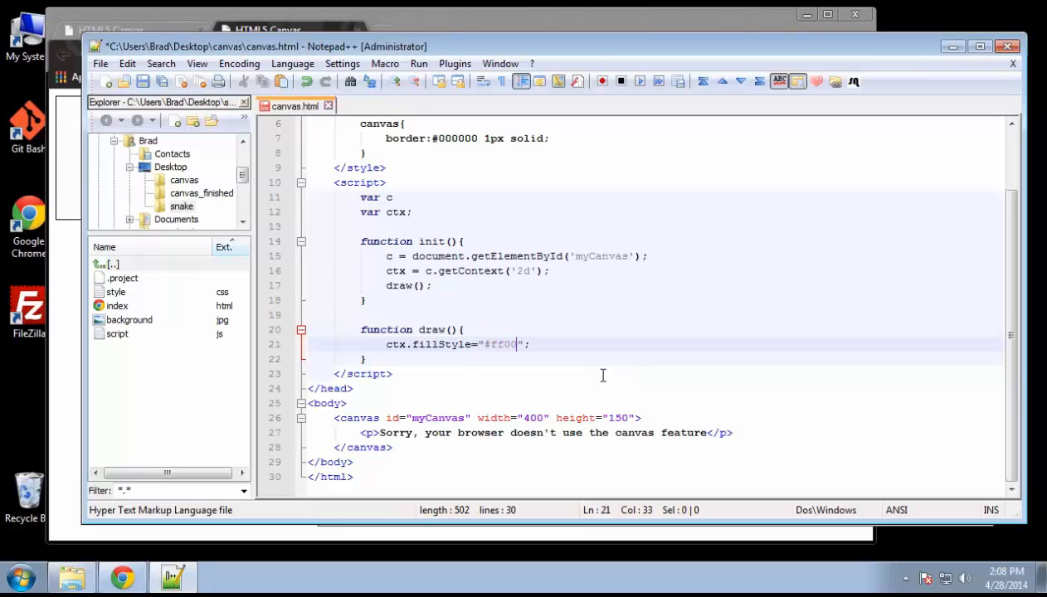
text(00)
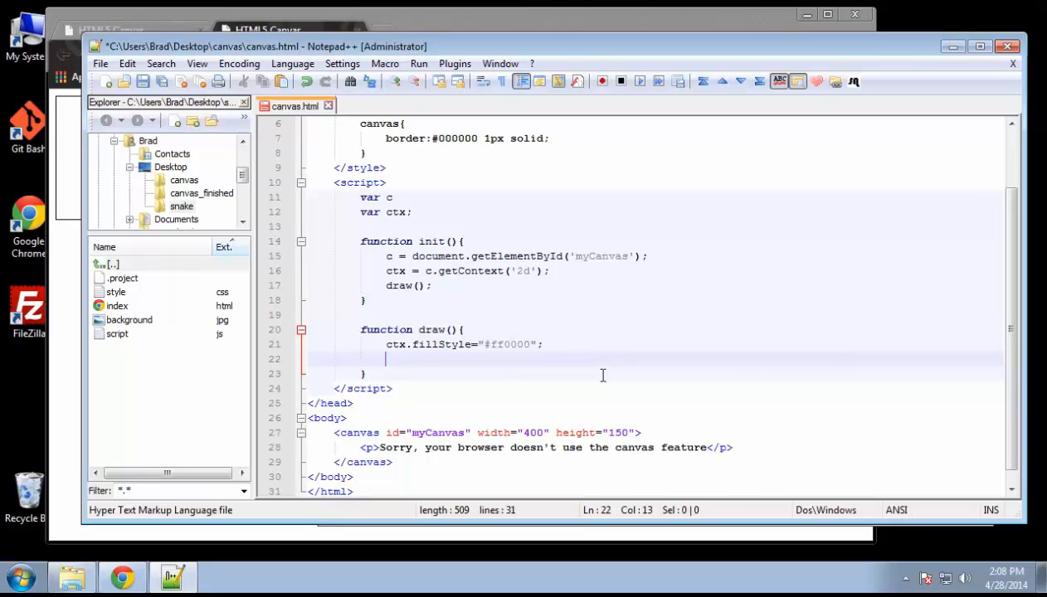
Step: Start a ctx.fillRect(); call on the next line
text(ct)
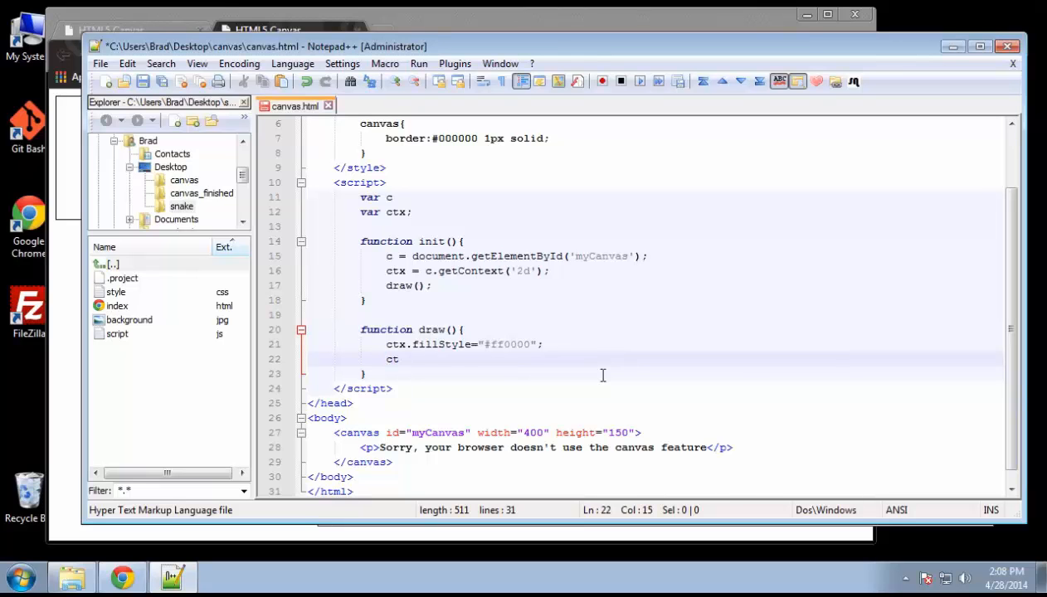
text(.fi)
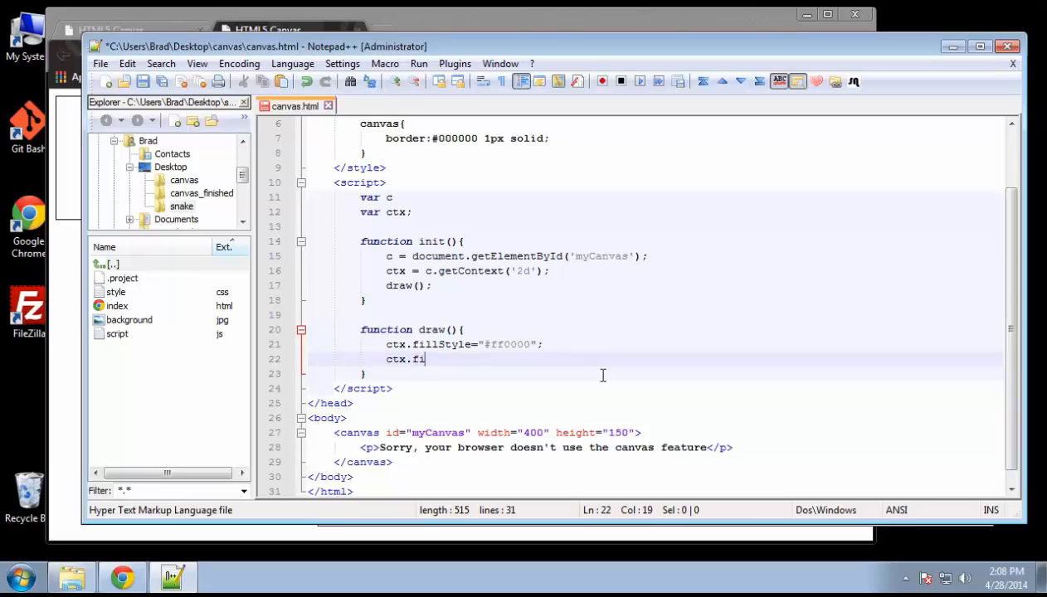
text(llRec)
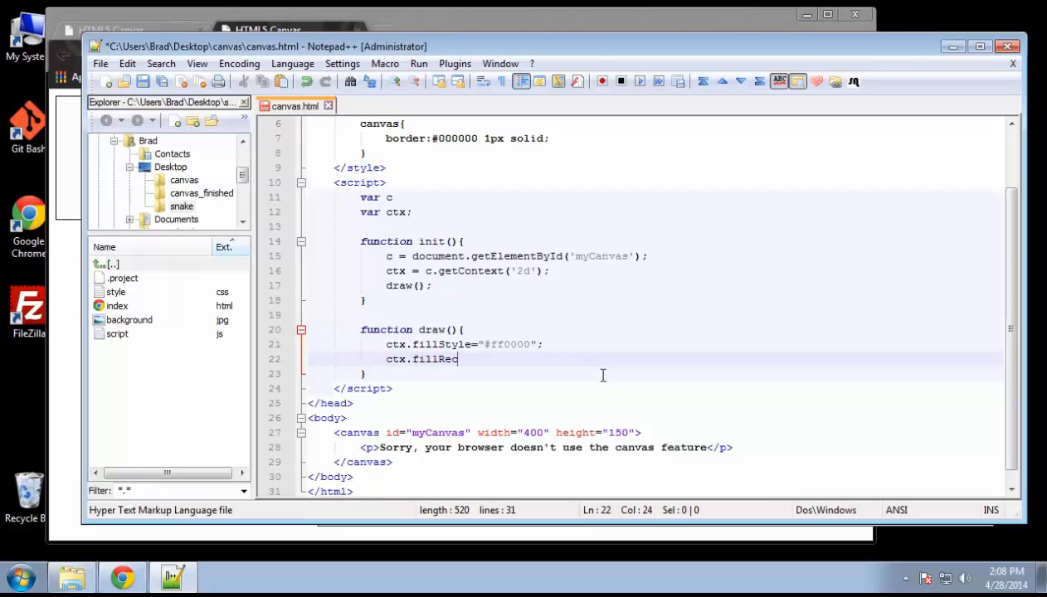
text(t)
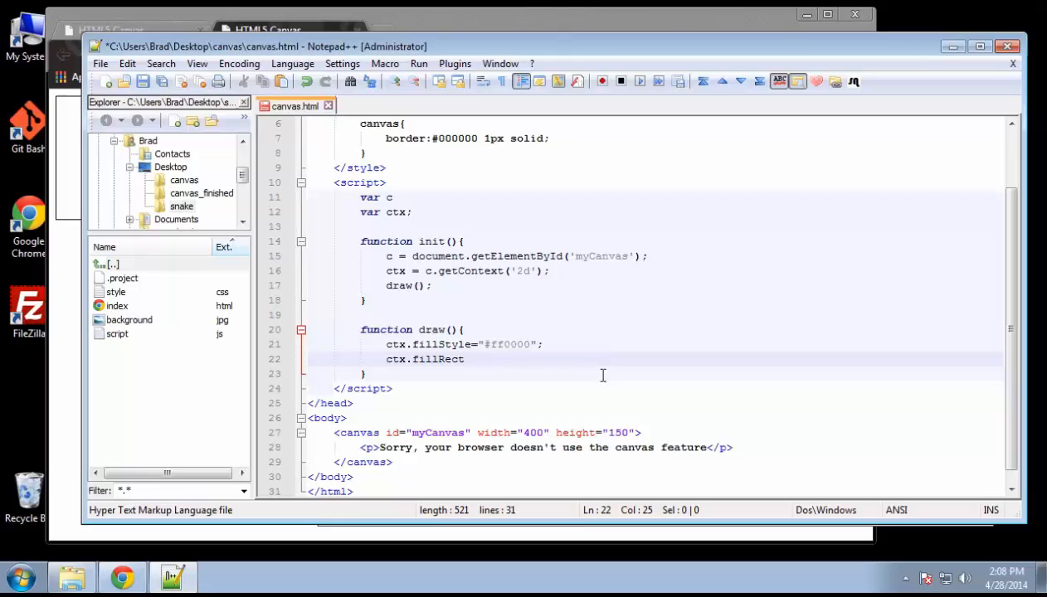
text(();)
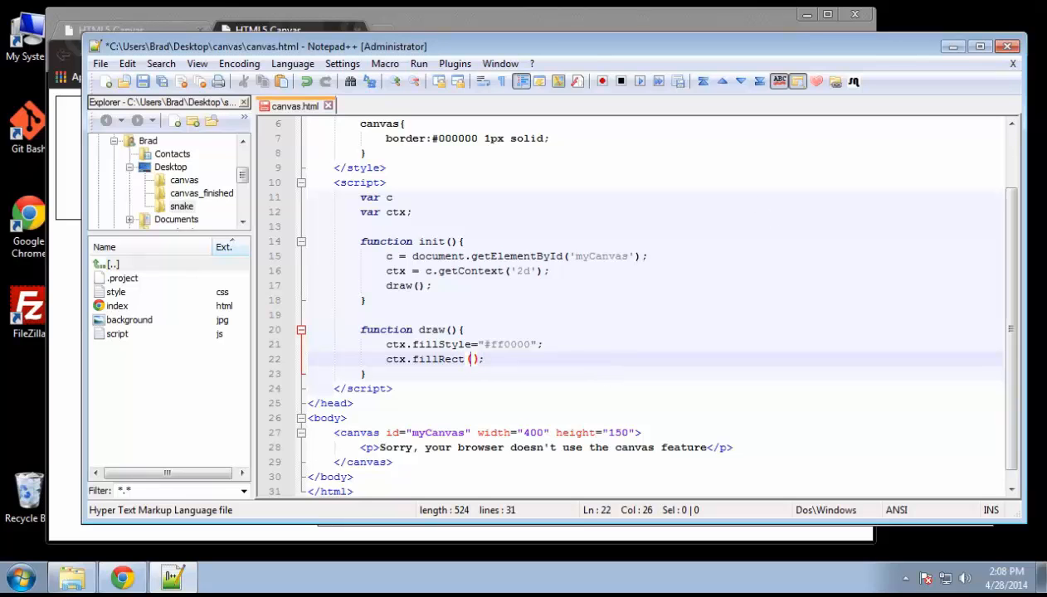
mouse_move(479, 335)
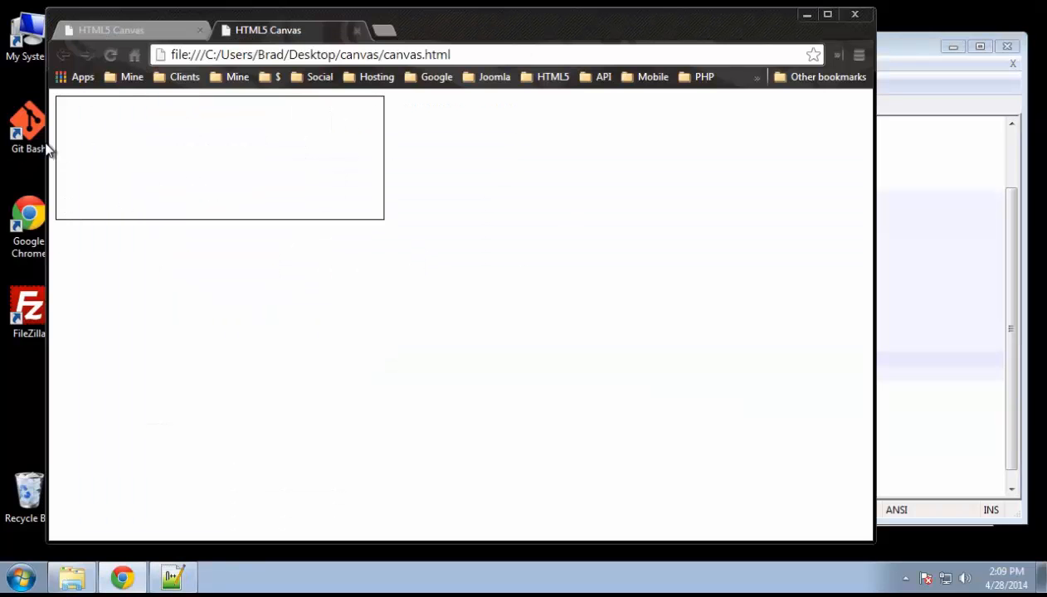
mouse_move(438, 172)
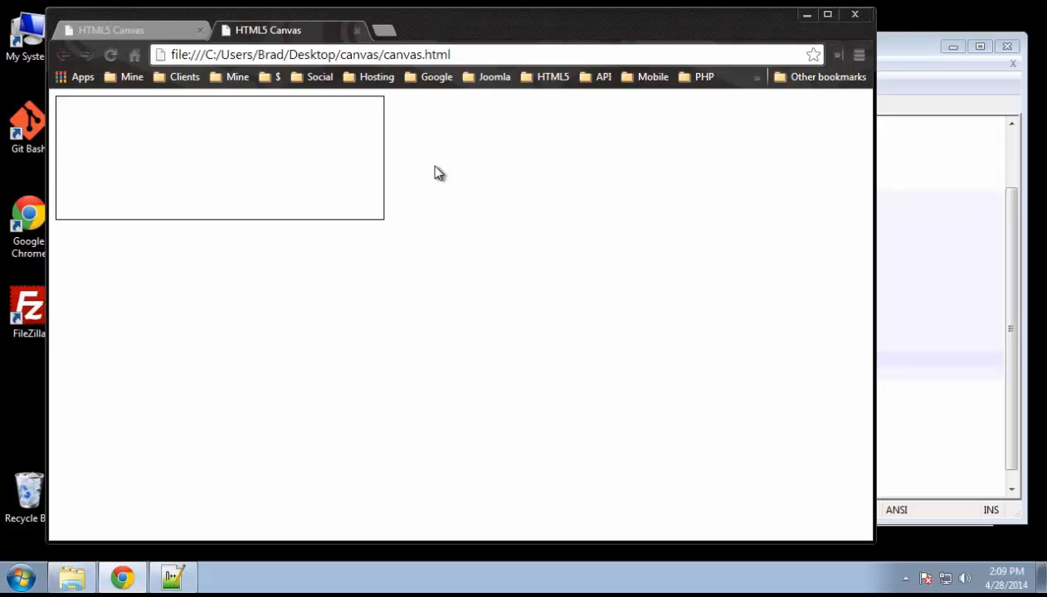
mouse_move(64, 146)
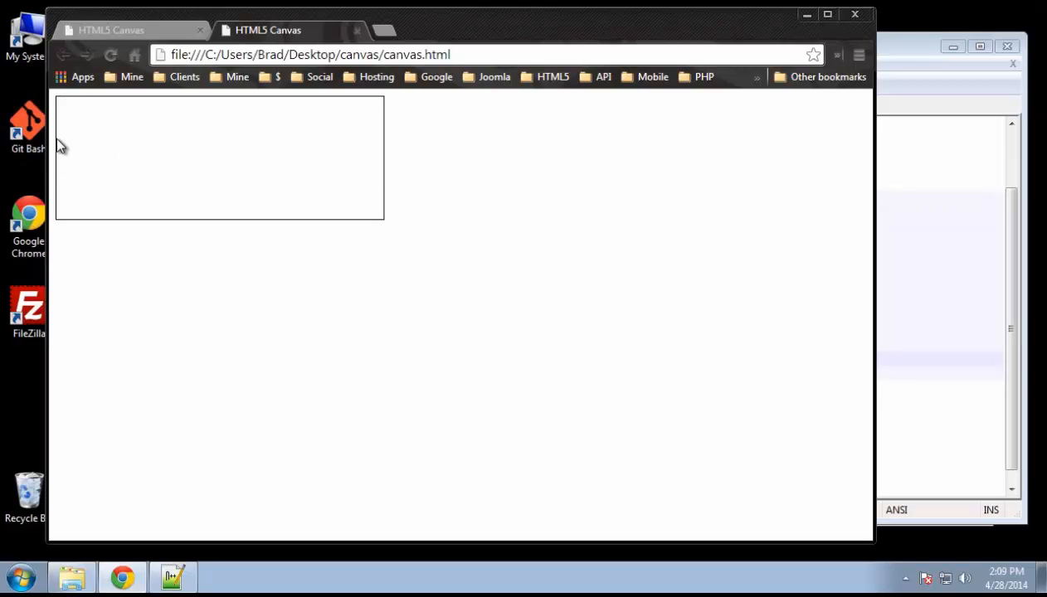
mouse_move(91, 152)
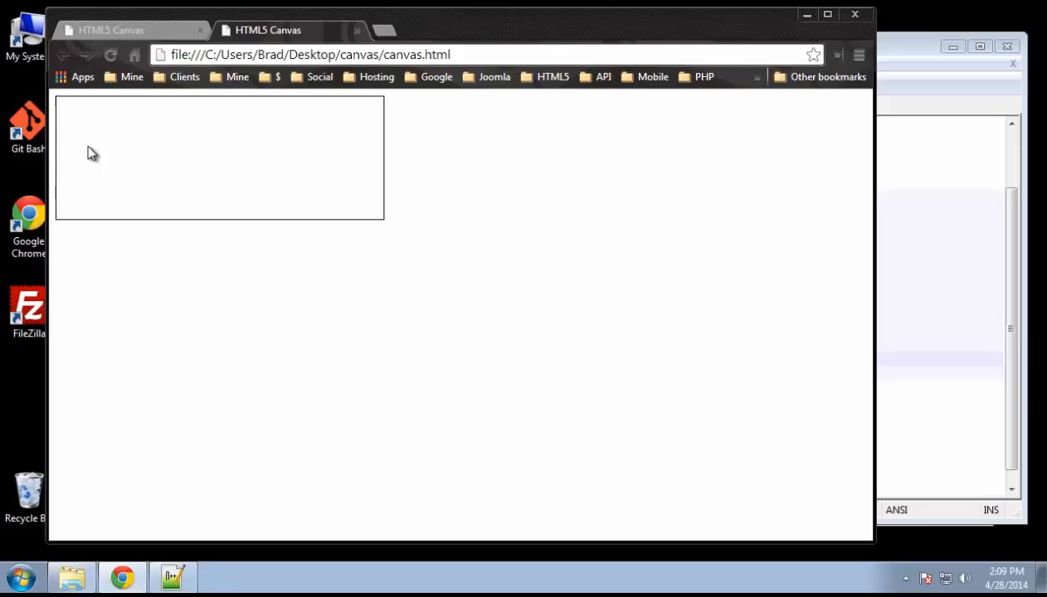
mouse_move(103, 166)
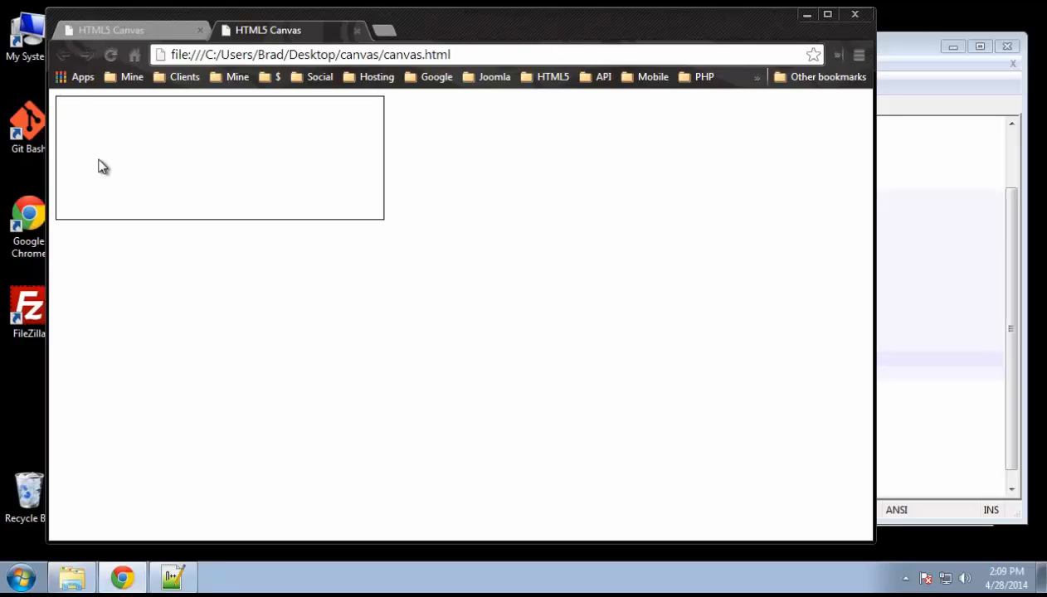
mouse_move(76, 103)
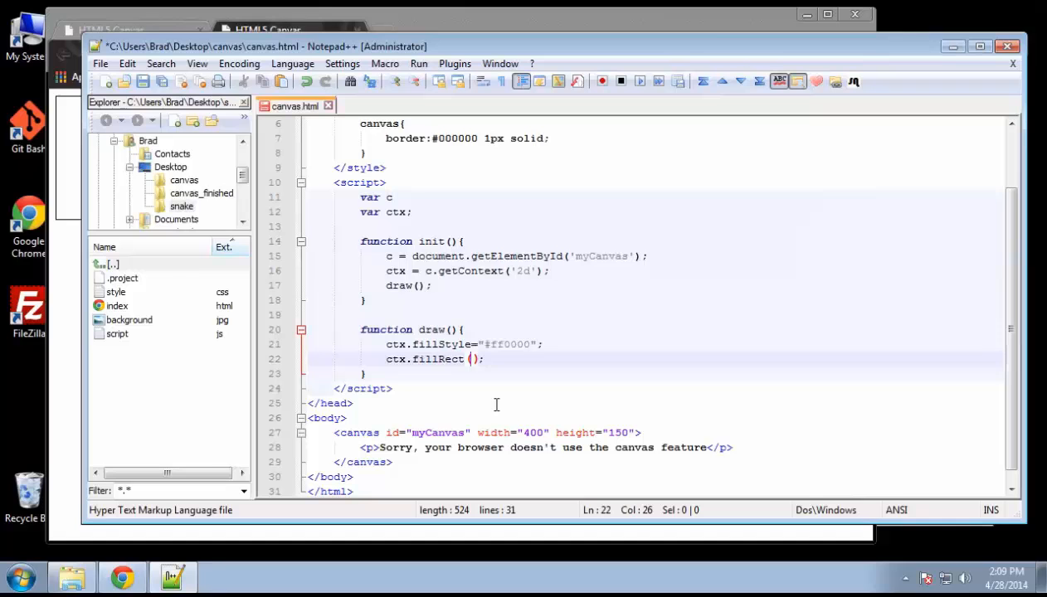
Step: Fill in fillRect(30,30,50,50) for a 50 by 50 rectangle at 30,30
text(30)
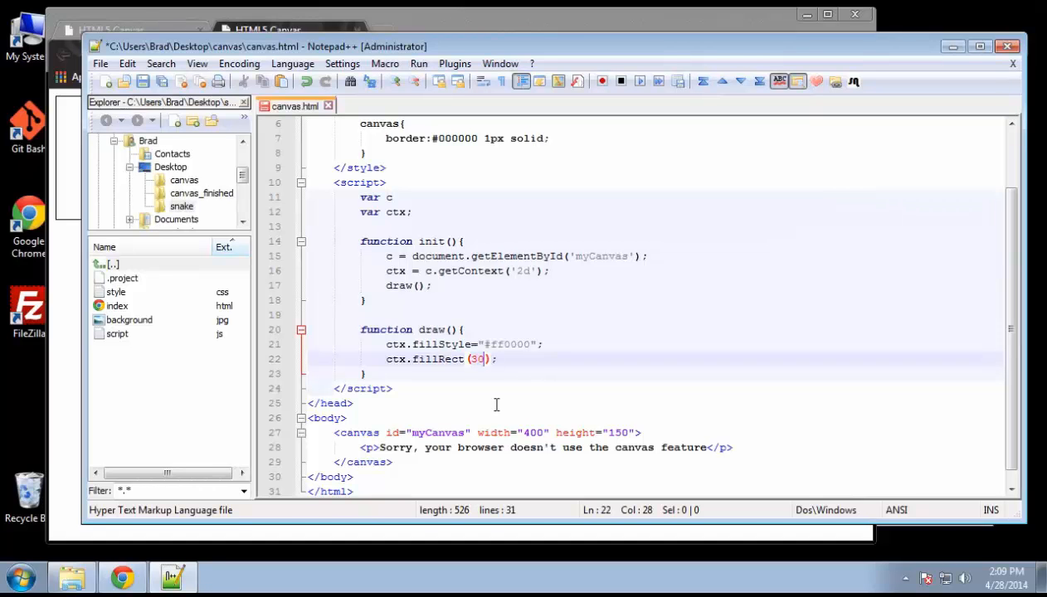
text(,30)
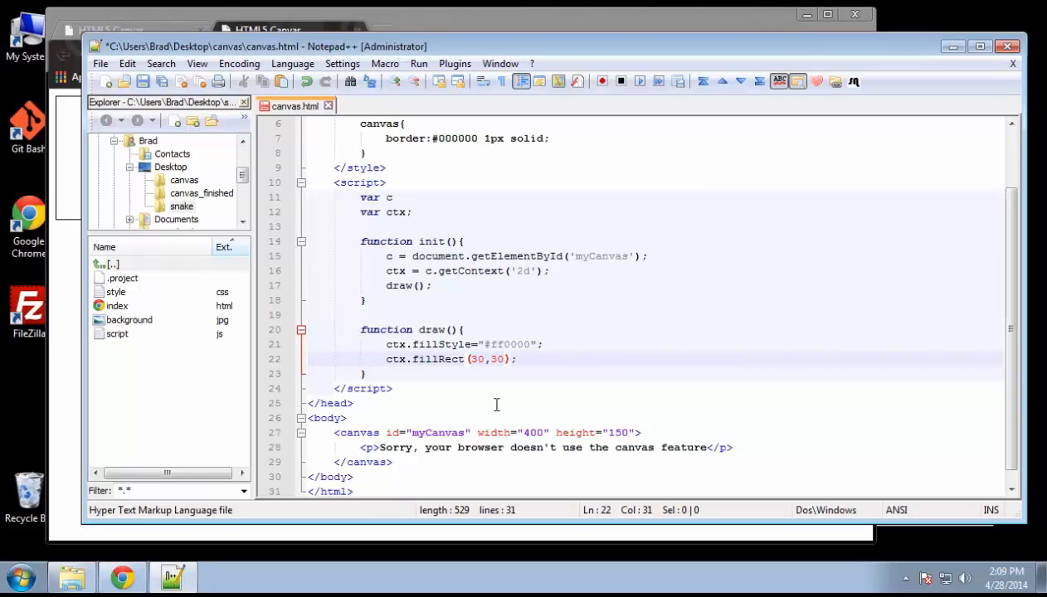
text(,)
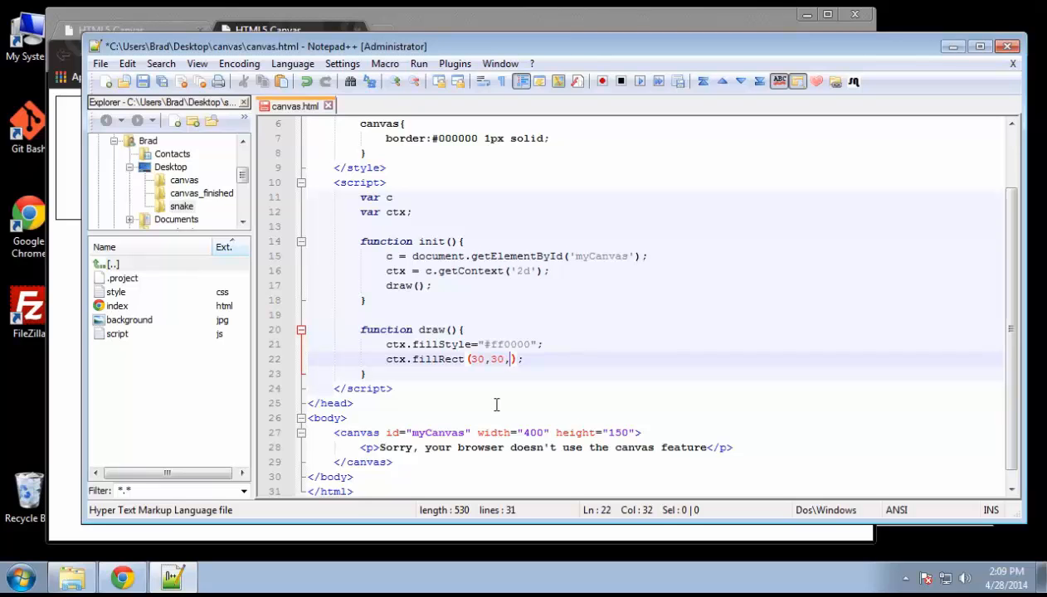
text(50,50)
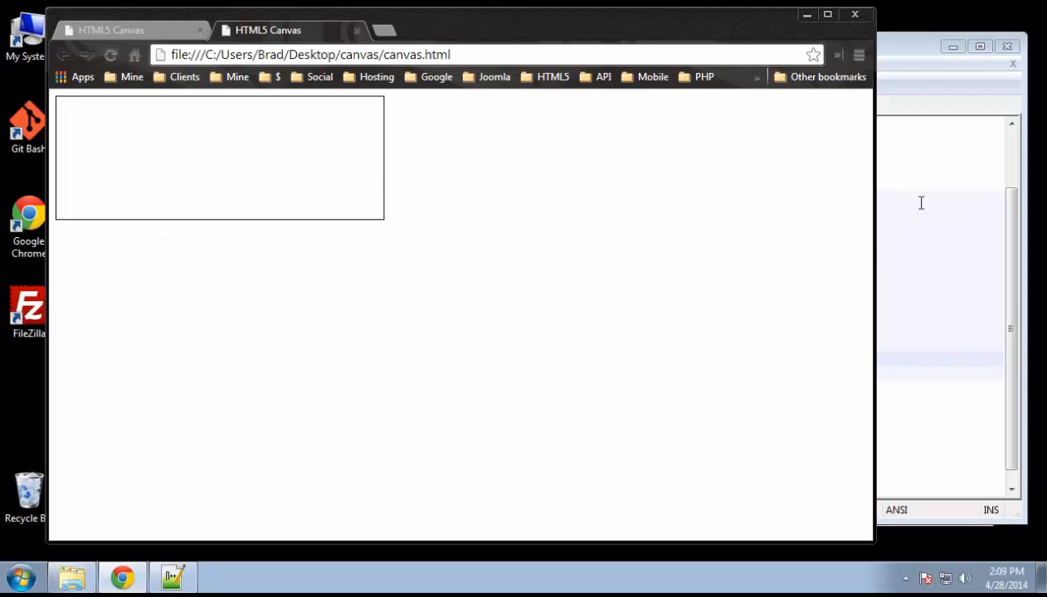
click(172, 577)
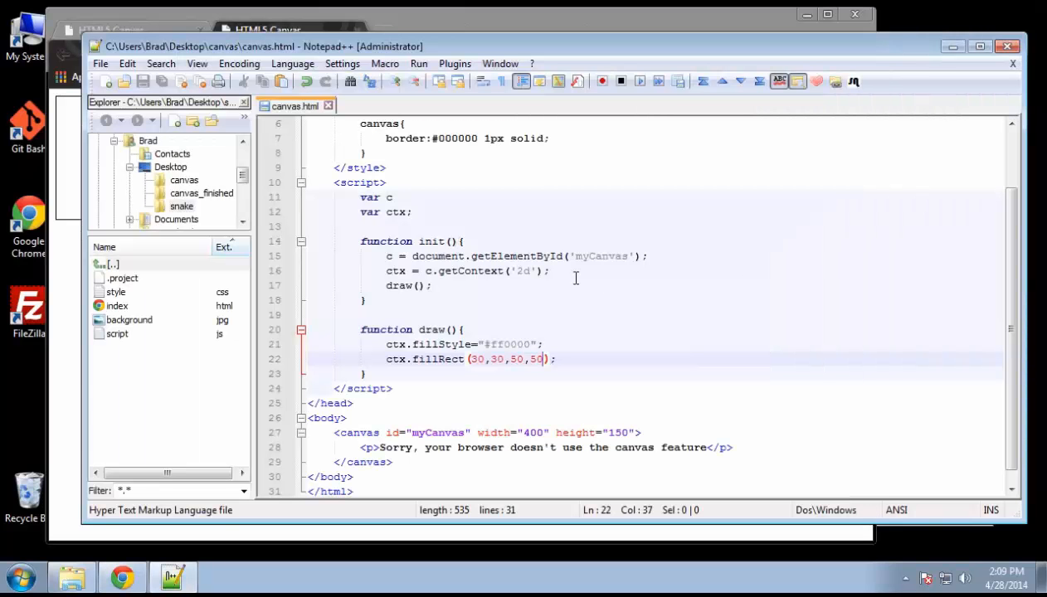
mouse_move(631, 415)
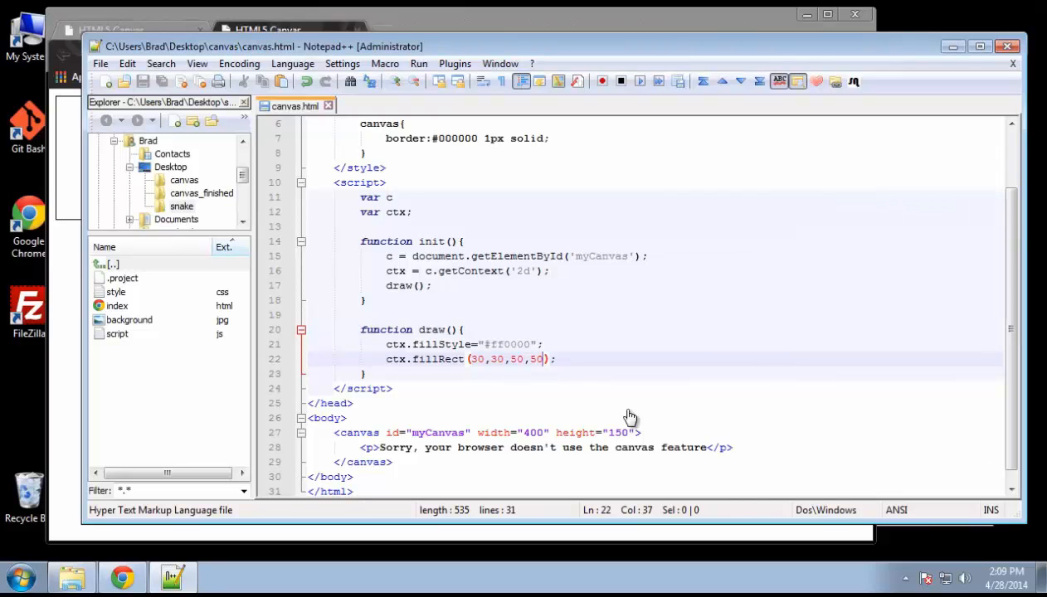
mouse_move(391, 297)
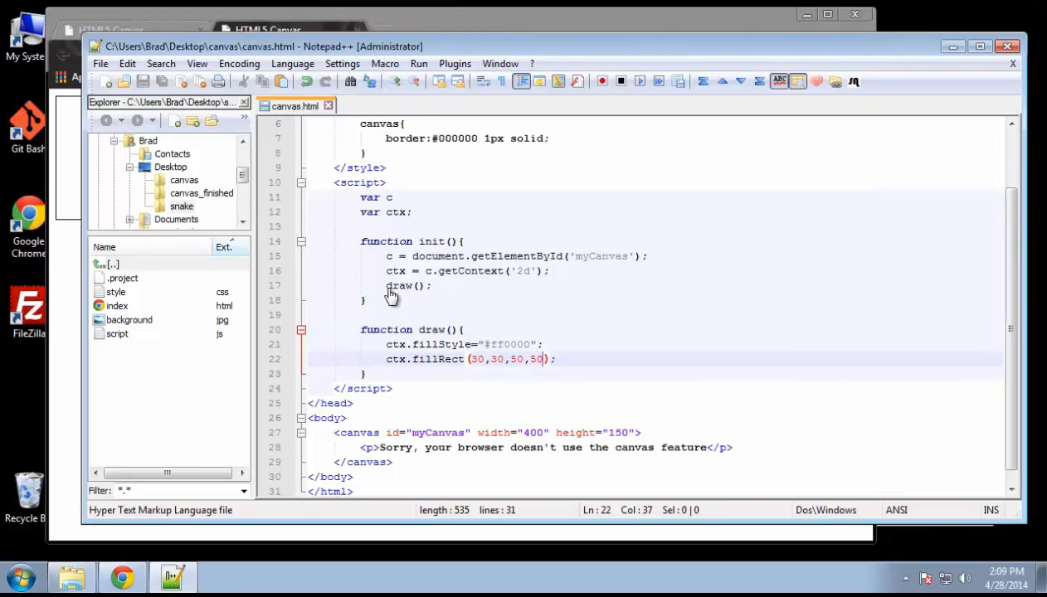
mouse_move(512, 412)
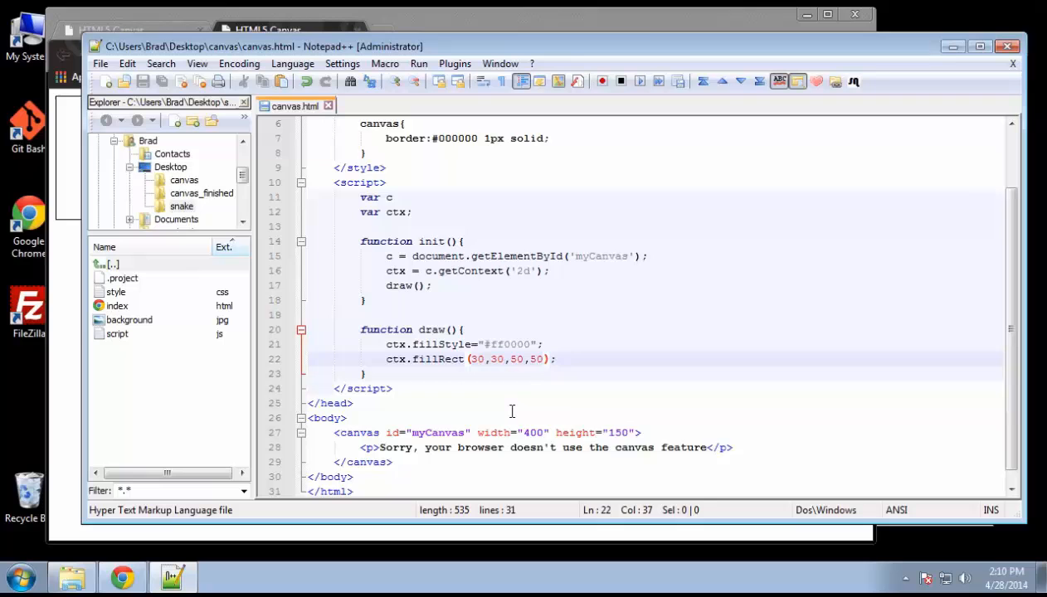
Step: Give the body tag onload="init()" and briefly highlight the canvas setup lines in init
scroll(up, 3)
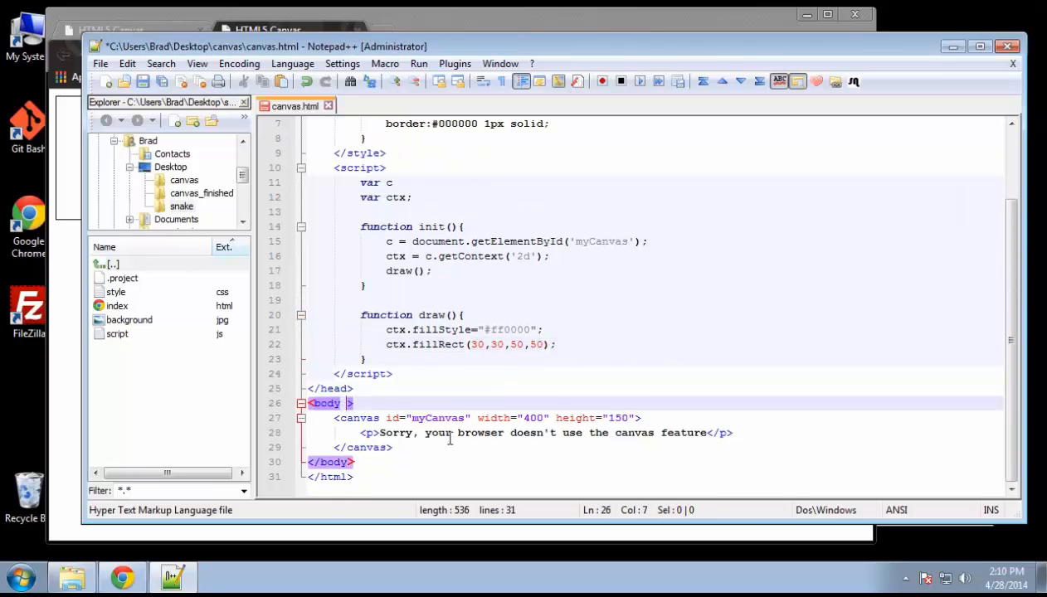
text(onload=")
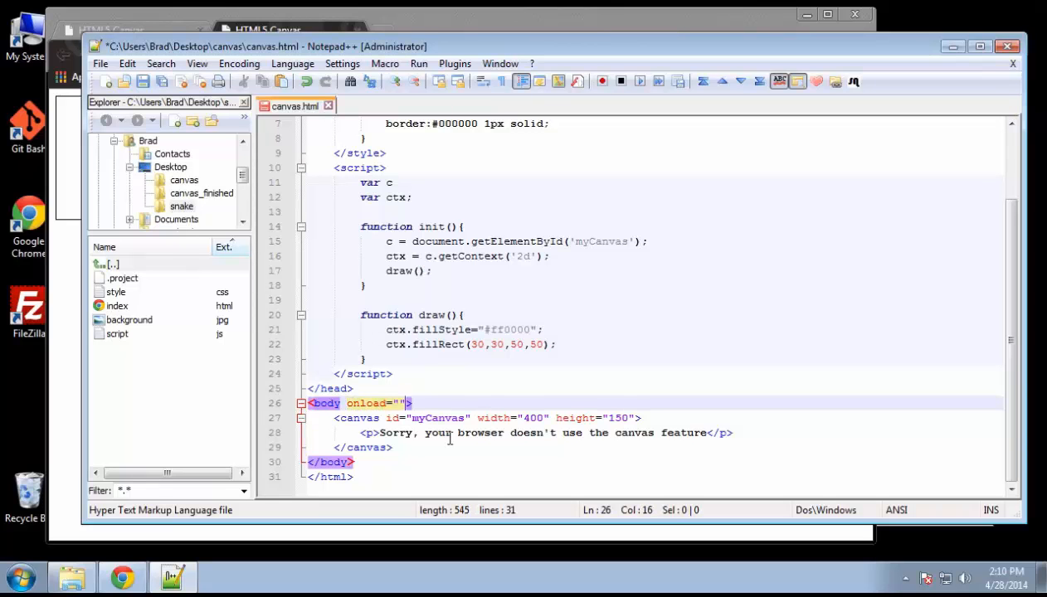
text(init()
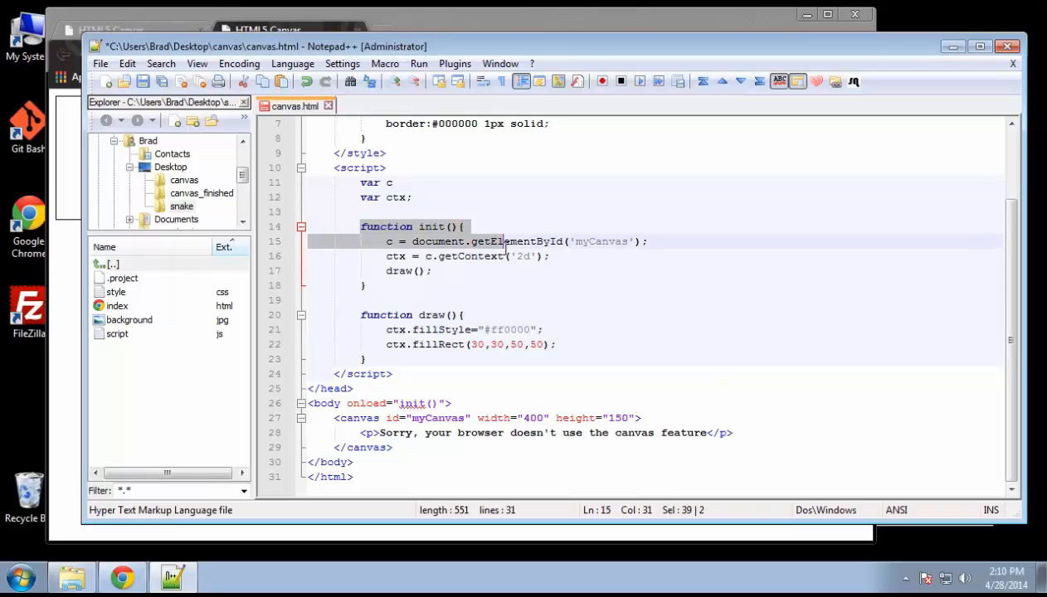
drag(505, 243, 387, 256)
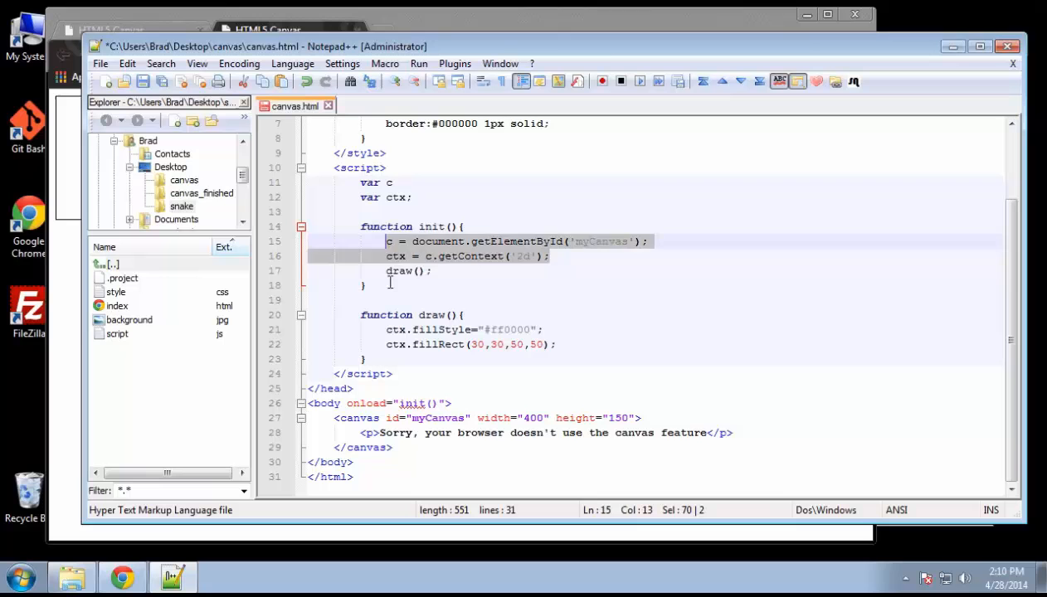
click(431, 270)
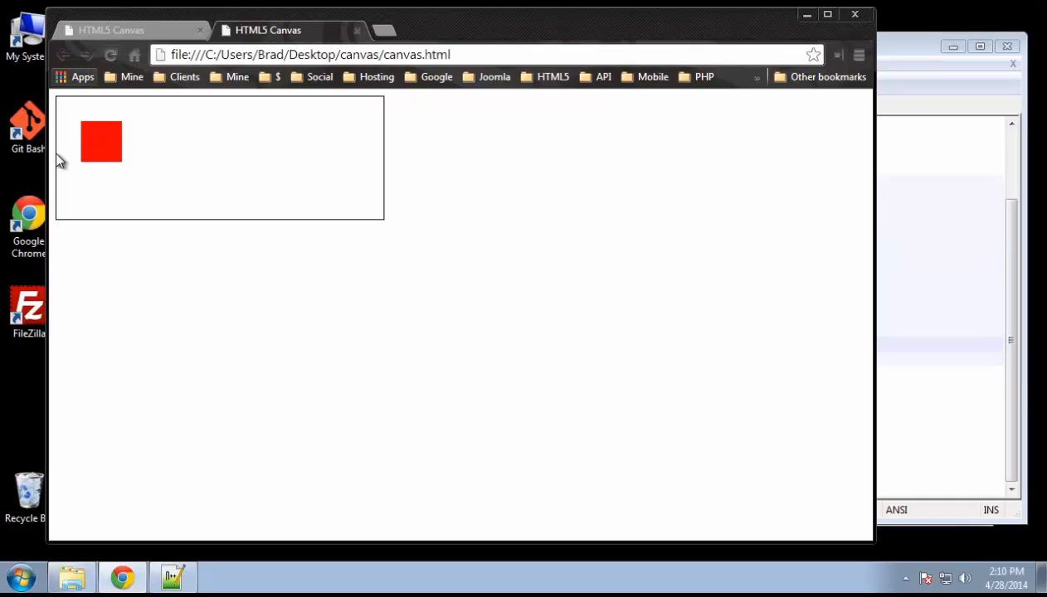
mouse_move(93, 156)
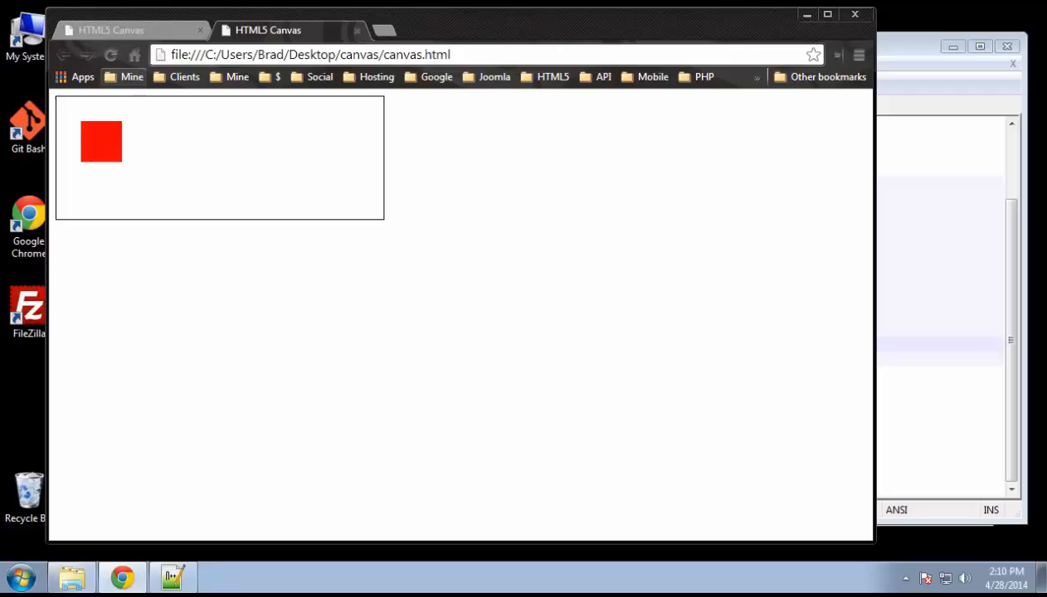
mouse_move(113, 124)
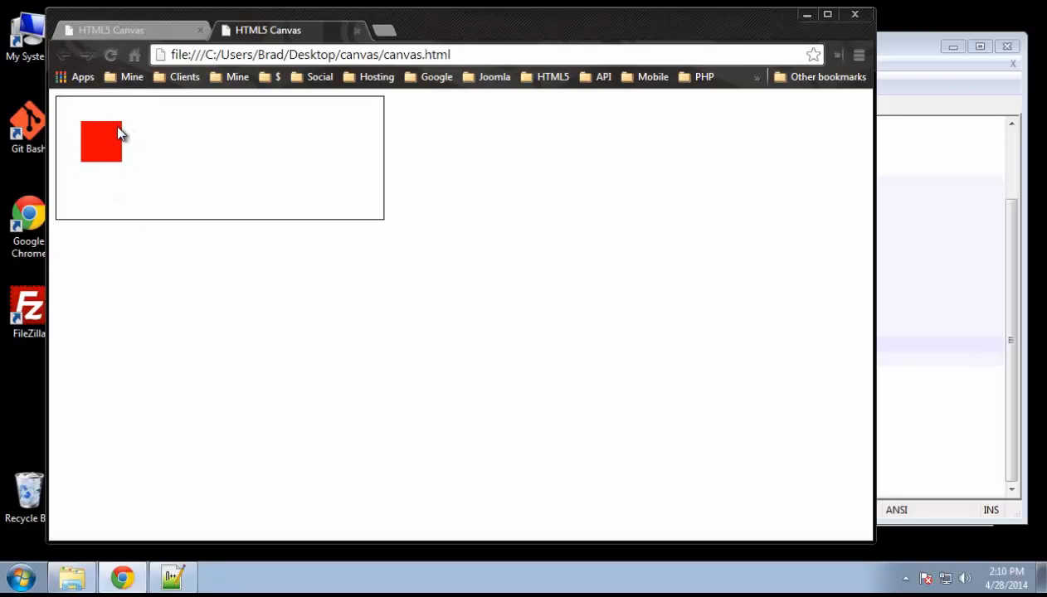
Step: Position the insertion point inside draw() in canvas.html, then view the rendered red square
click(173, 578)
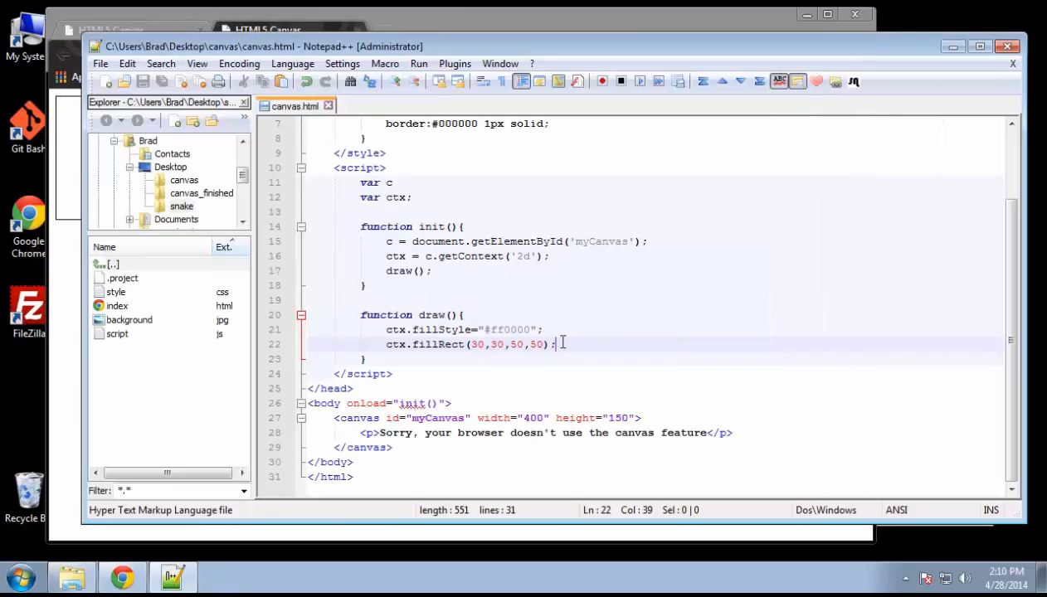
click(366, 358)
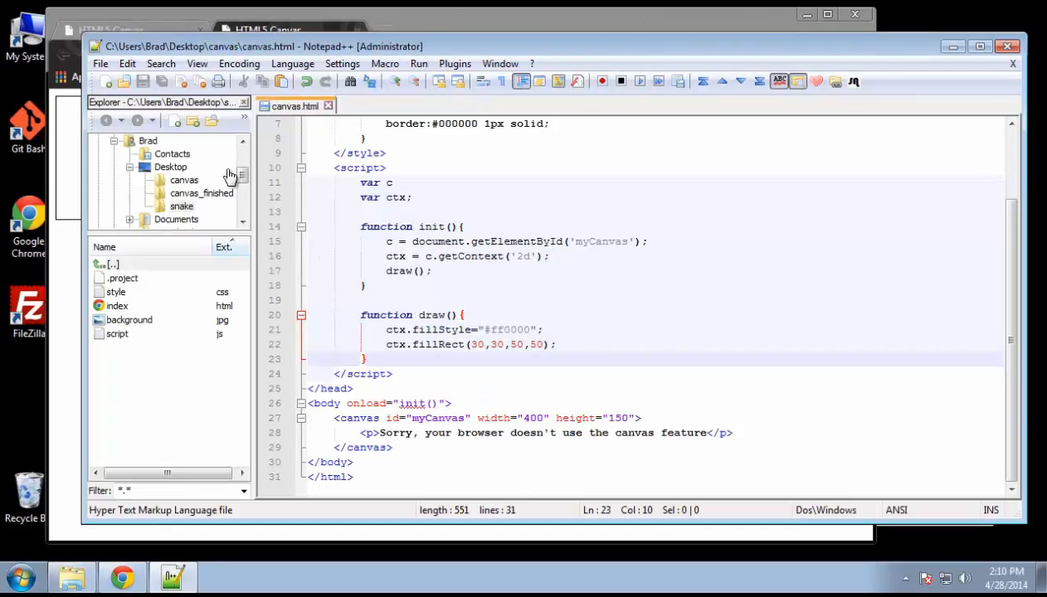
mouse_move(322, 141)
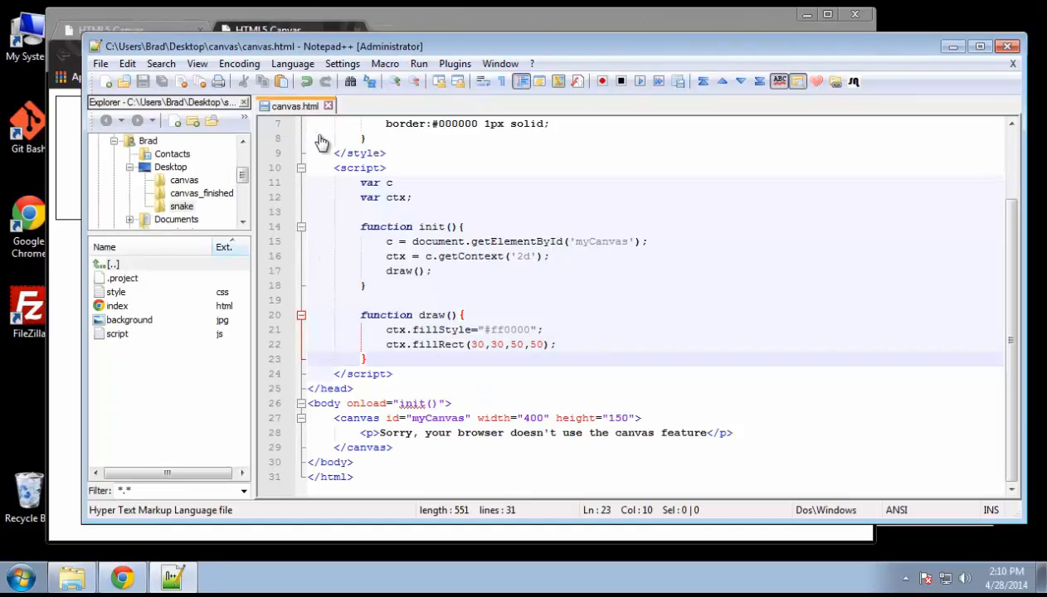
click(123, 578)
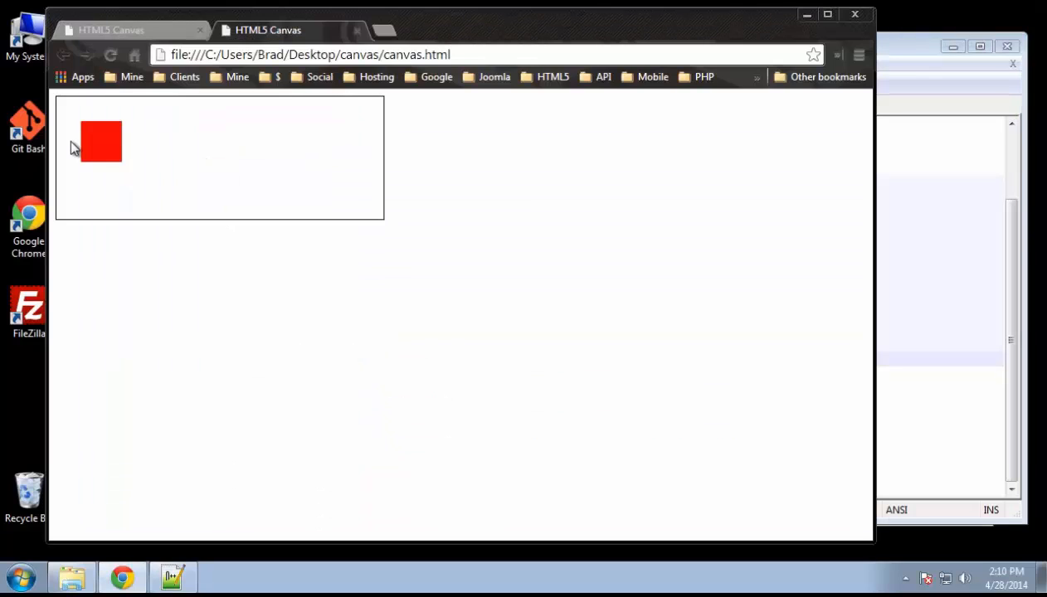
mouse_move(106, 173)
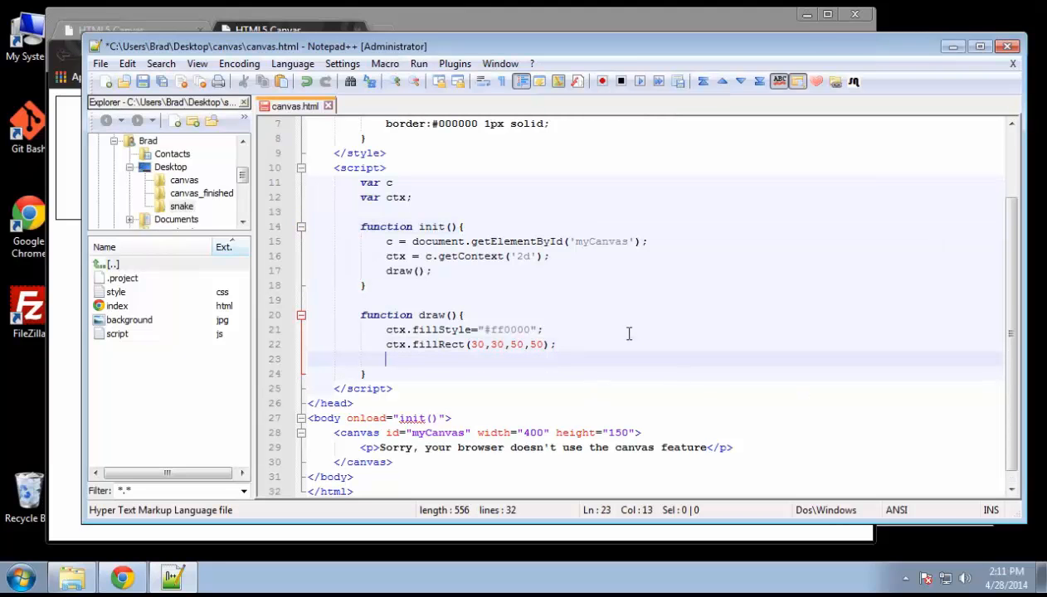
Step: Add the line ctx.strokeStyle="#000" below the fillRect call in draw()
text(ctx.)
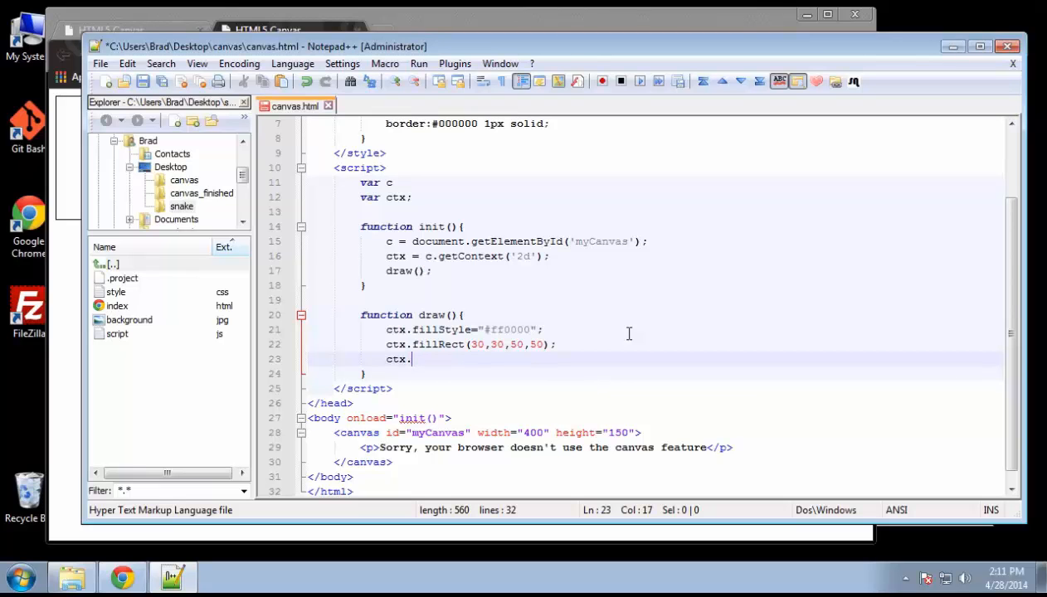
text(strokeSt)
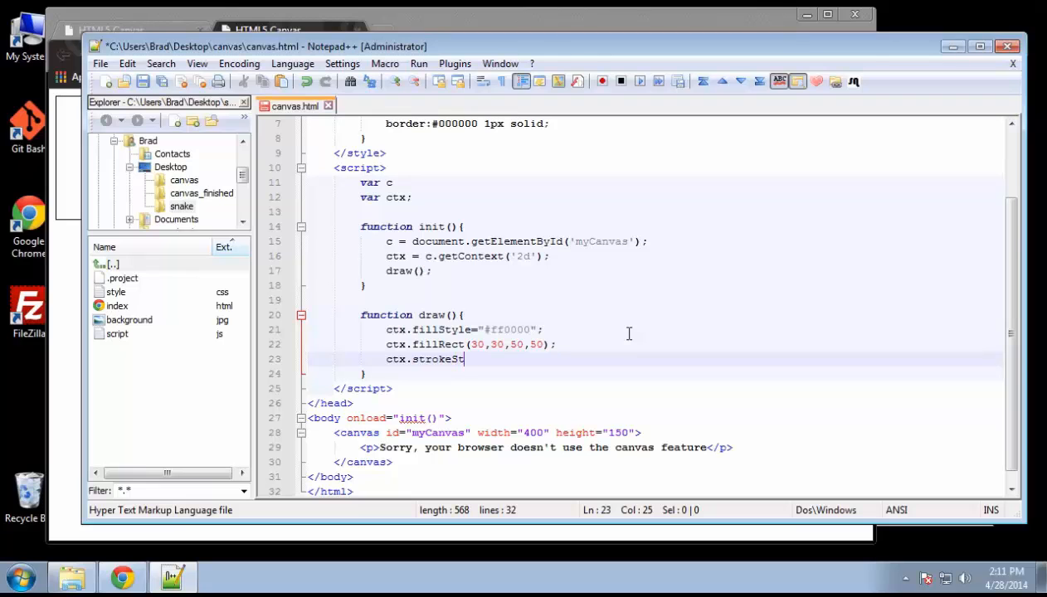
text(yle)
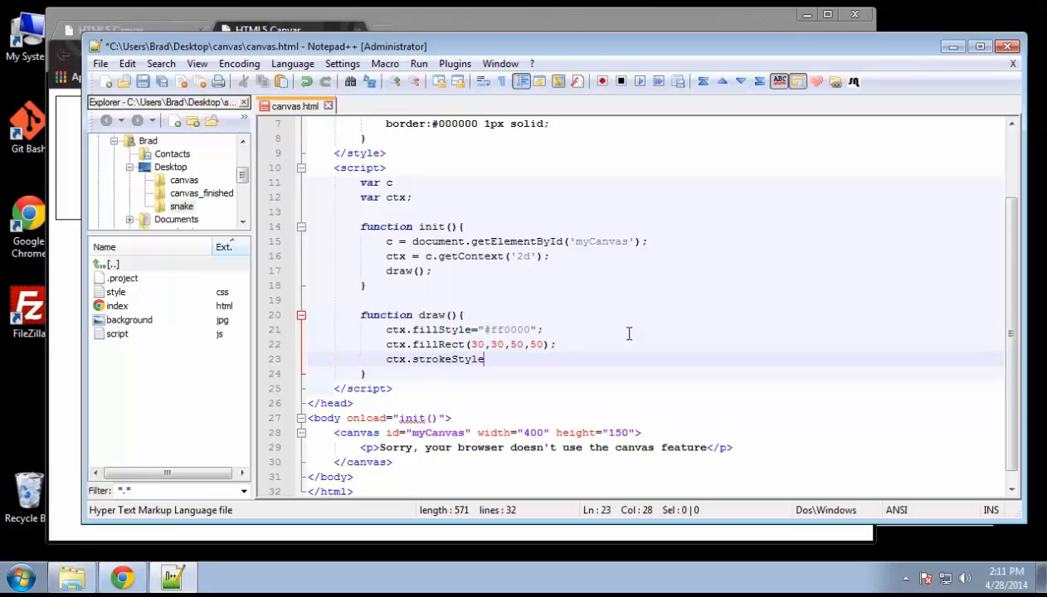
text(=")
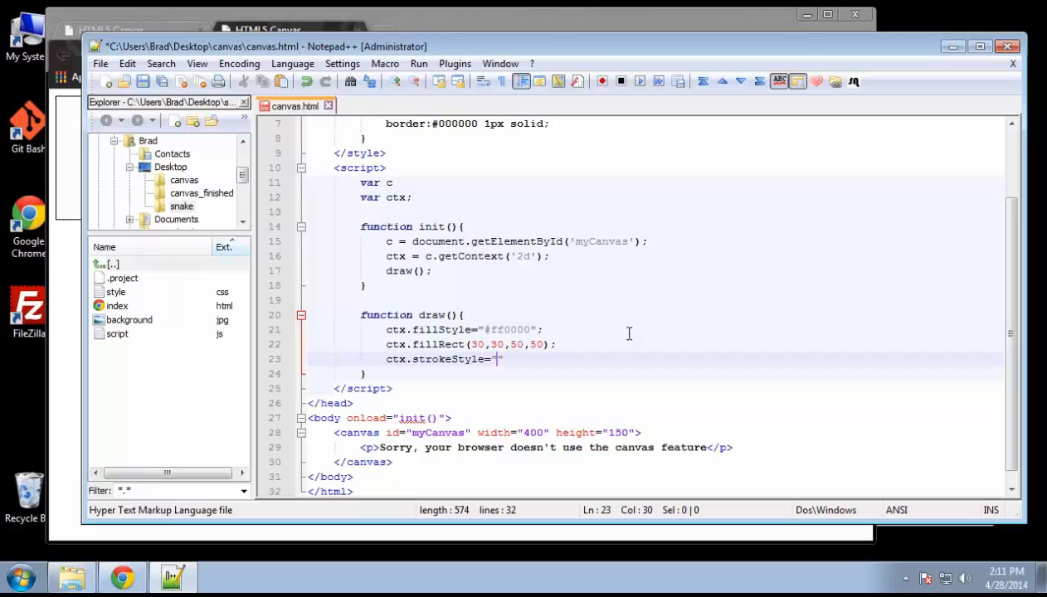
text(#000)
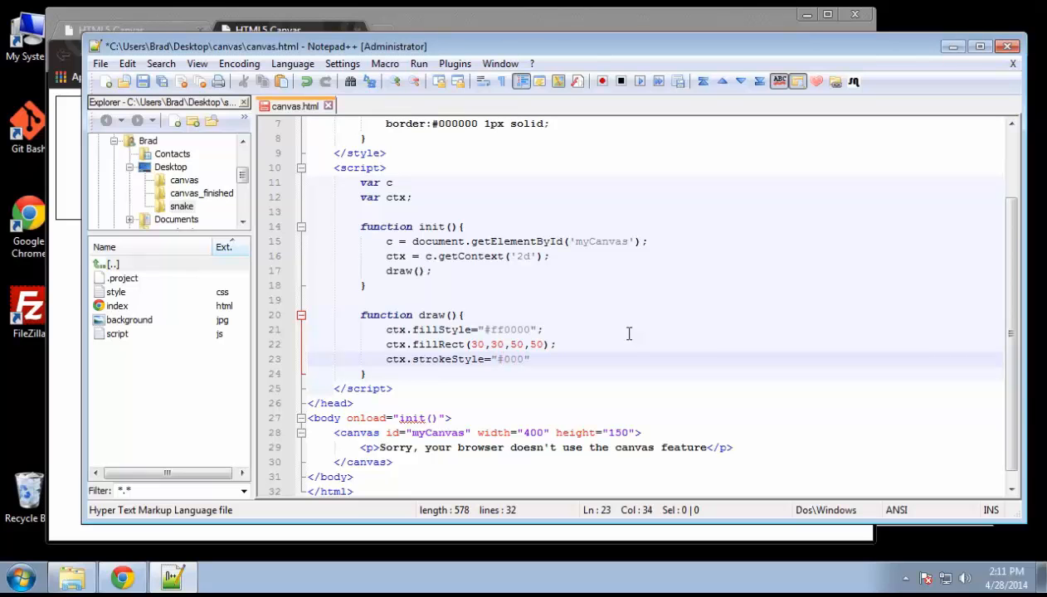